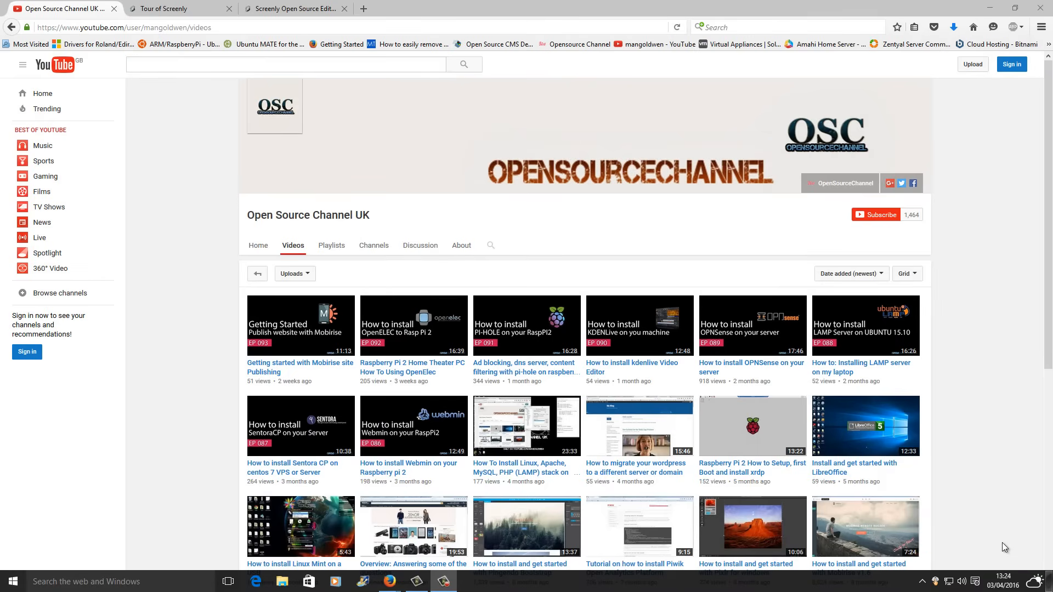
pyautogui.moveTo(1041, 524)
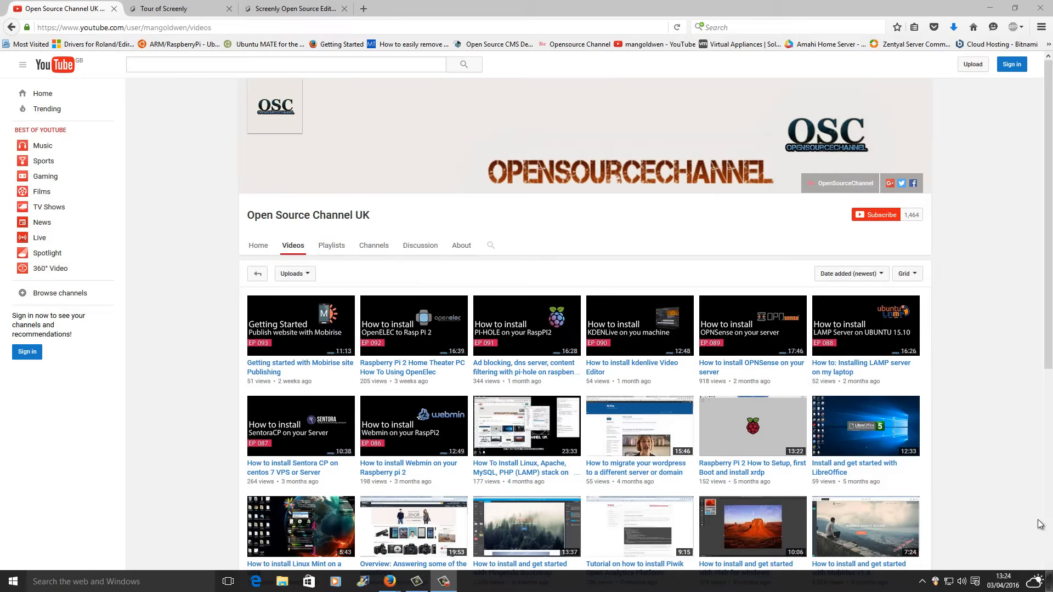
pyautogui.moveTo(808, 350)
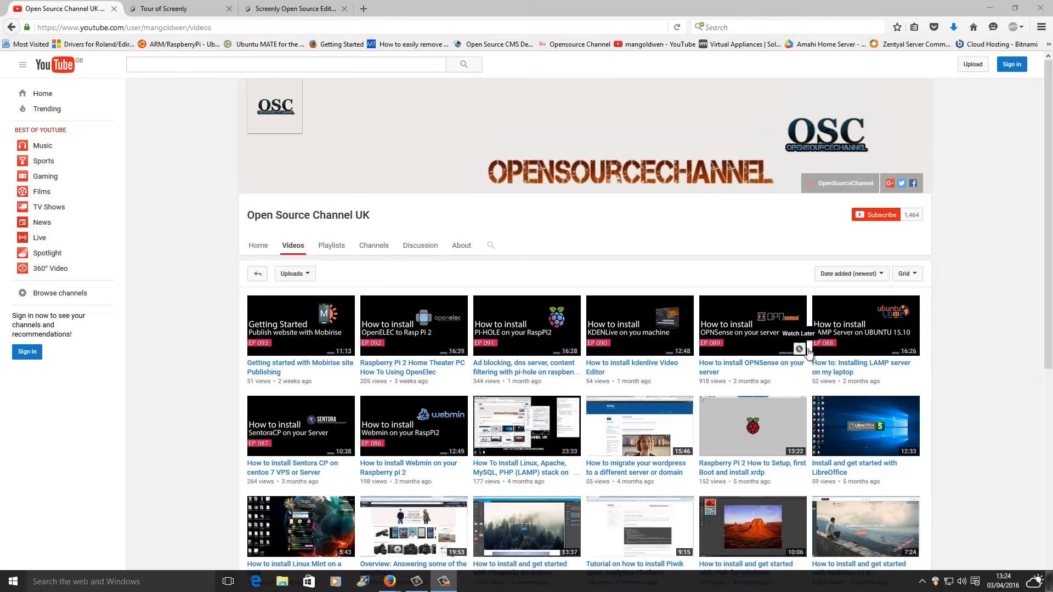
pyautogui.moveTo(824, 116)
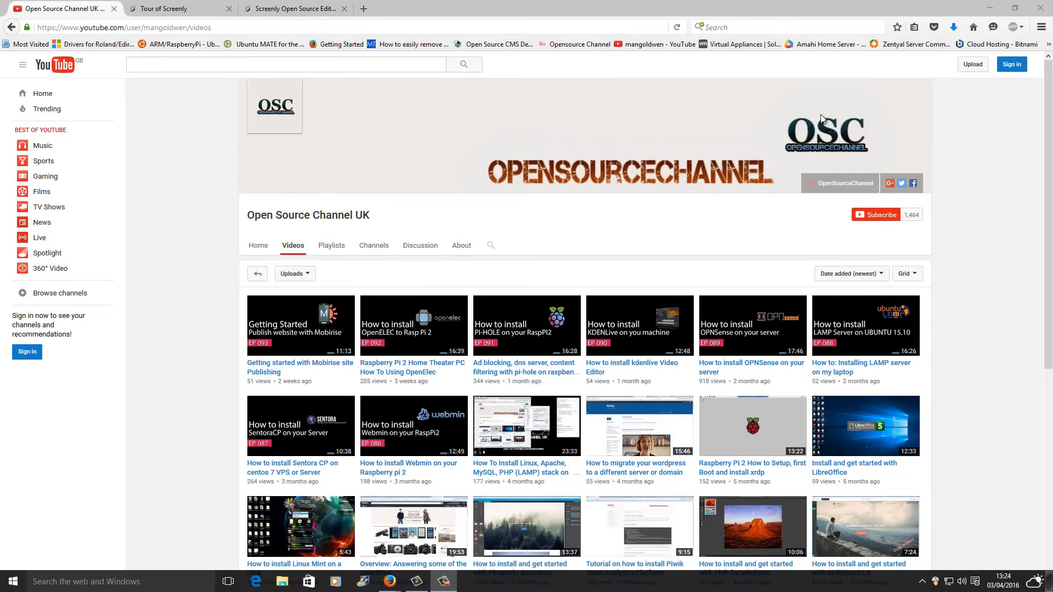
pyautogui.moveTo(902, 185)
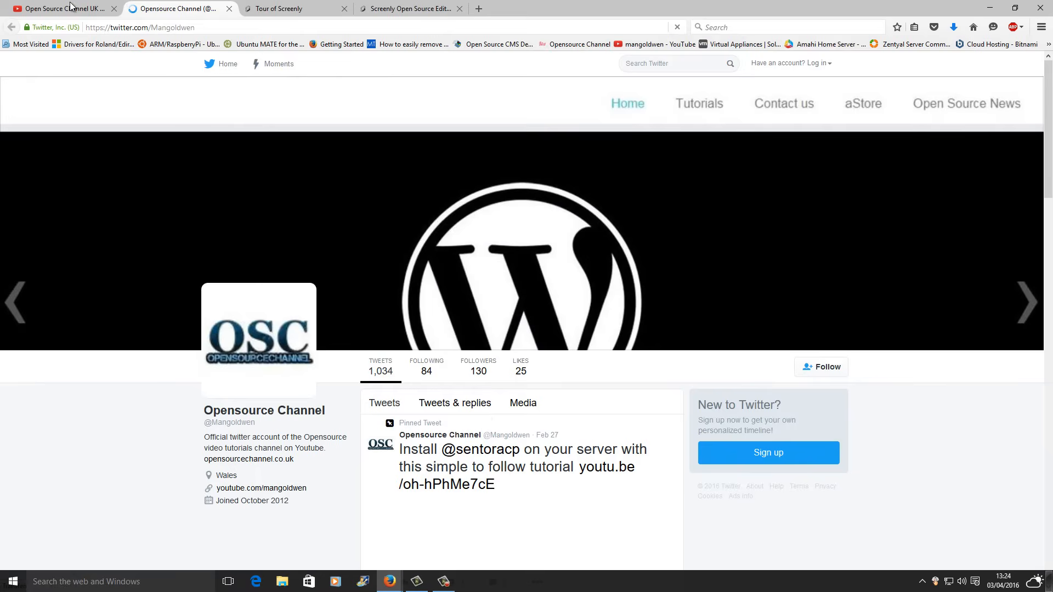
# - Close the Twitter page and read the Screenly tour, then return to its top
pyautogui.click(61, 7)
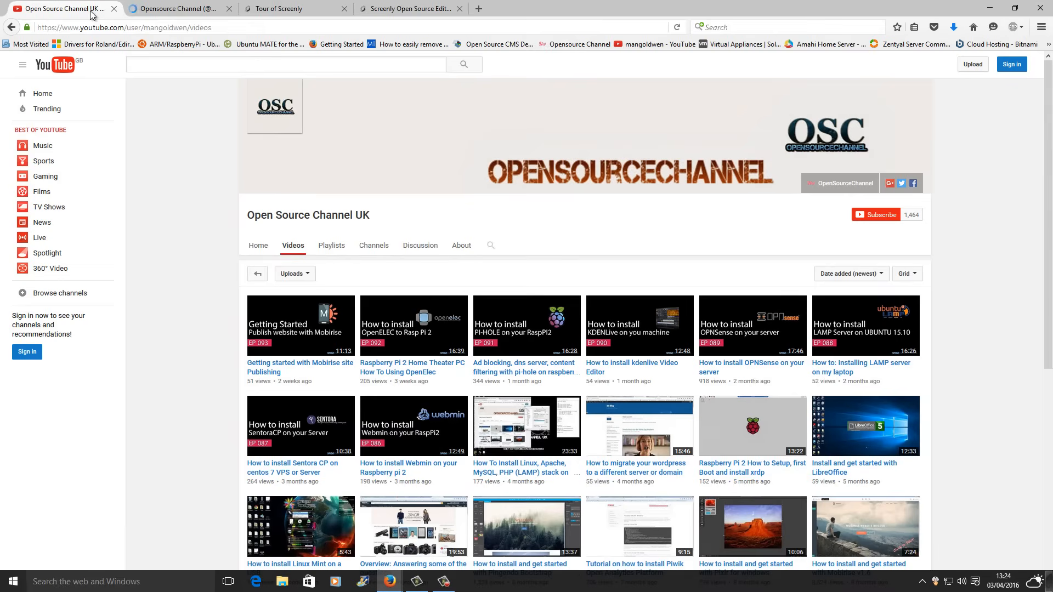
pyautogui.moveTo(913, 184)
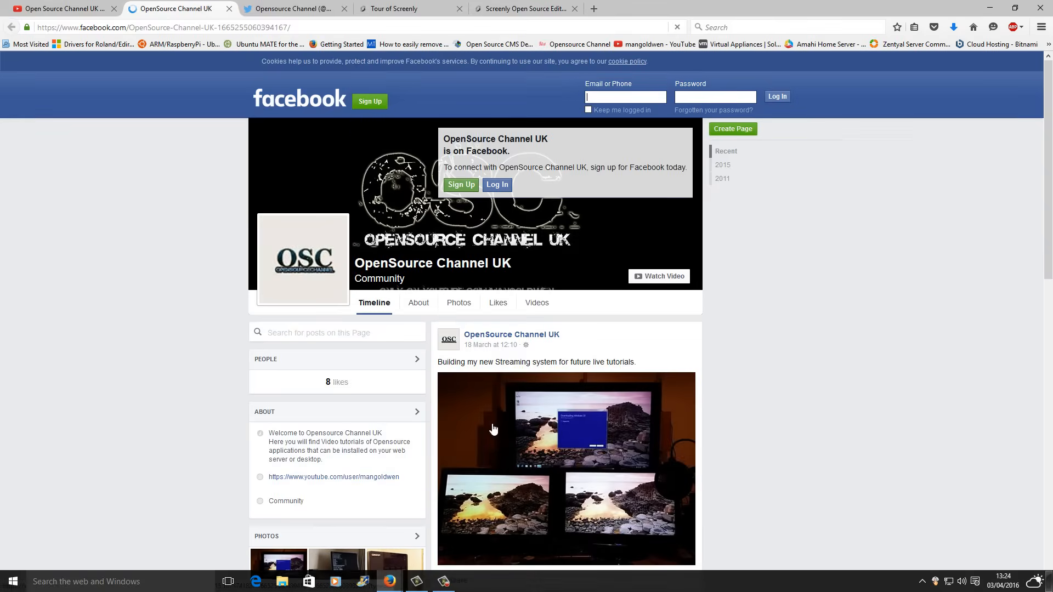
pyautogui.scroll(-3)
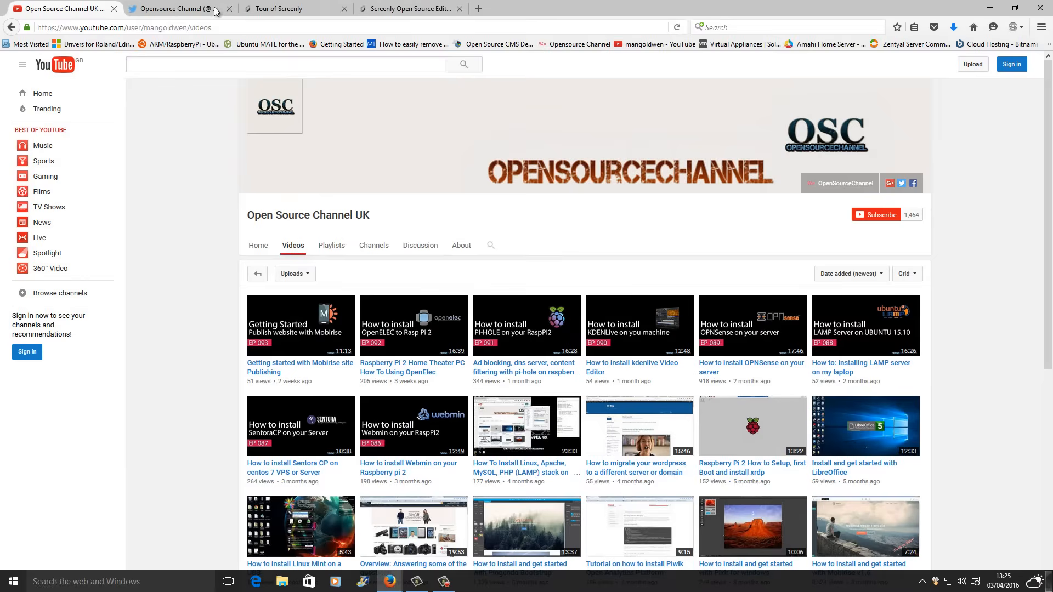
pyautogui.click(181, 9)
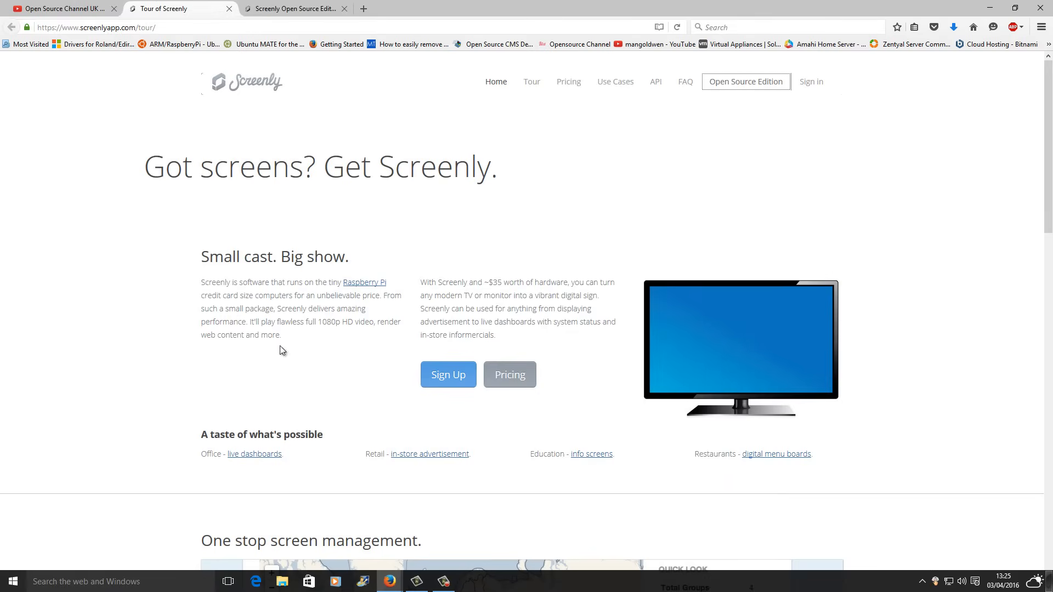
pyautogui.moveTo(340, 80)
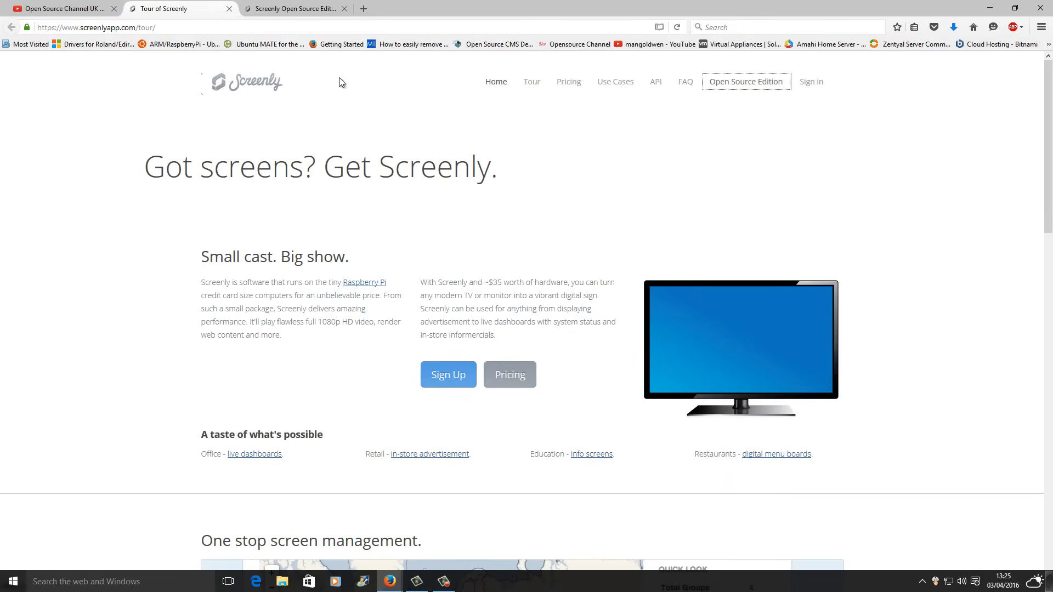
pyautogui.scroll(-3)
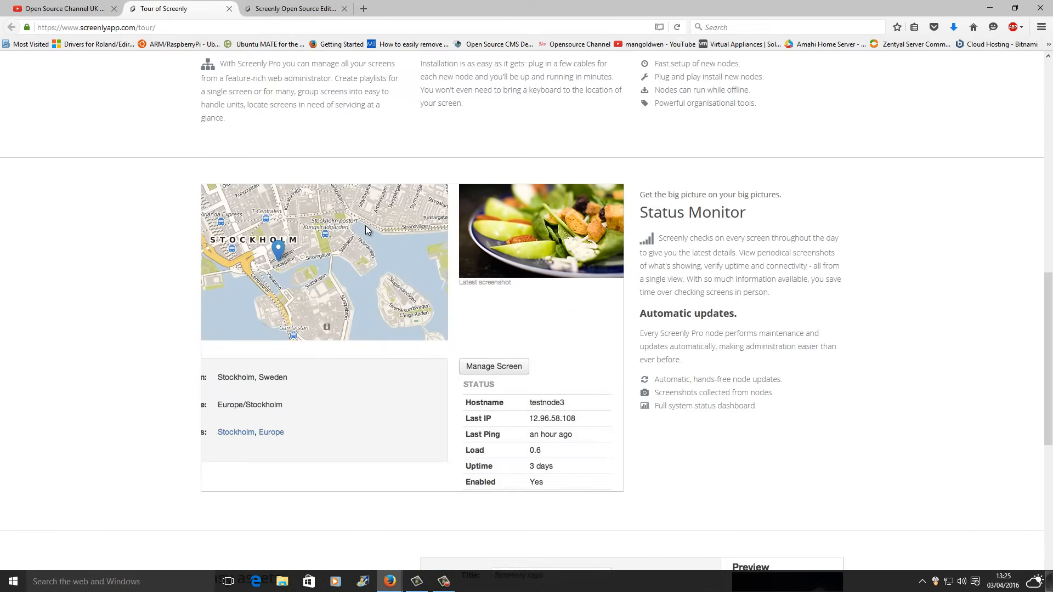
pyautogui.scroll(-3)
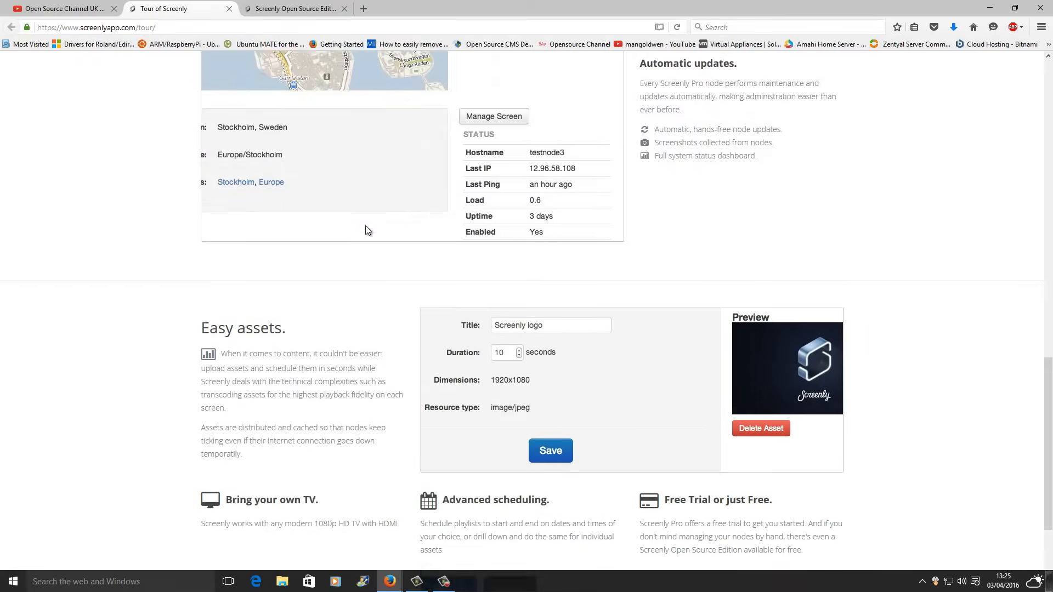
pyautogui.scroll(-3)
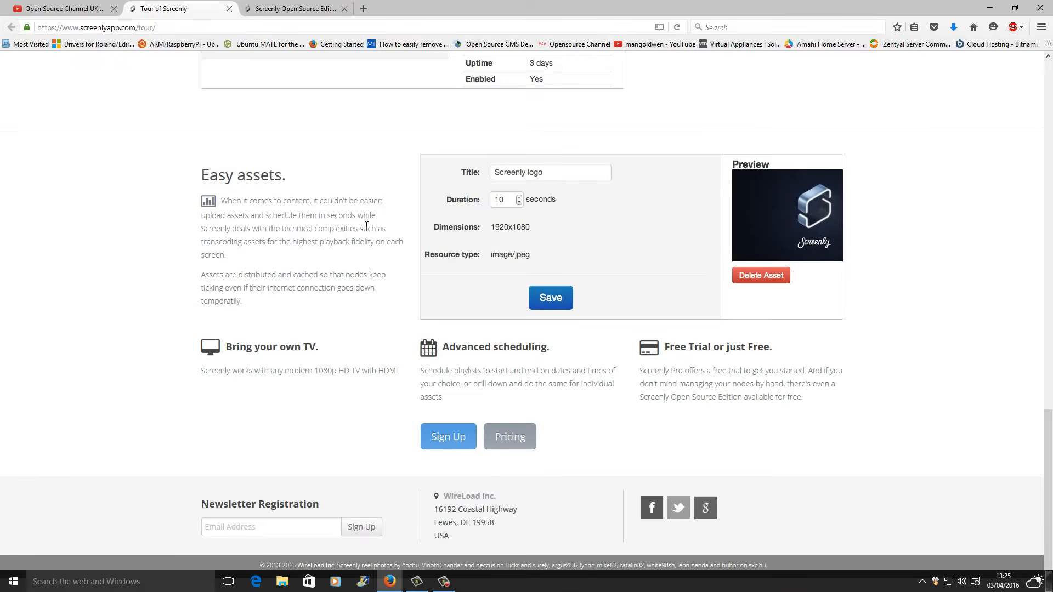
pyautogui.moveTo(804, 383)
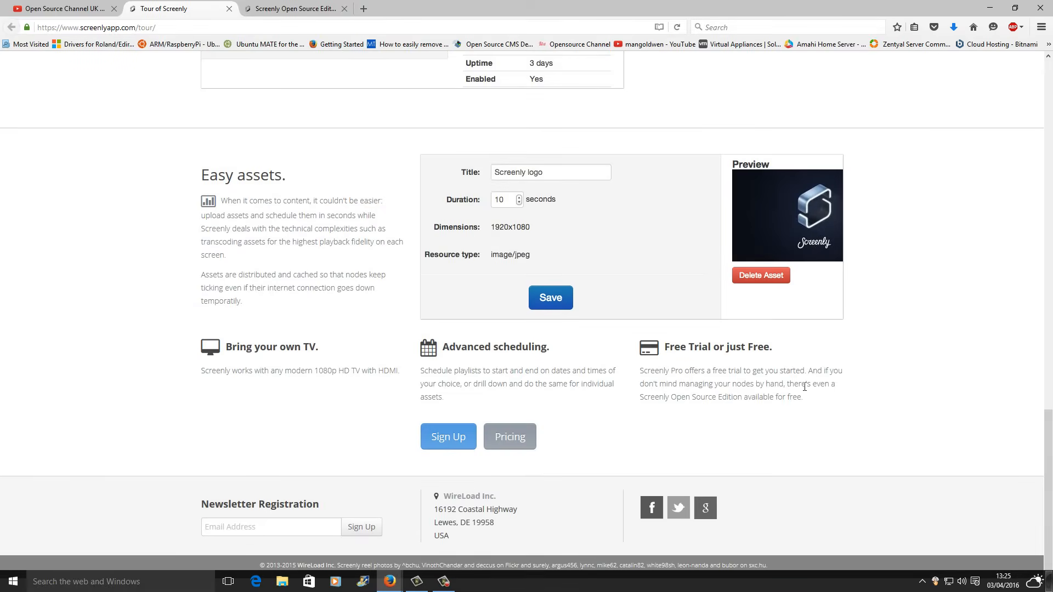
pyautogui.doubleClick(735, 347)
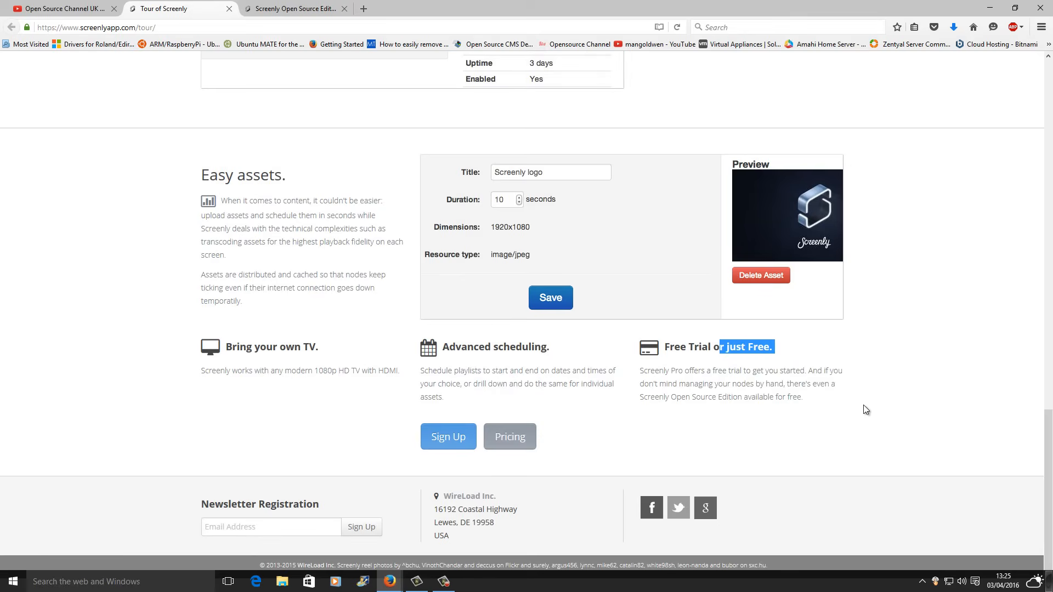
pyautogui.scroll(3)
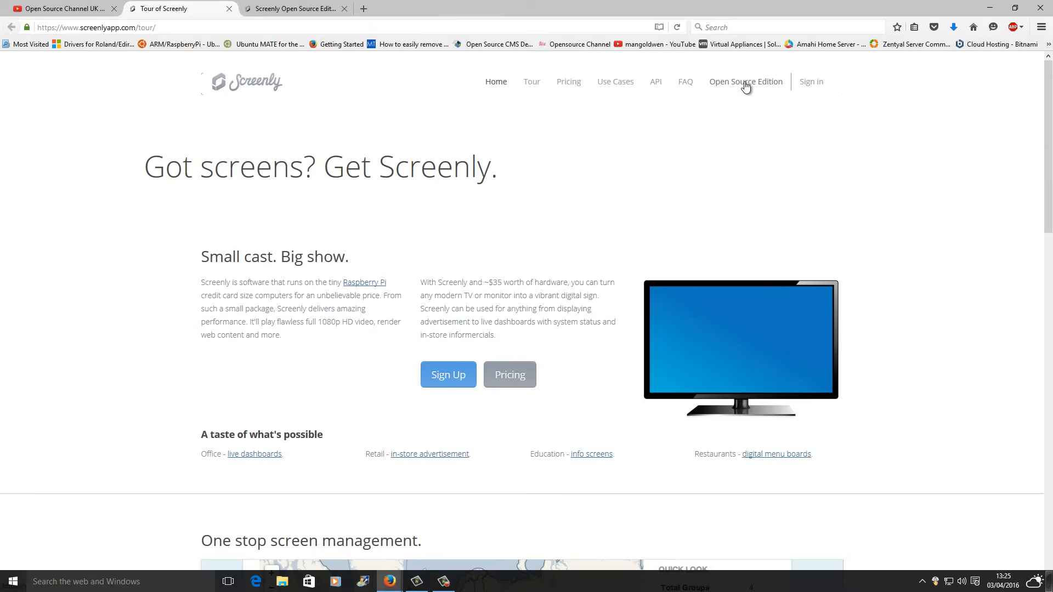
pyautogui.moveTo(342, 8)
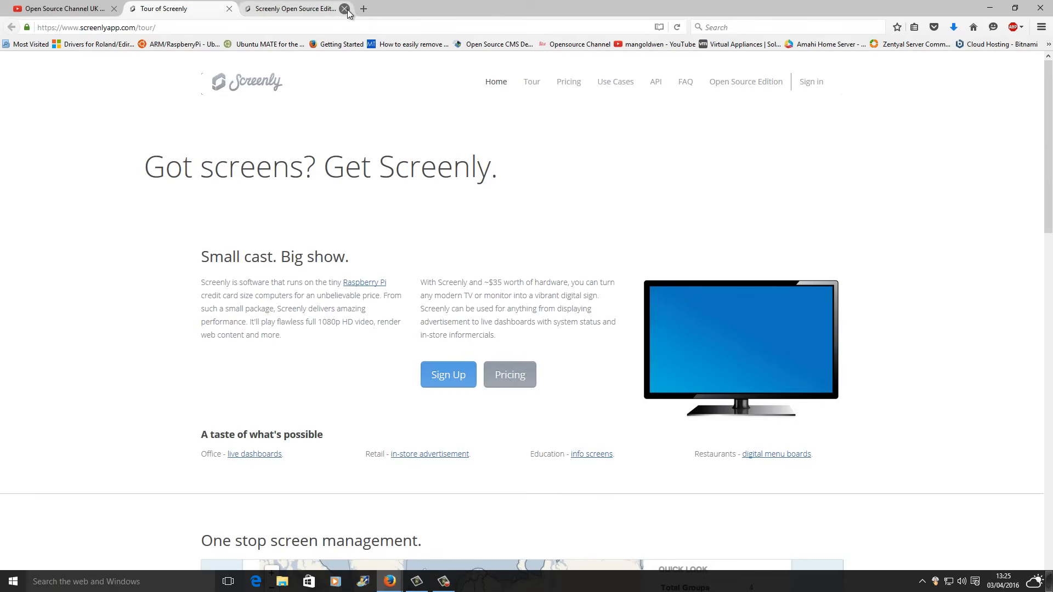
# - Scroll the Open Source Edition page's install and upgrade instructions, ending at the image downloads
pyautogui.click(746, 82)
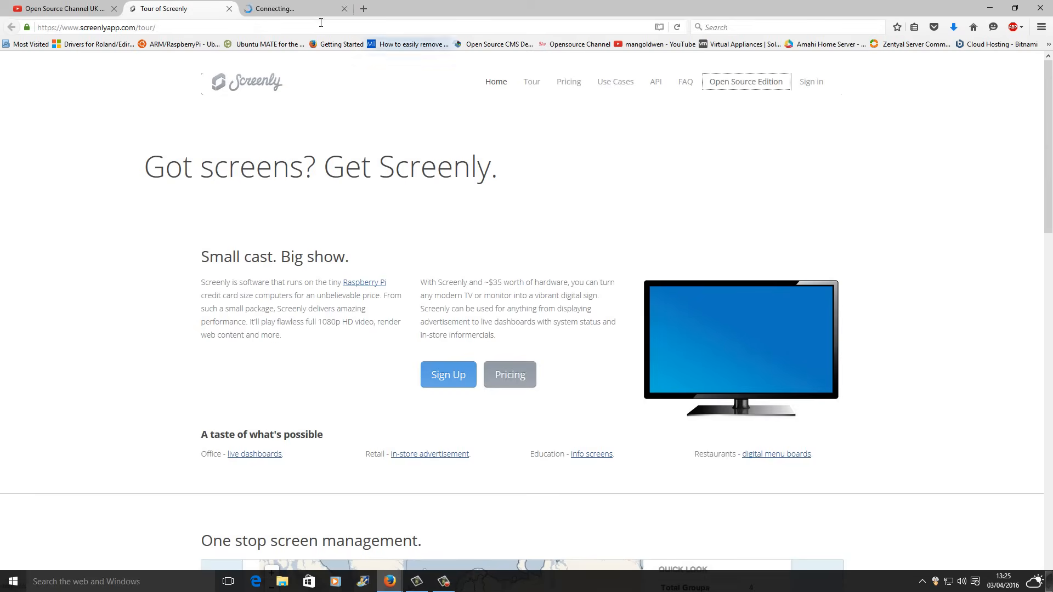
pyautogui.click(746, 82)
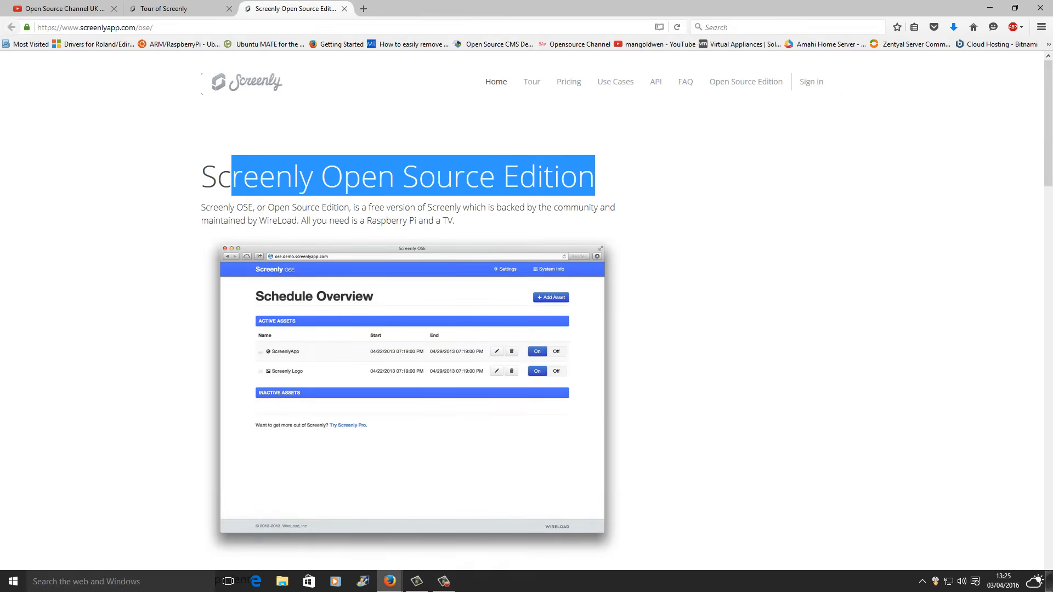
pyautogui.scroll(-3)
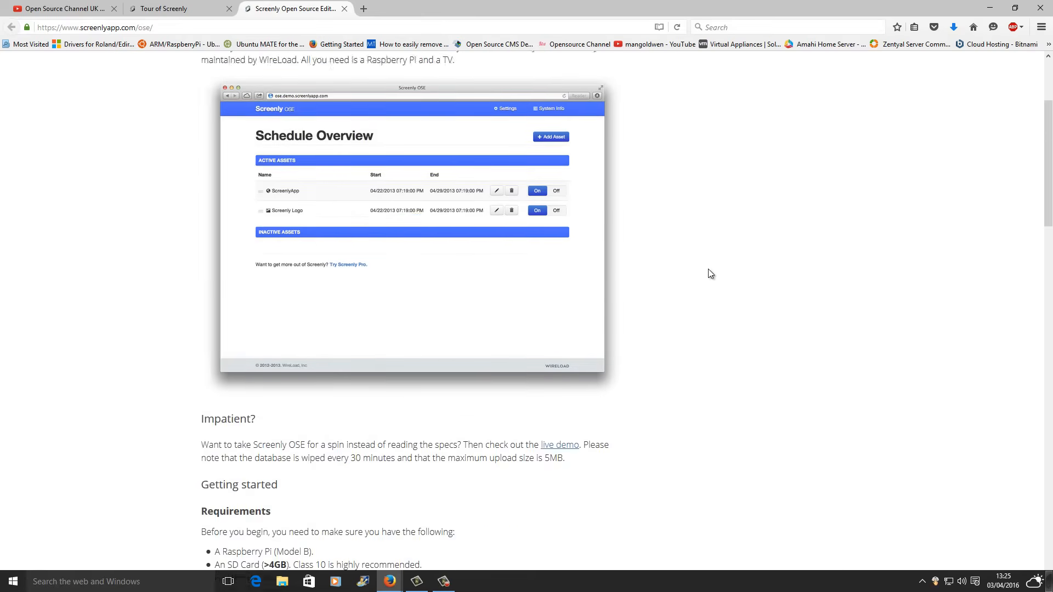
pyautogui.scroll(-3)
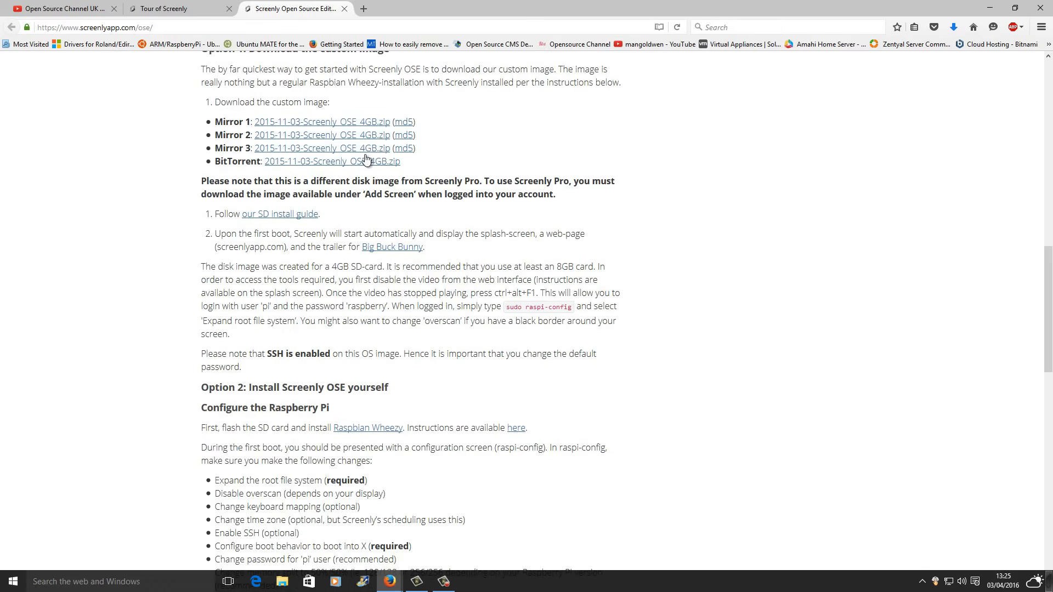
pyautogui.scroll(-3)
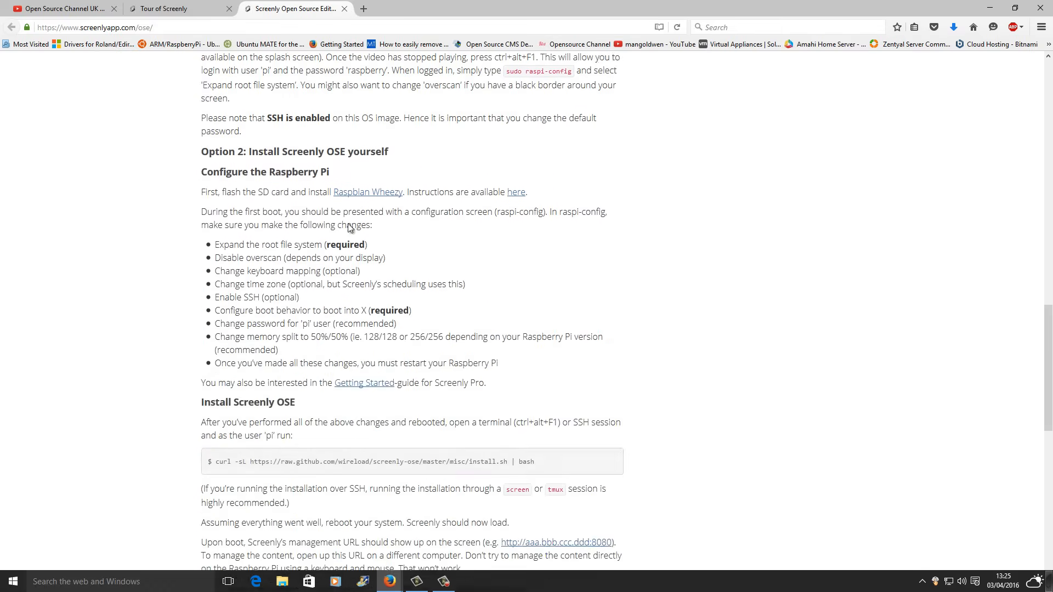
pyautogui.scroll(-3)
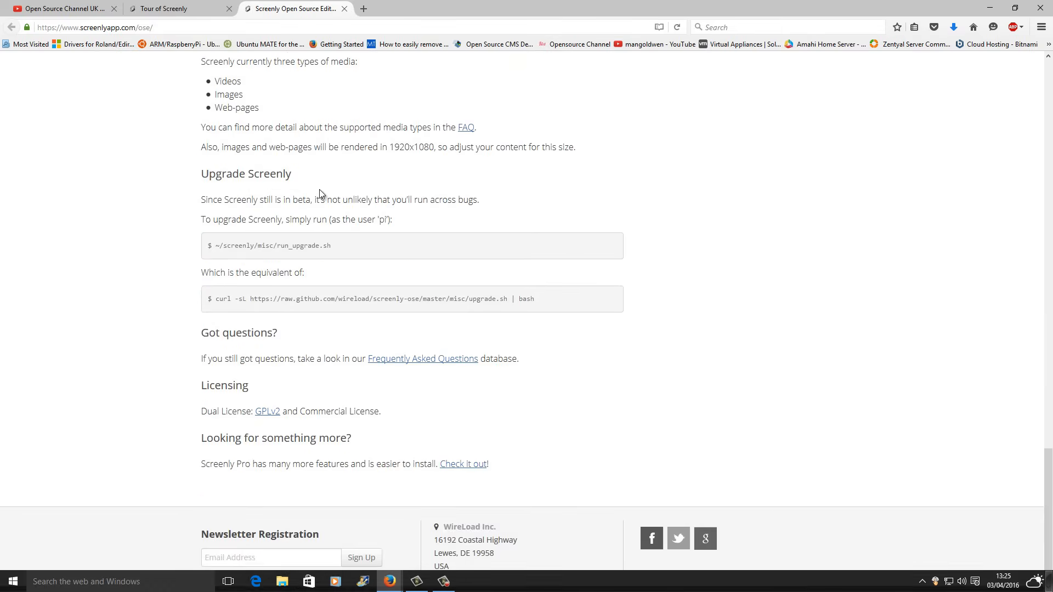
pyautogui.scroll(3)
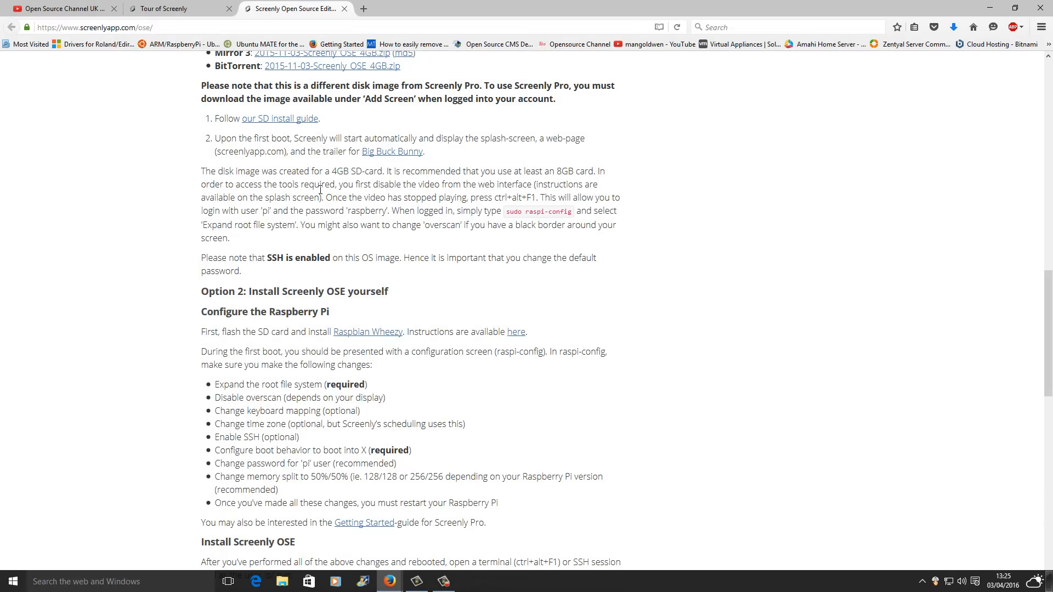
pyautogui.scroll(-3)
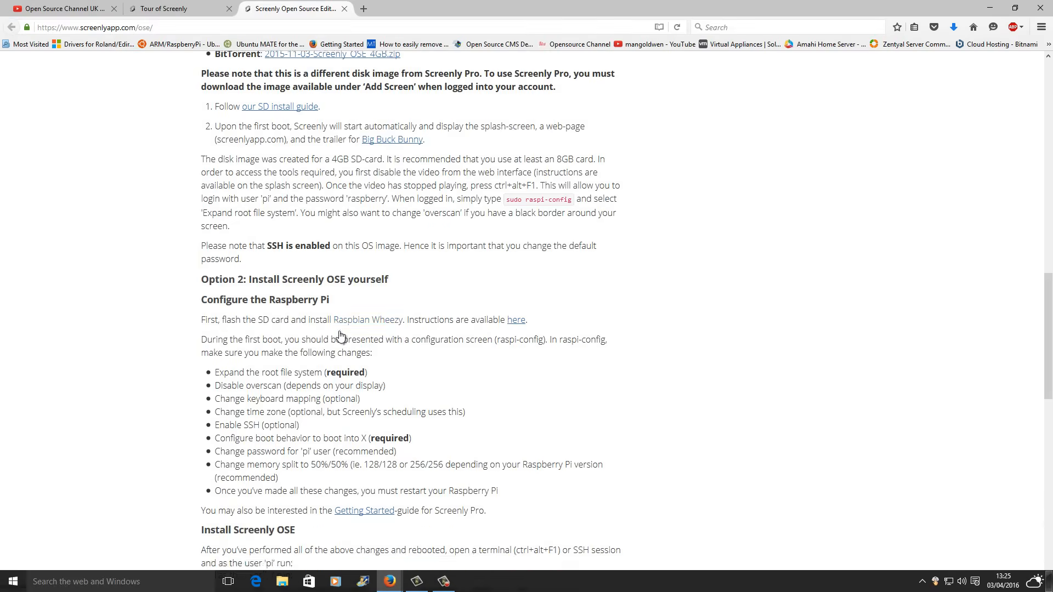
pyautogui.scroll(-3)
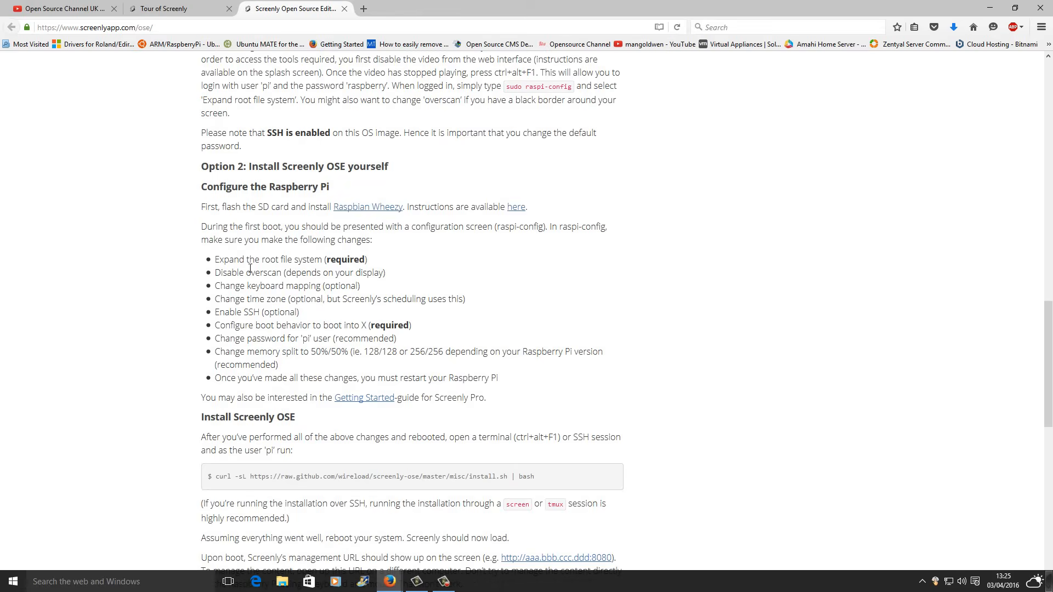
pyautogui.moveTo(192, 189)
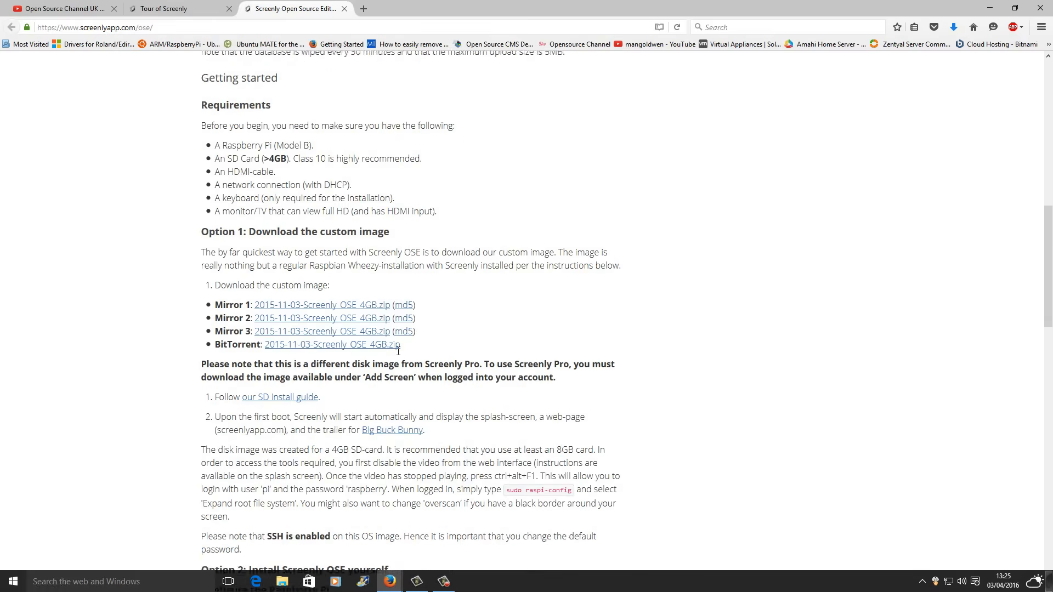
pyautogui.scroll(3)
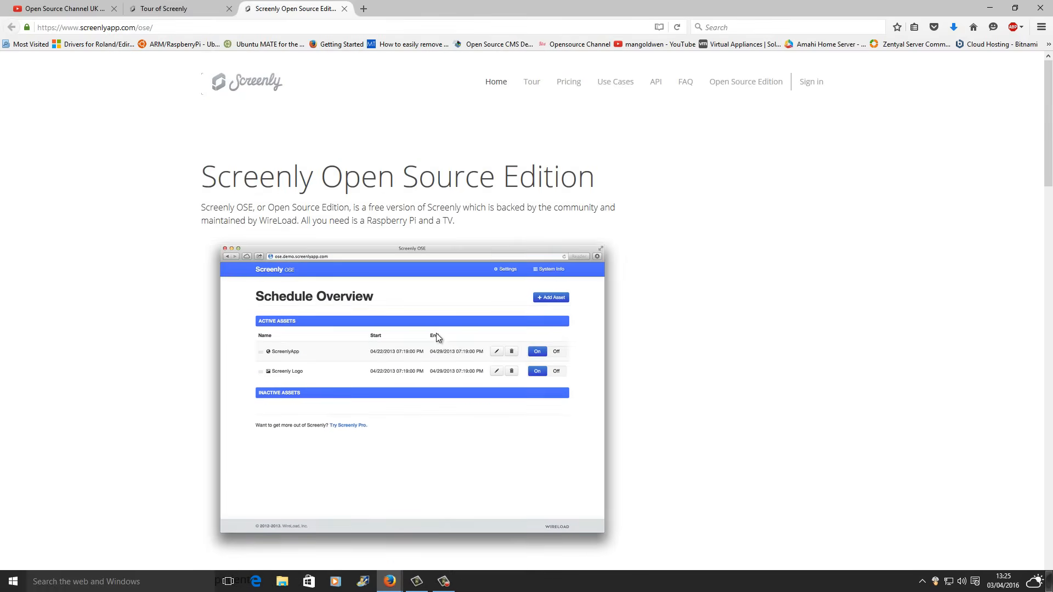
pyautogui.scroll(-3)
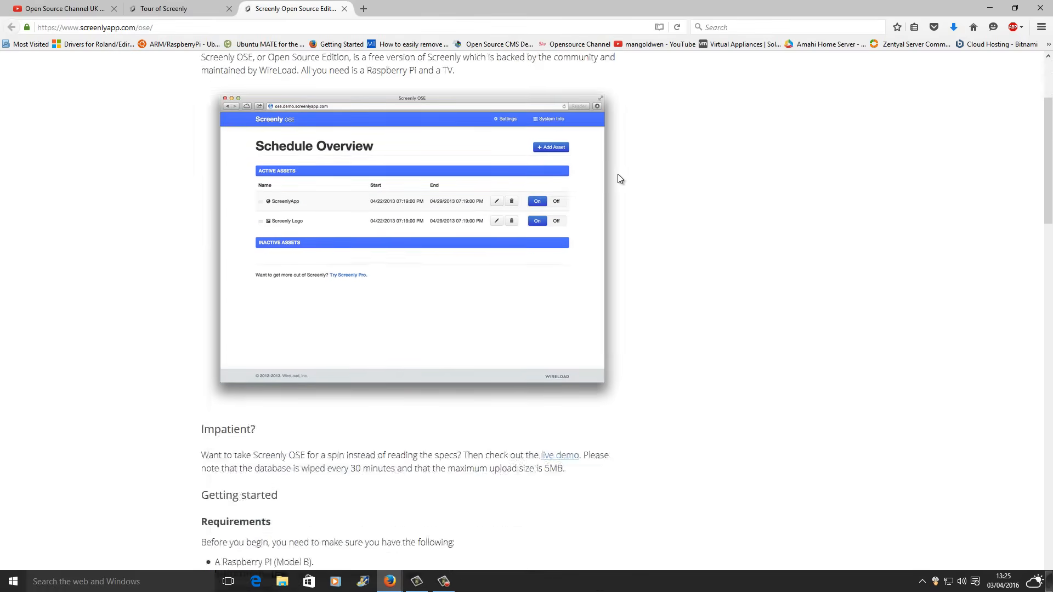
pyautogui.scroll(-3)
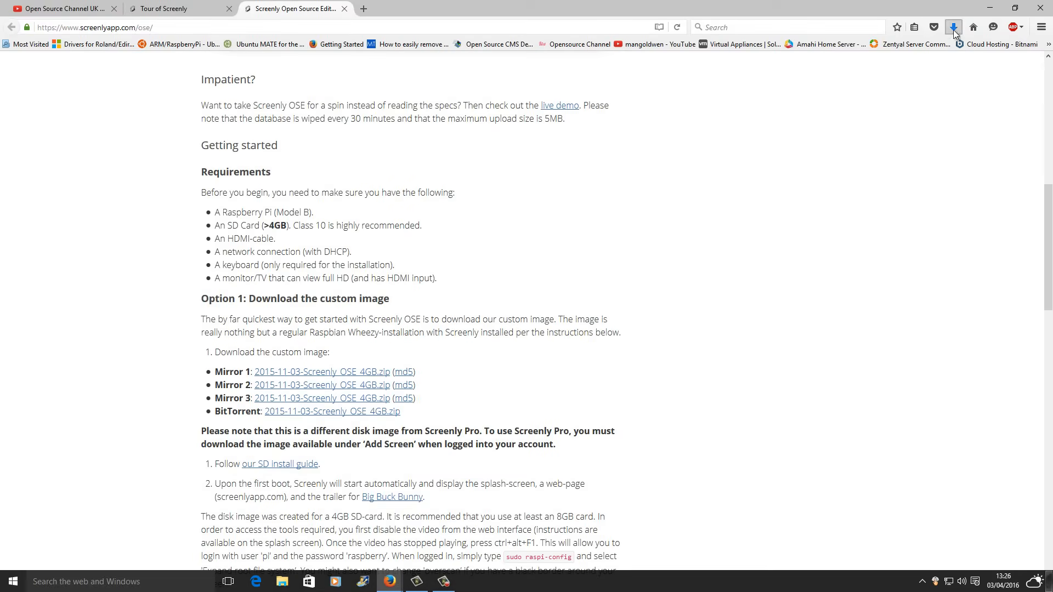
# - Find the 555 MB 2015-11-03-Screenly_OSE_4GB.zip in Firefox's Downloads library
pyautogui.click(952, 27)
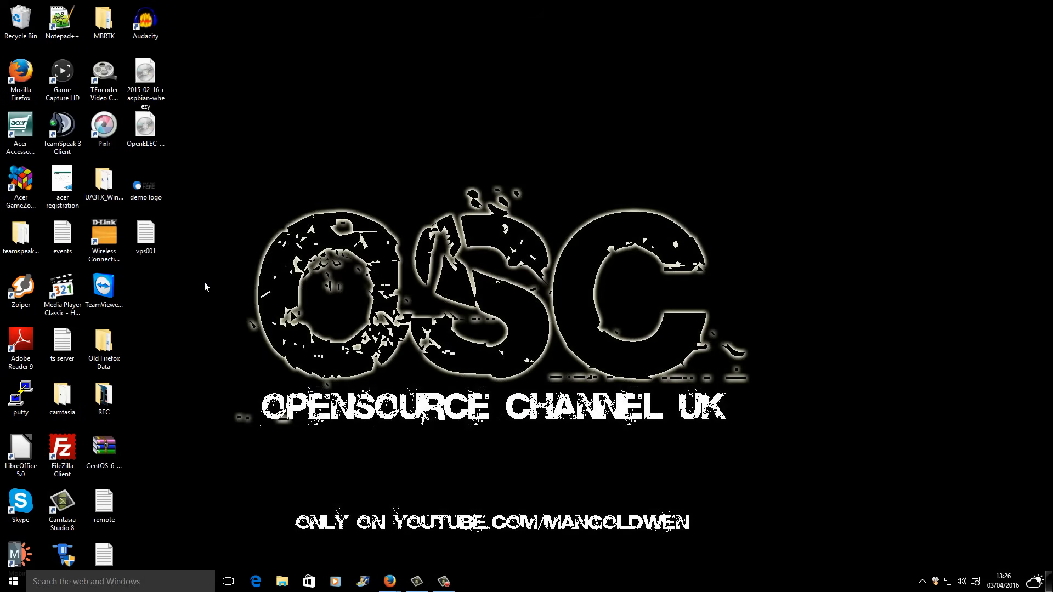
pyautogui.moveTo(206, 275)
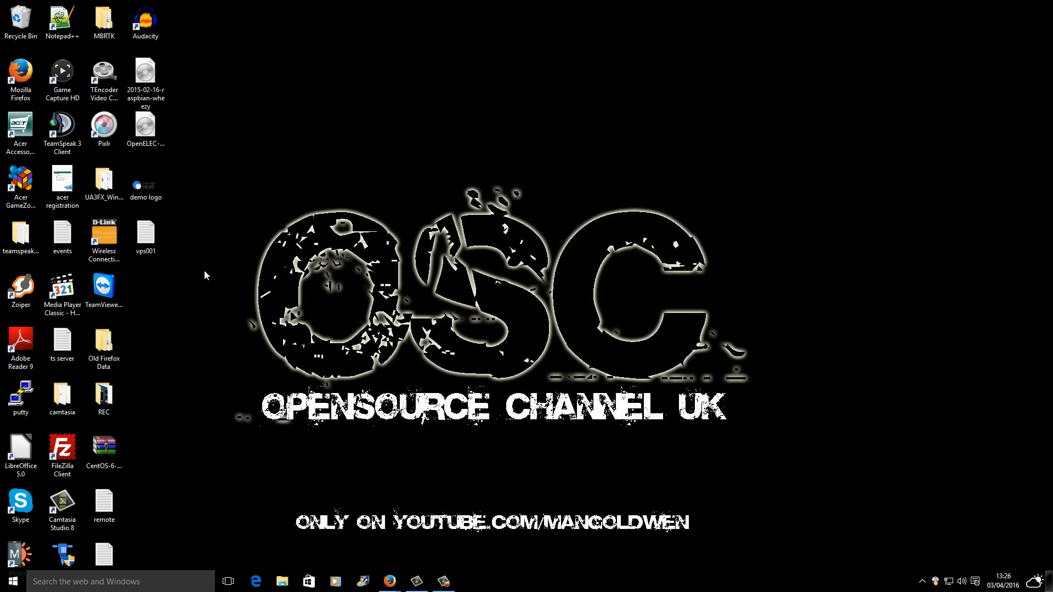
pyautogui.moveTo(190, 183)
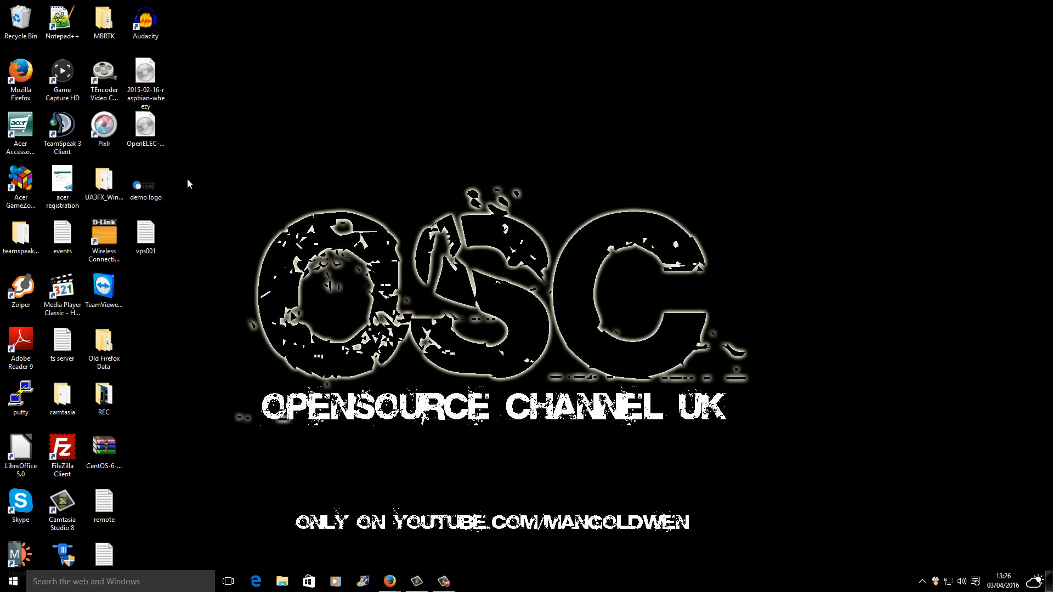
pyautogui.click(145, 181)
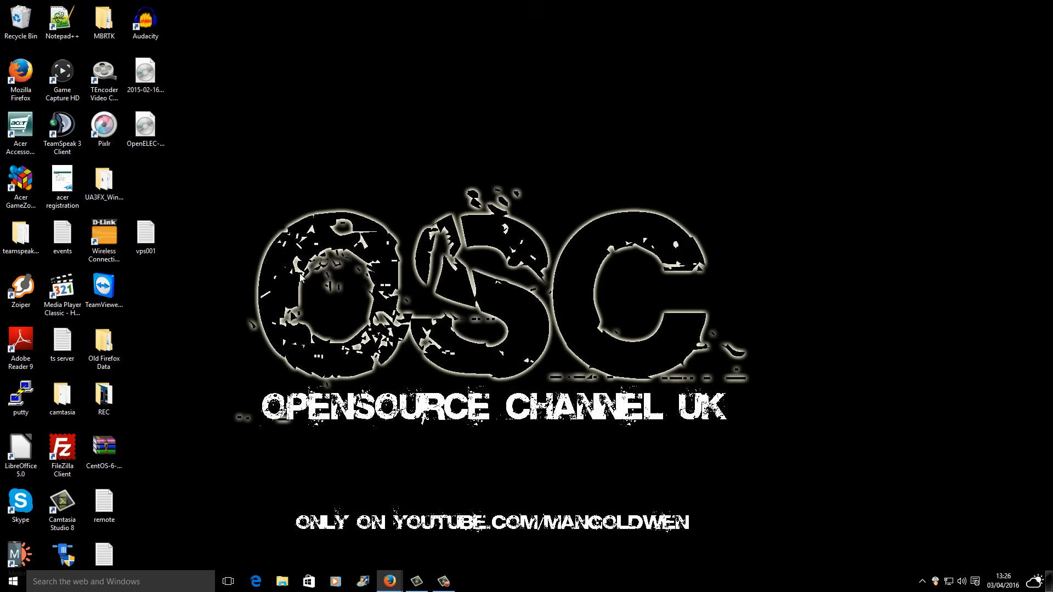
pyautogui.rightClick(304, 284)
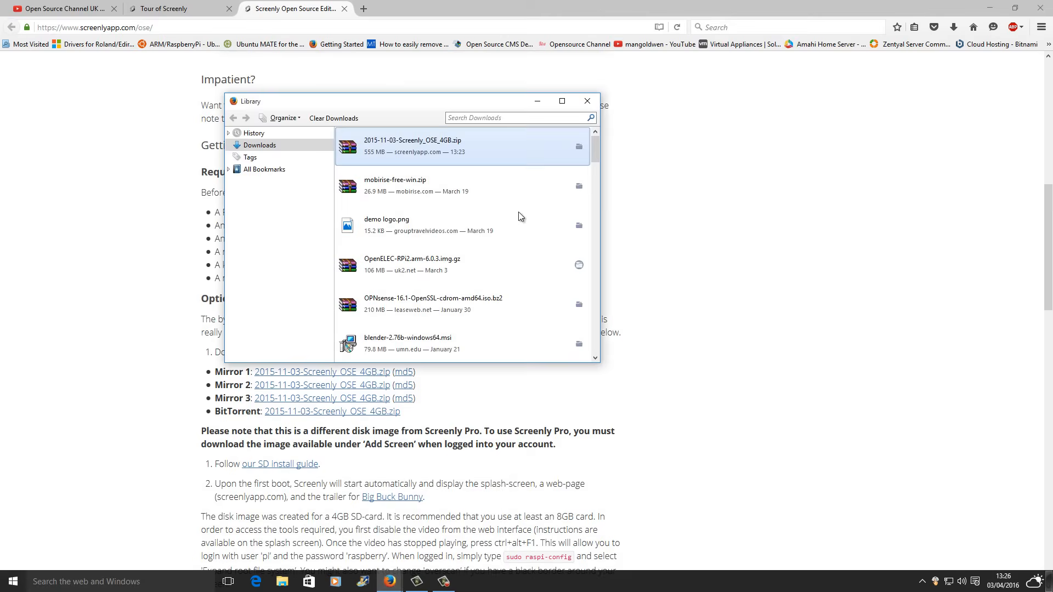
pyautogui.moveTo(579, 150)
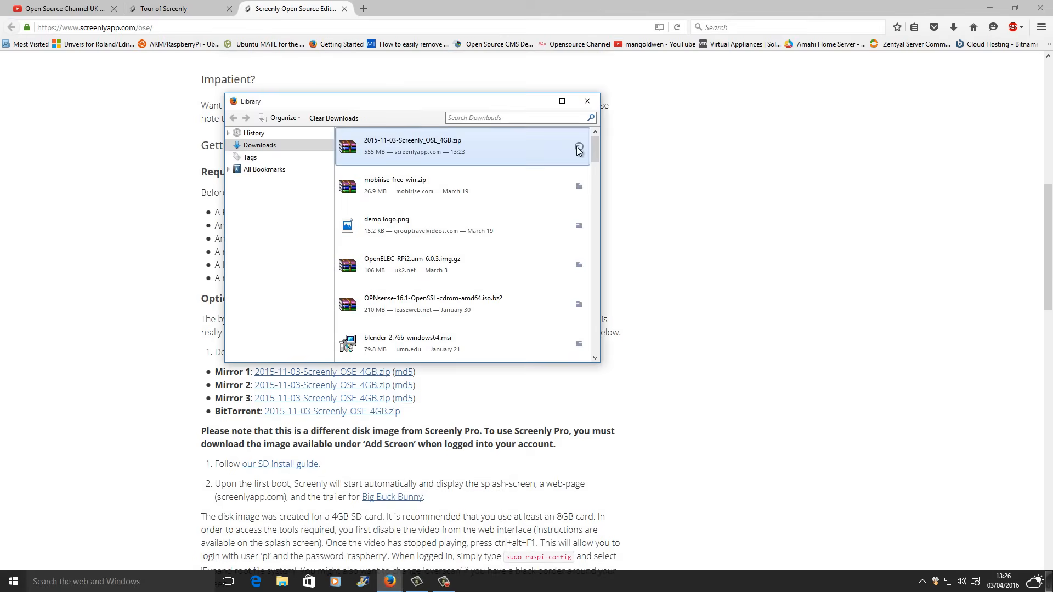
# - Show the Screenly OSE 4GB zip in Downloads and extract it into that folder
pyautogui.click(578, 150)
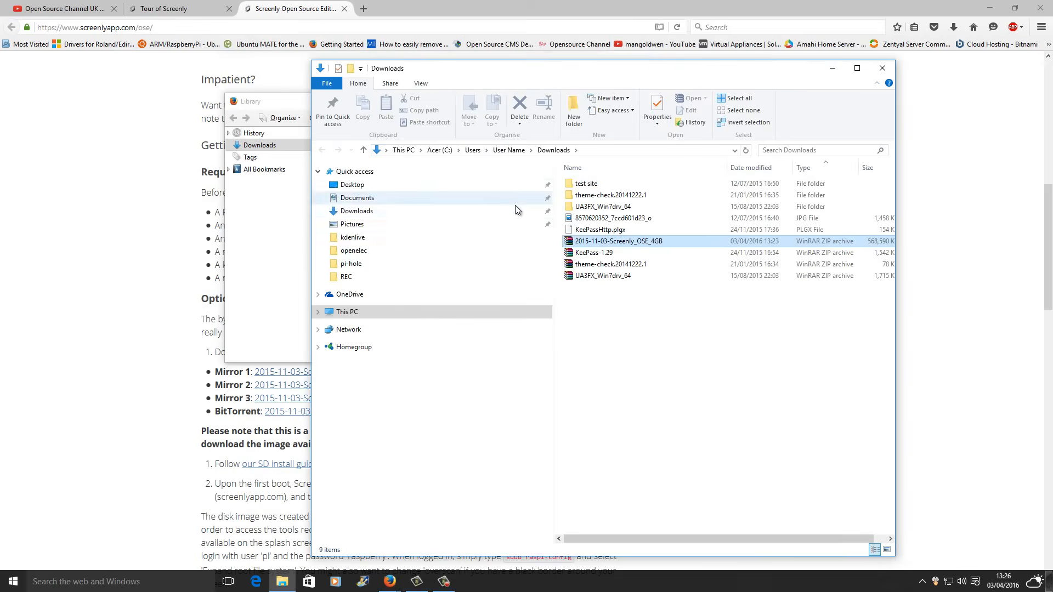
pyautogui.click(618, 240)
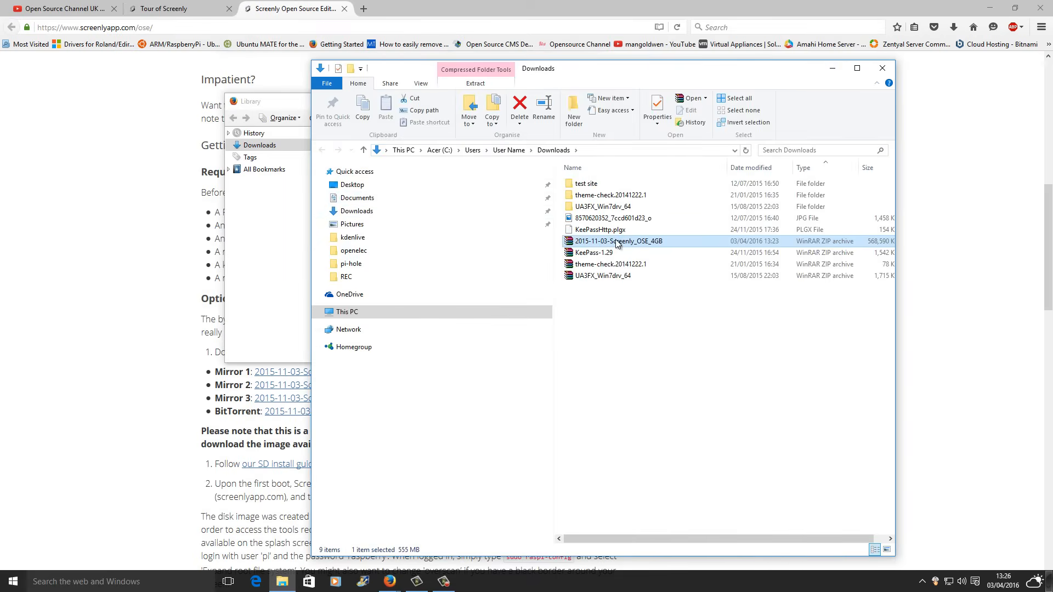
pyautogui.rightClick(617, 241)
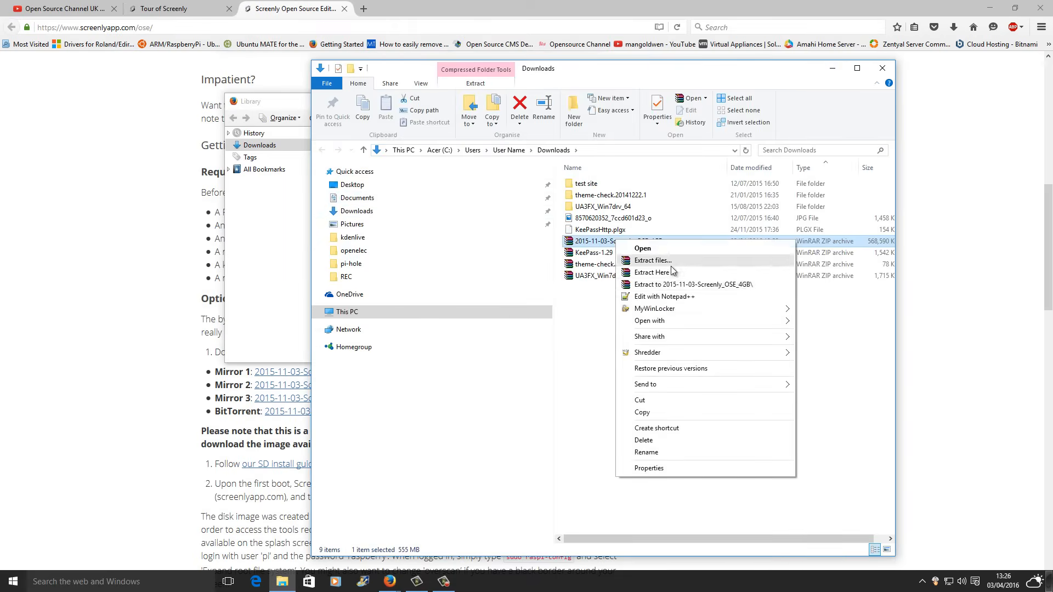
pyautogui.moveTo(653, 273)
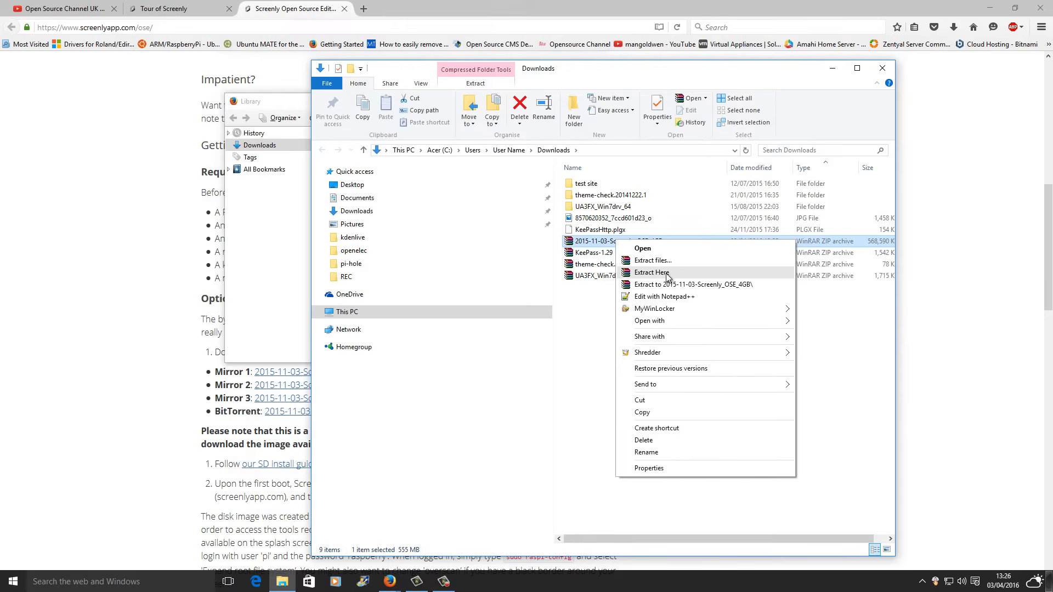
pyautogui.click(651, 272)
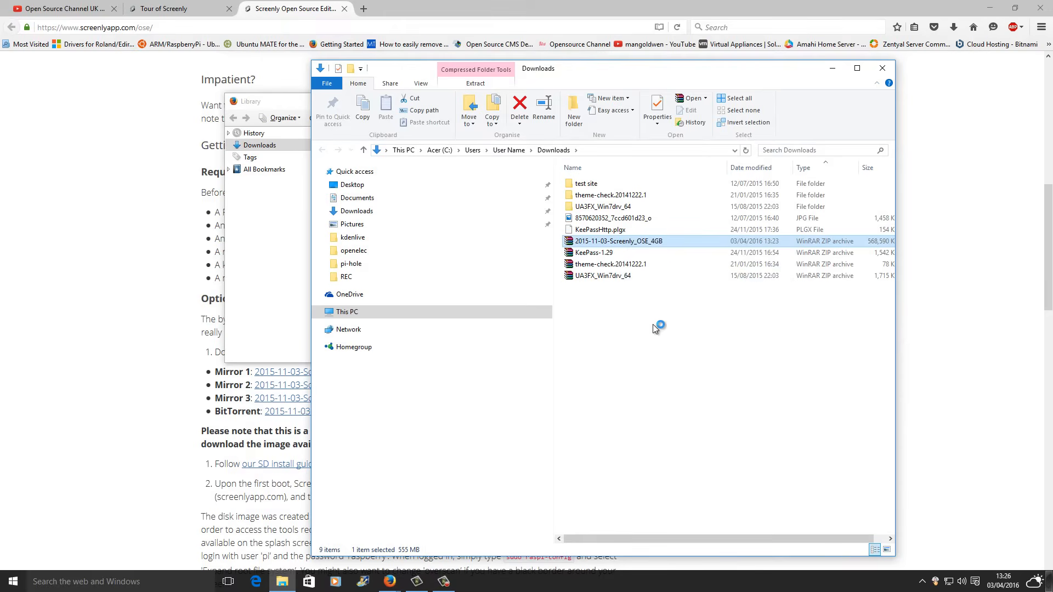
pyautogui.doubleClick(619, 240)
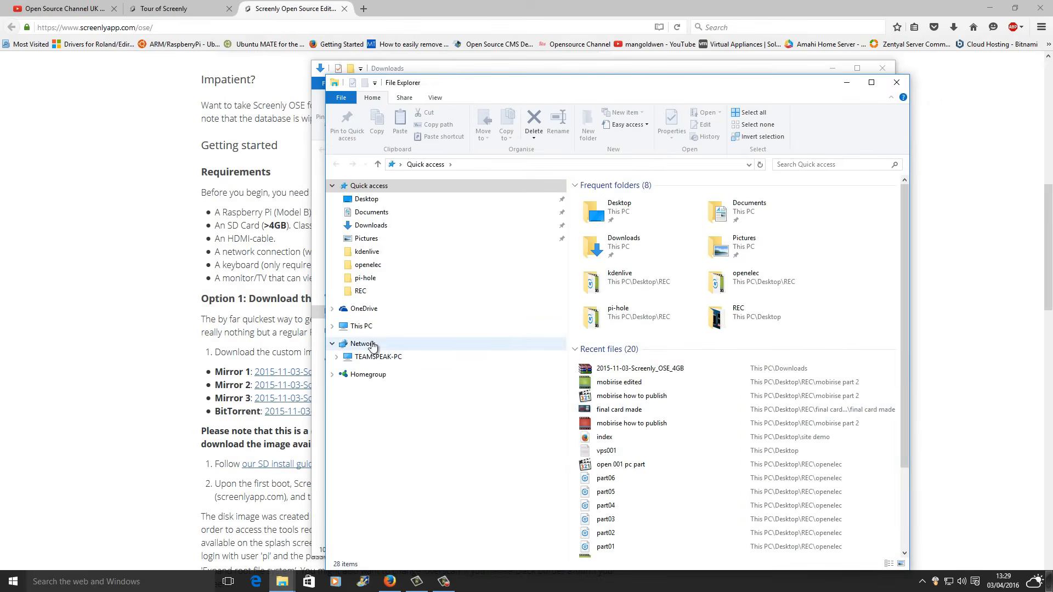
# - Check This PC's drives, then close the extra Explorer window
pyautogui.click(358, 326)
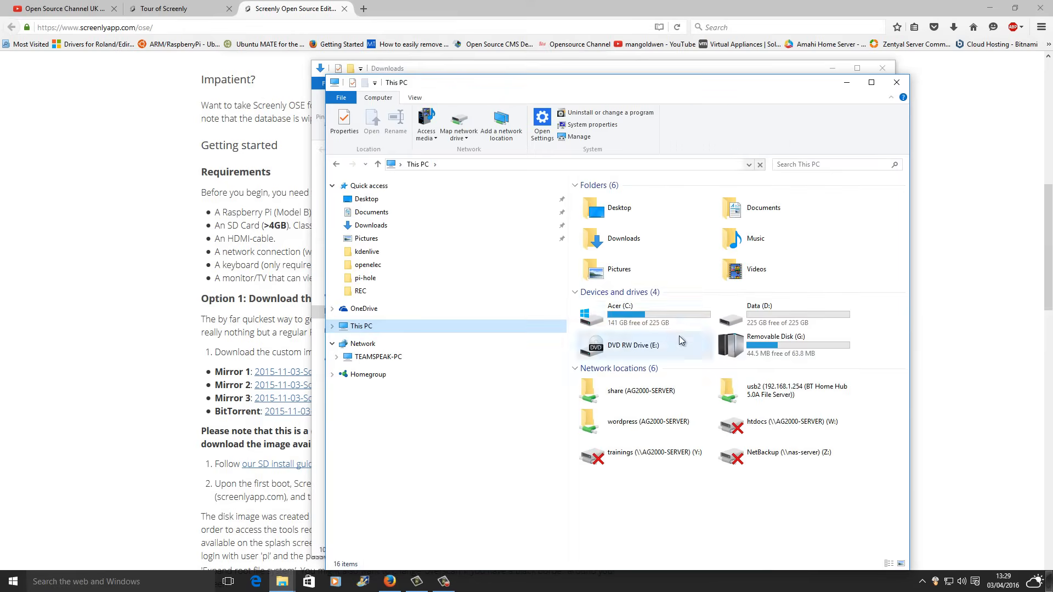
pyautogui.click(777, 346)
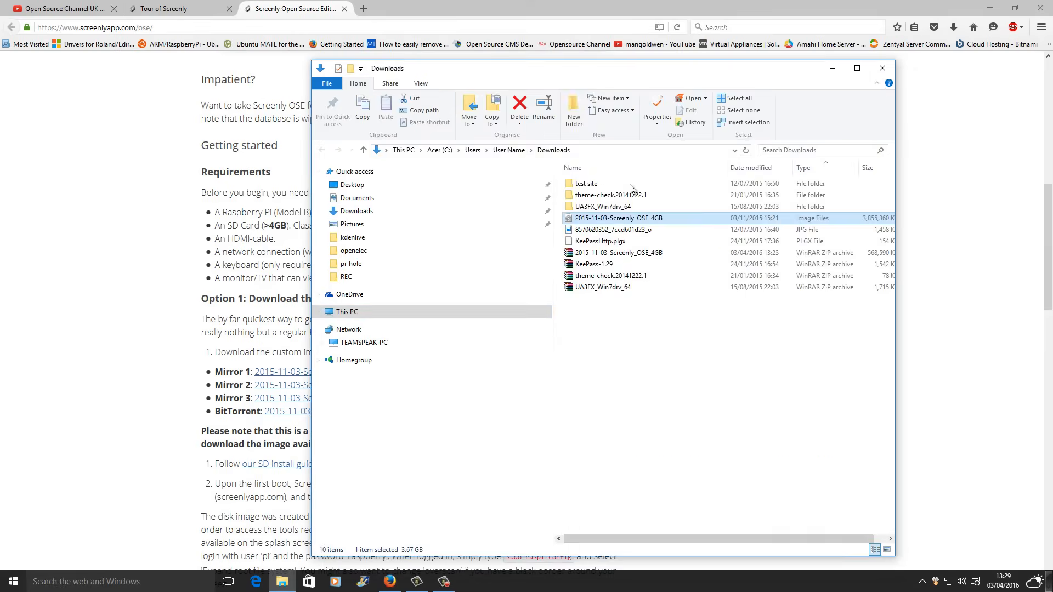
# - Launch SDFormatter from the Start menu's All apps list under S
pyautogui.click(10, 580)
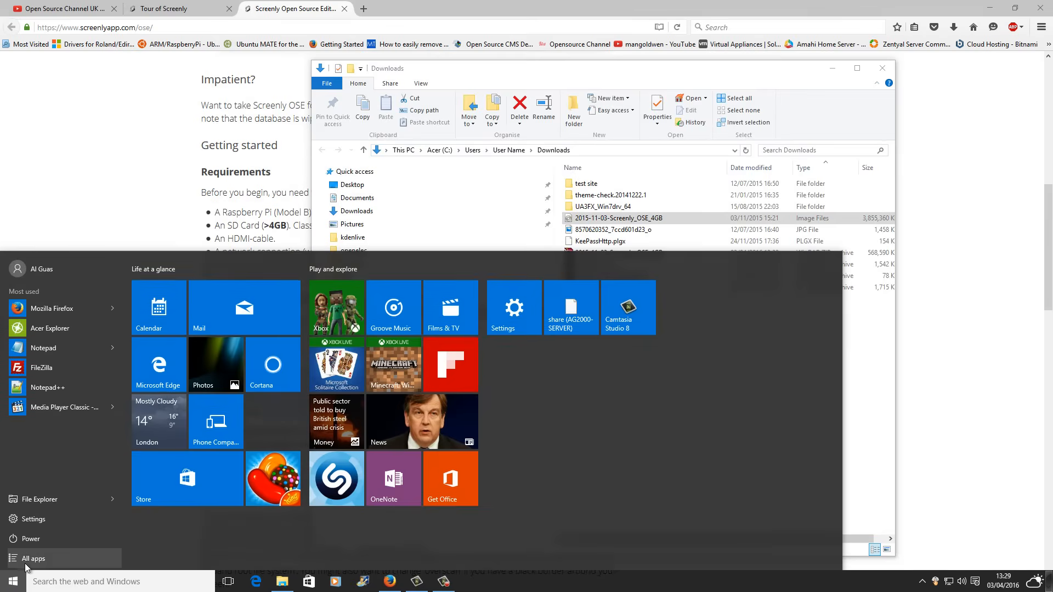
pyautogui.click(33, 558)
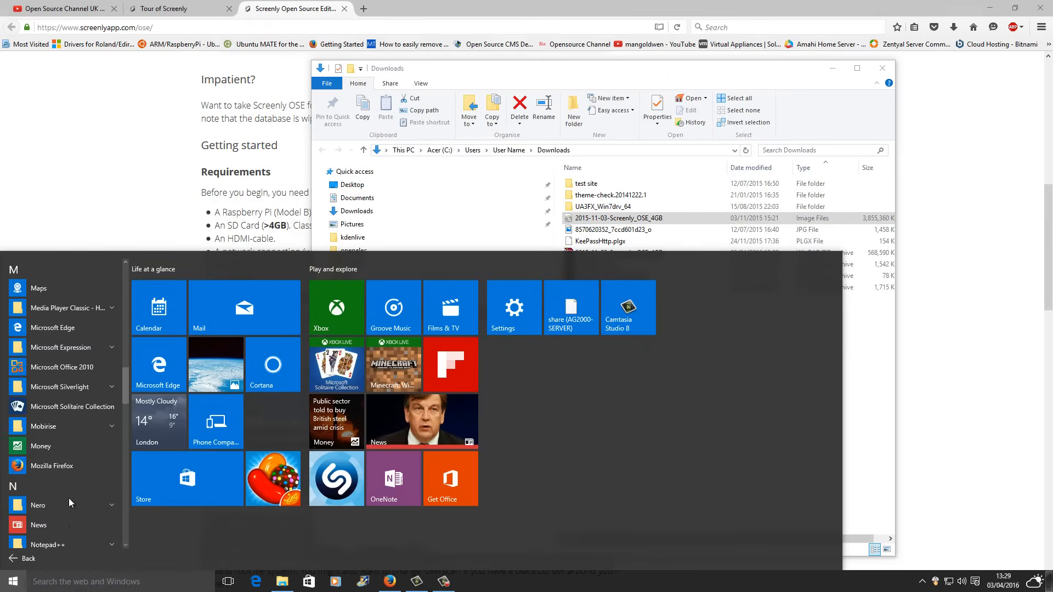
pyautogui.scroll(-3)
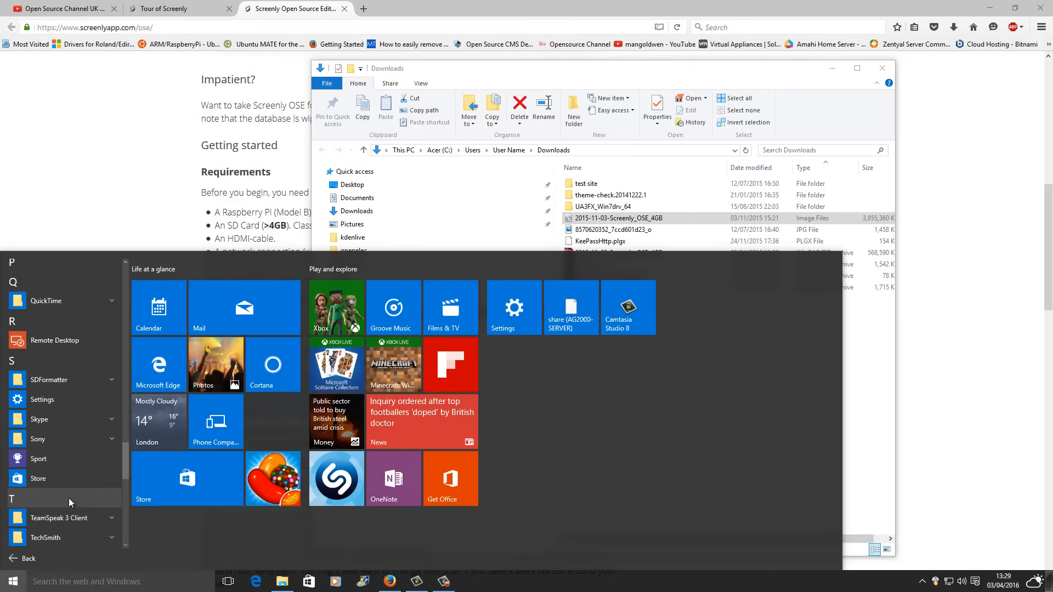
pyautogui.scroll(-3)
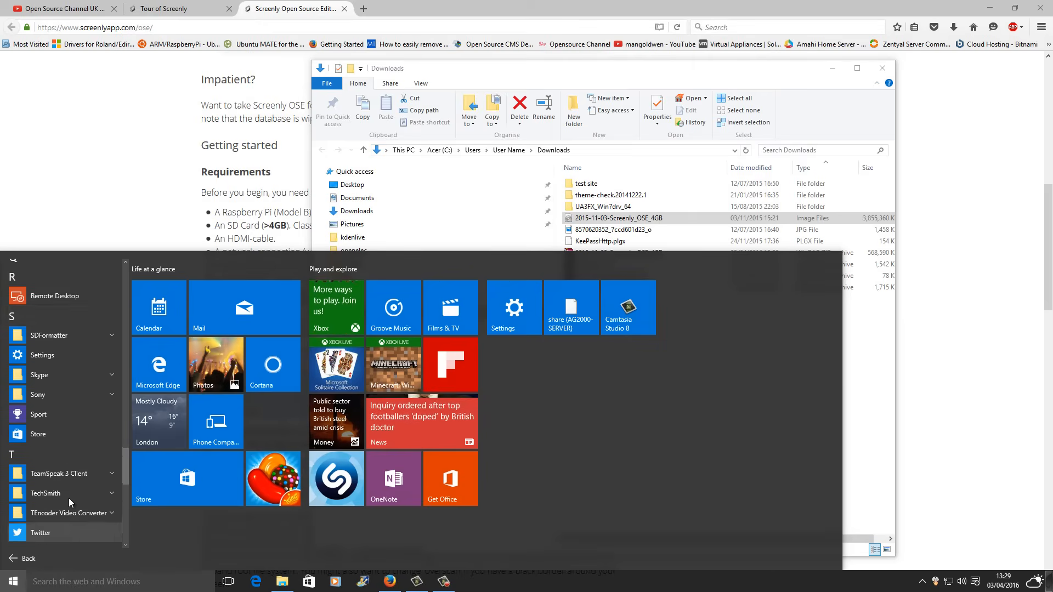
pyautogui.click(49, 335)
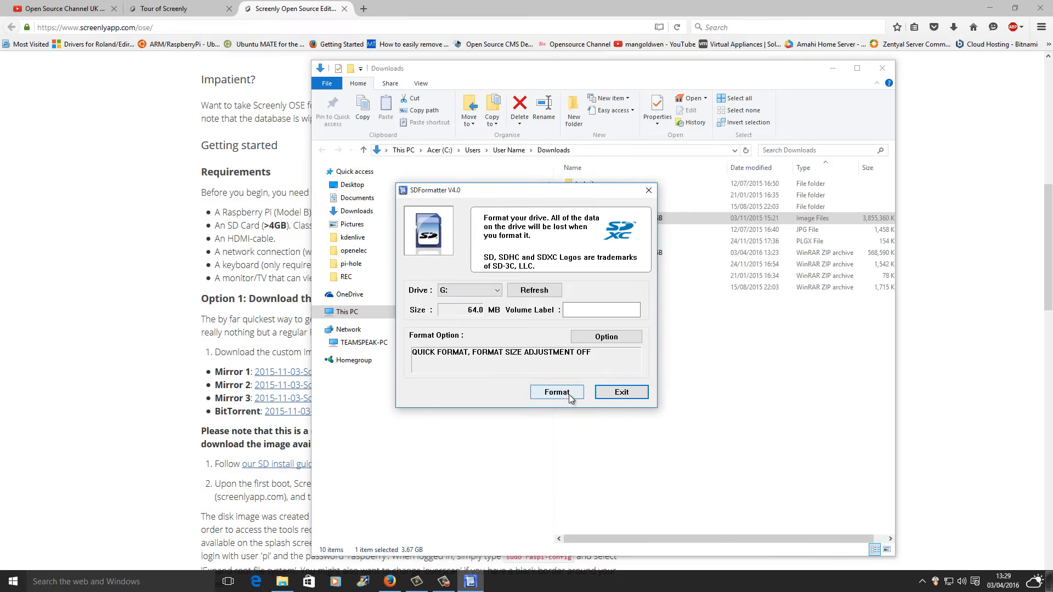
# - Format drive G: as 29.7 GB FAT32, acknowledge completion, and exit SDFormatter
pyautogui.click(556, 392)
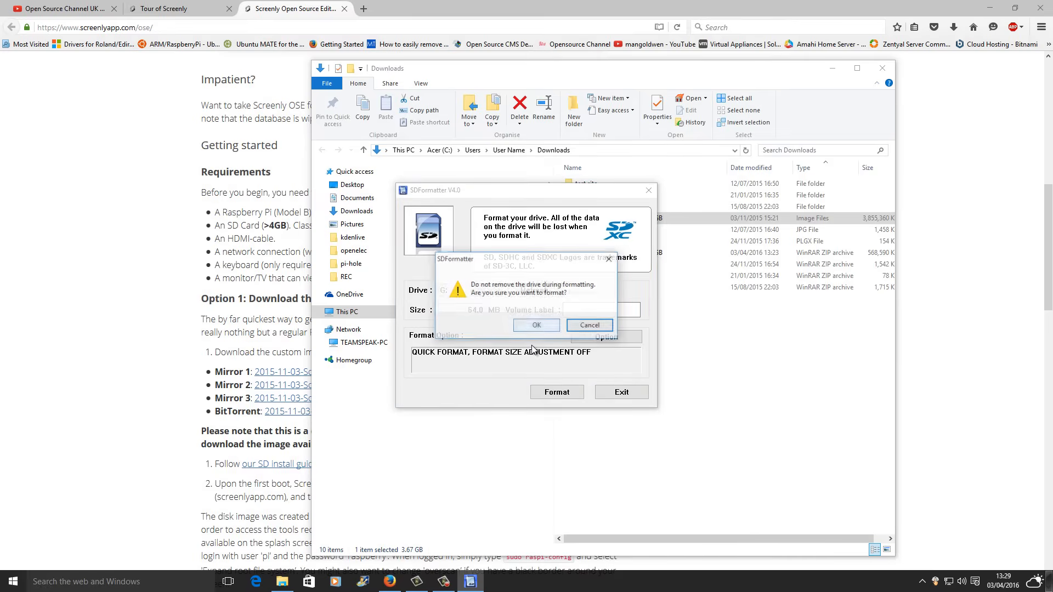
pyautogui.click(537, 325)
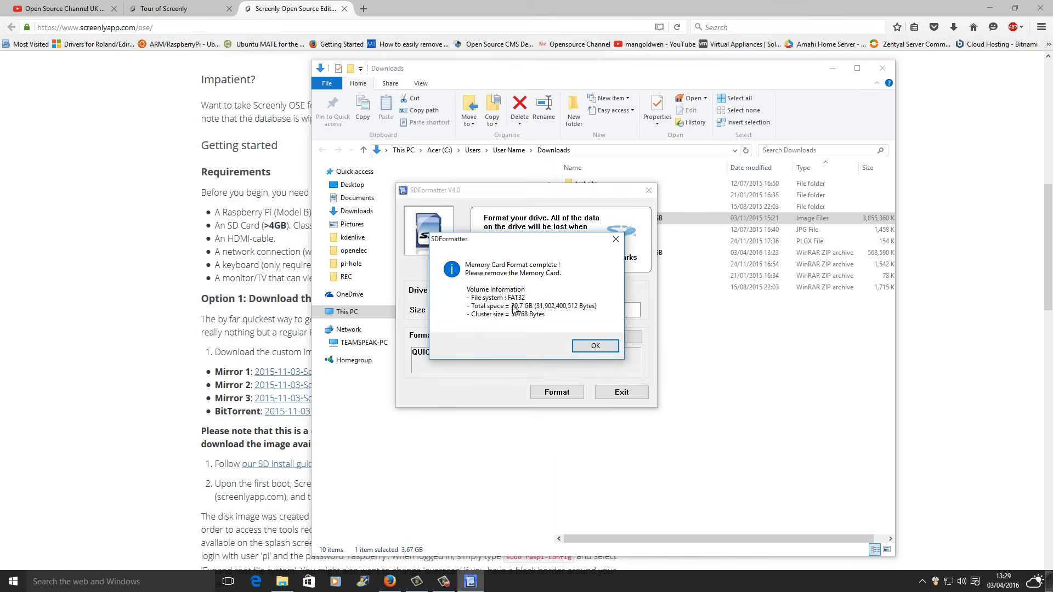
pyautogui.click(595, 345)
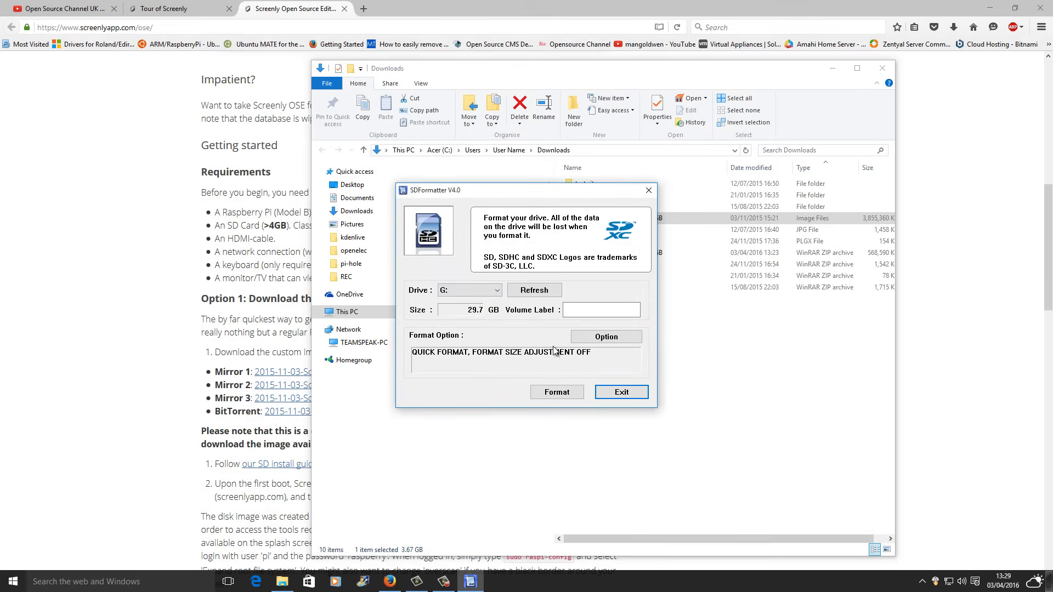
pyautogui.click(622, 392)
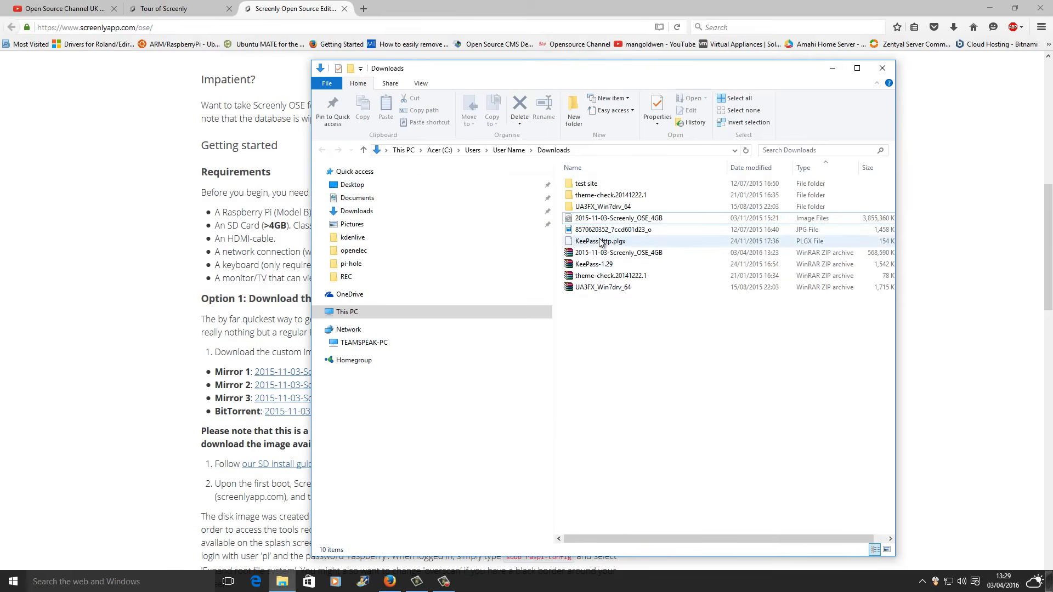
# - Delete the Screenly OSE 4GB zip to the Recycle Bin, then open and dismiss Start
pyautogui.click(619, 252)
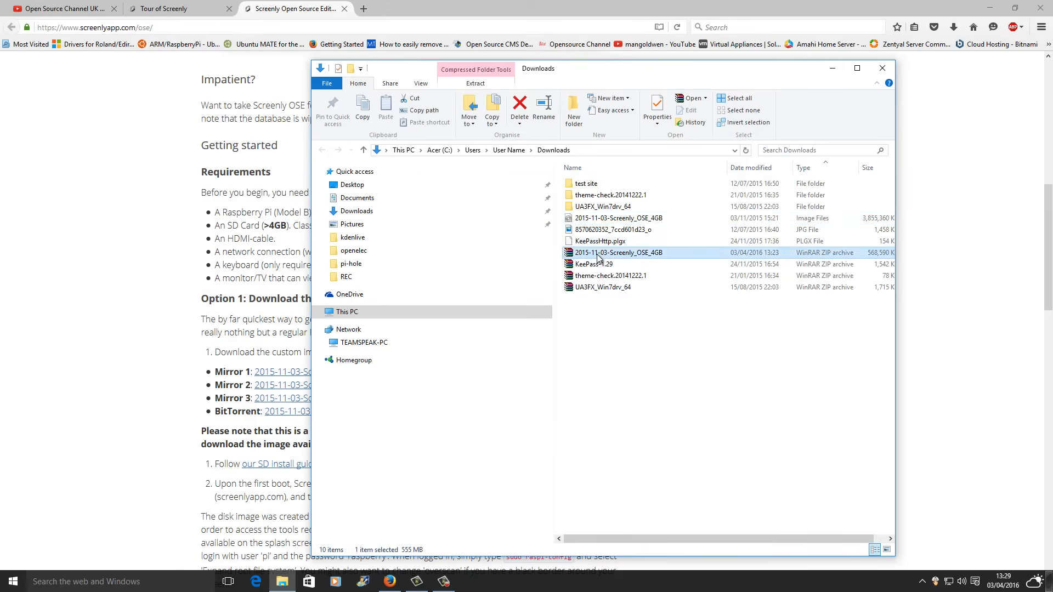
pyautogui.click(519, 107)
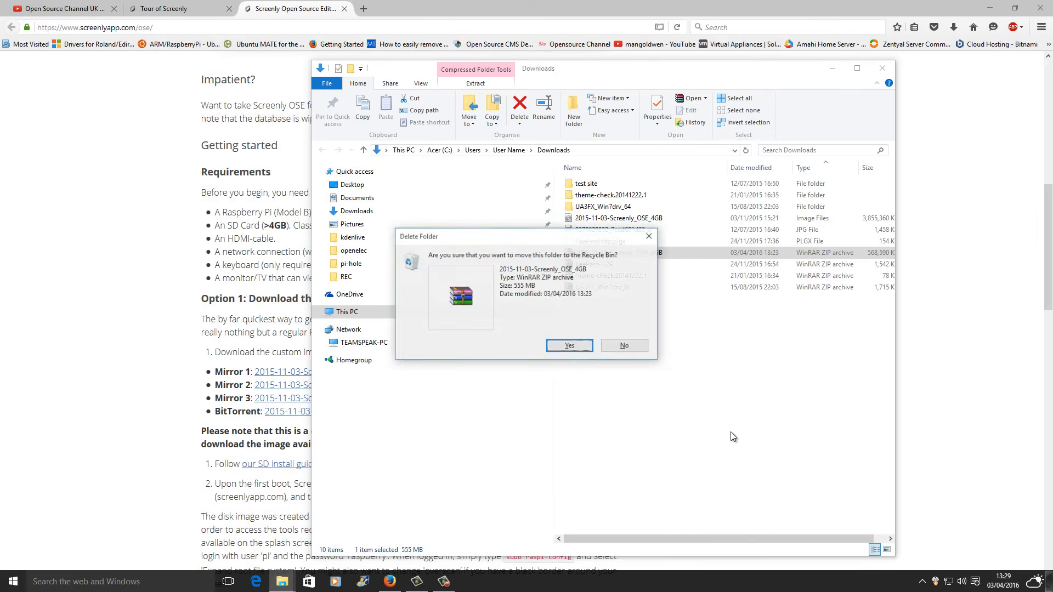
pyautogui.click(569, 345)
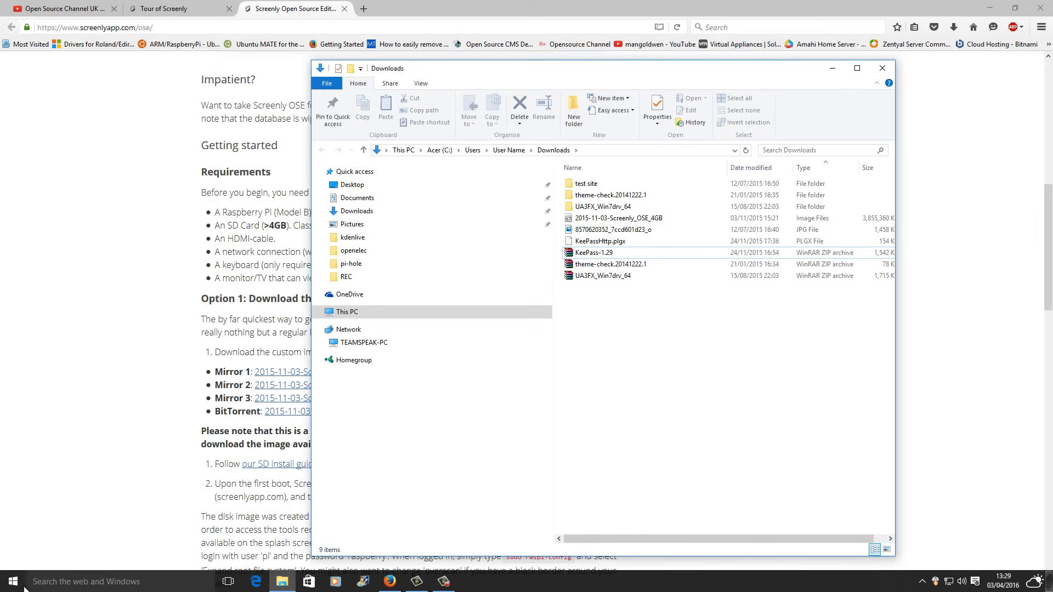
pyautogui.click(12, 582)
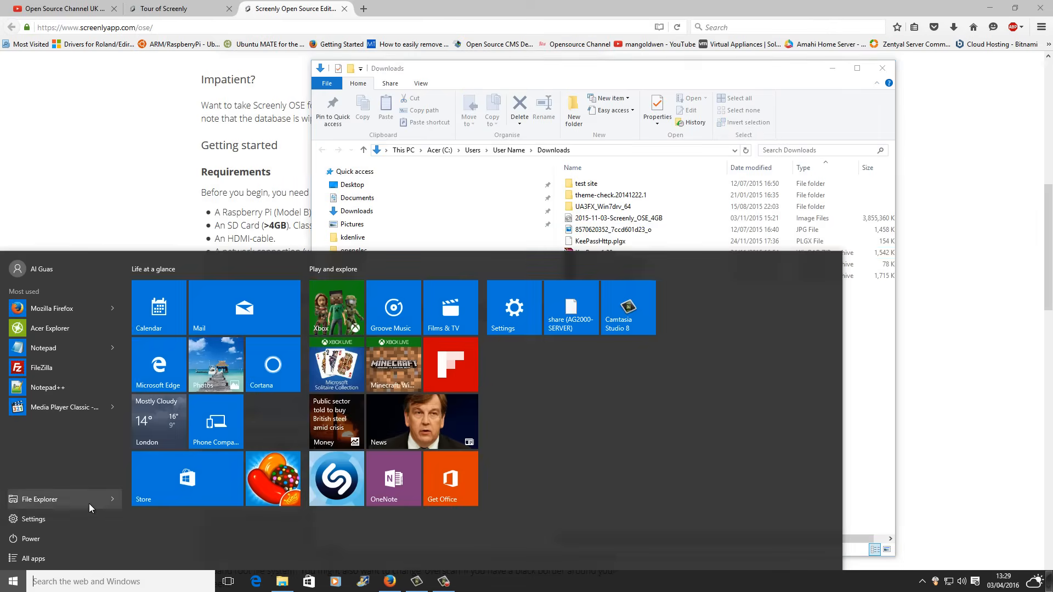
pyautogui.click(39, 499)
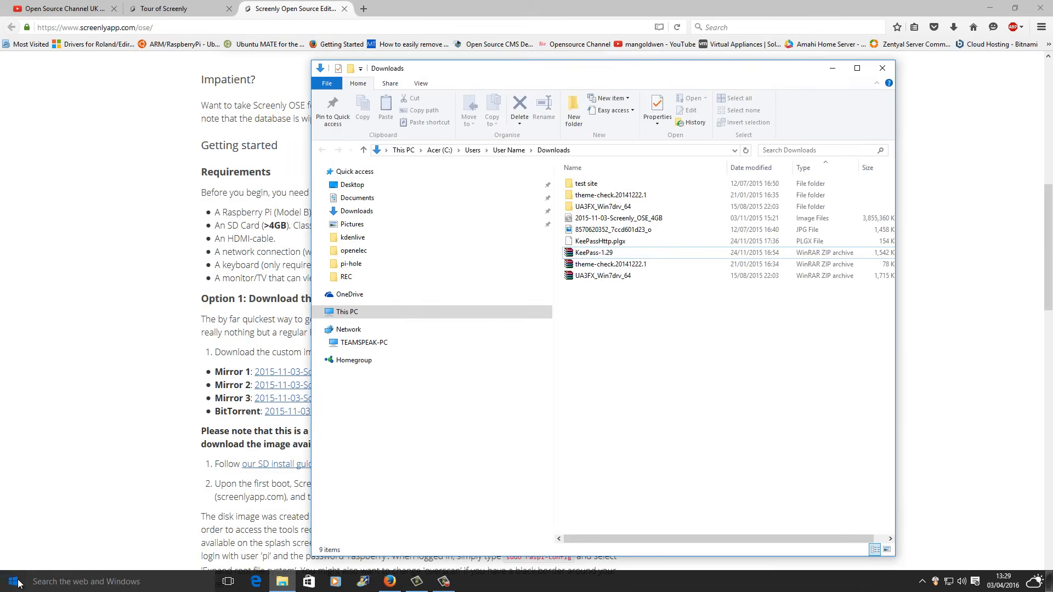
# - Scroll the Start menu's app list down to Win32 Disk Imager and launch it
pyautogui.click(13, 582)
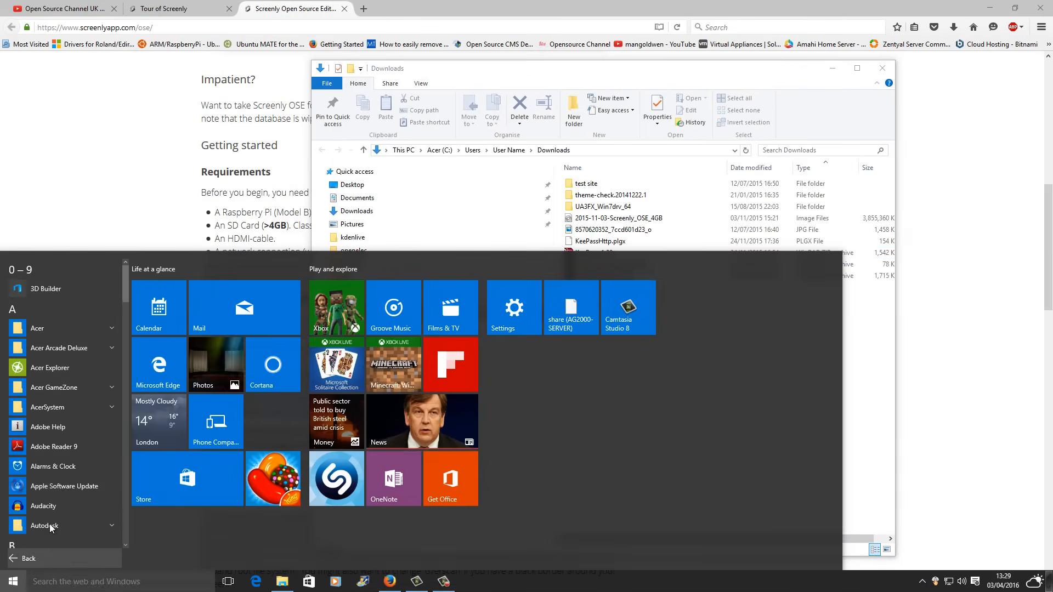
pyautogui.scroll(-3)
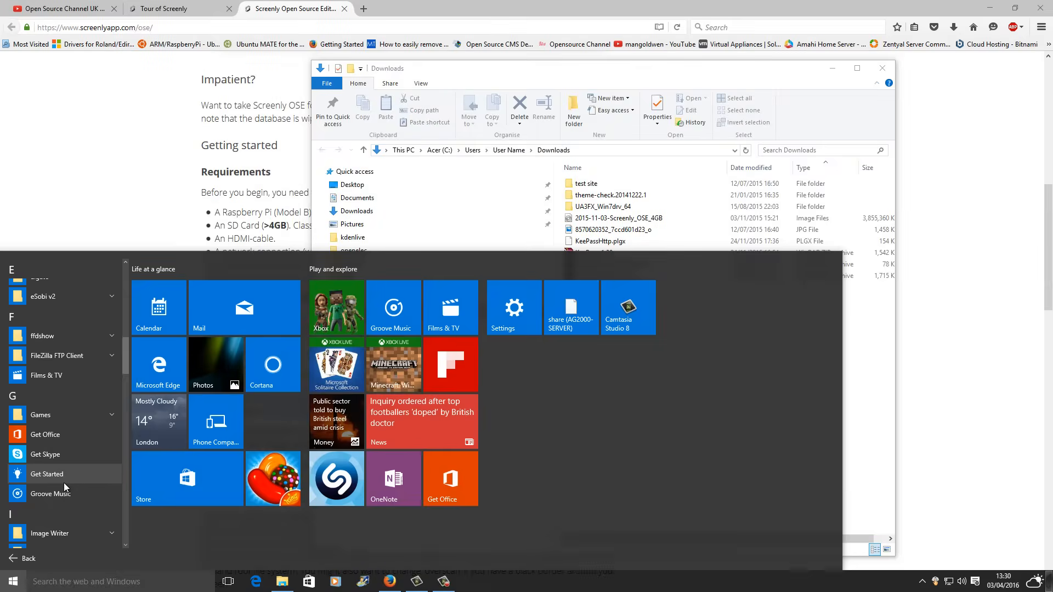
pyautogui.scroll(-3)
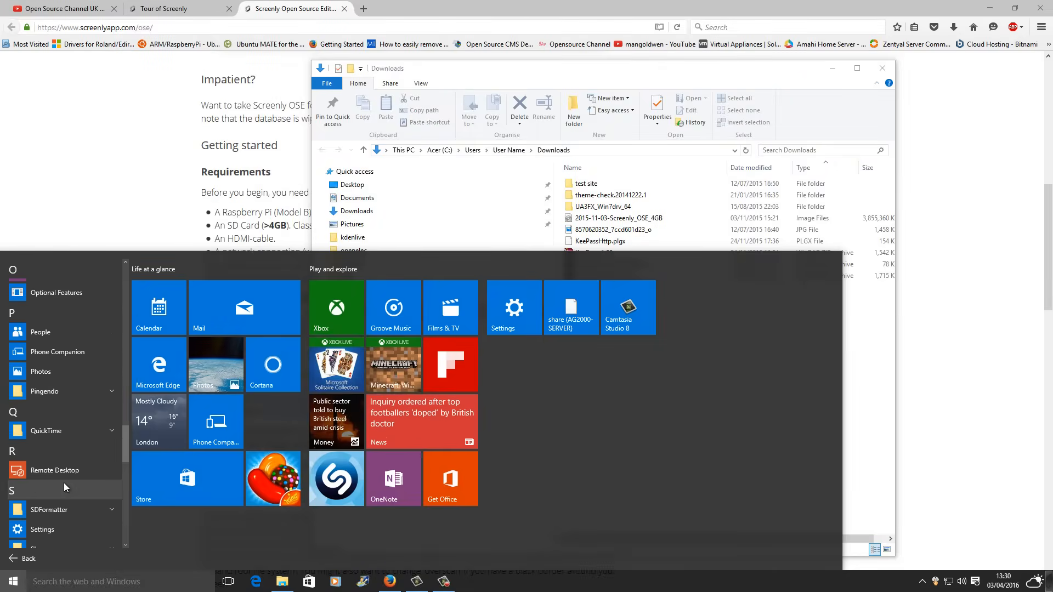
pyautogui.scroll(-3)
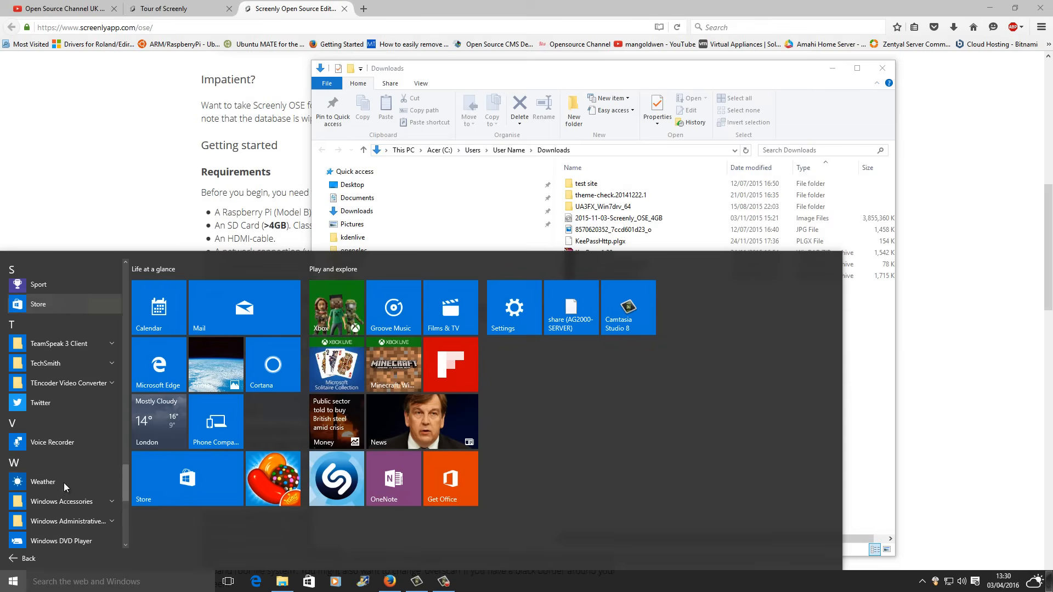
pyautogui.scroll(-3)
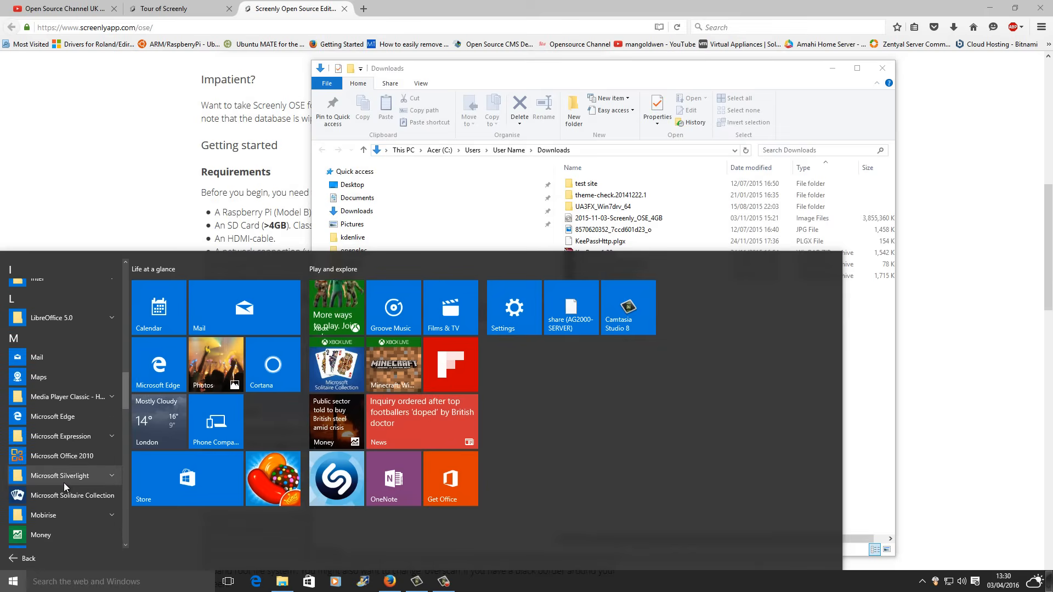
pyautogui.scroll(-3)
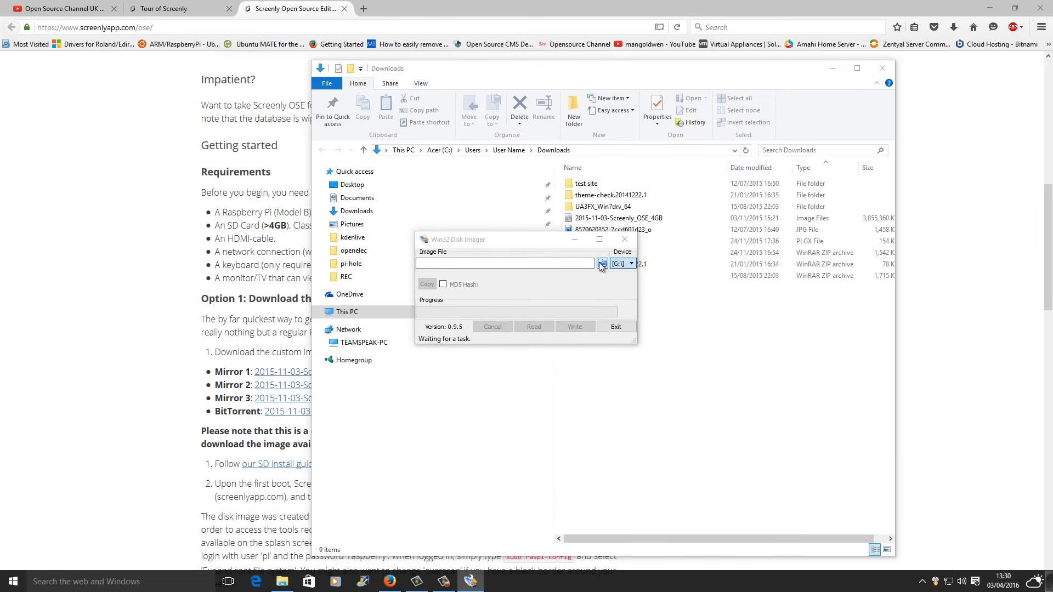
# - Write the 2015-11-03-Screenly_OSE_4GB image to drive G: and dismiss the success notice
pyautogui.click(602, 264)
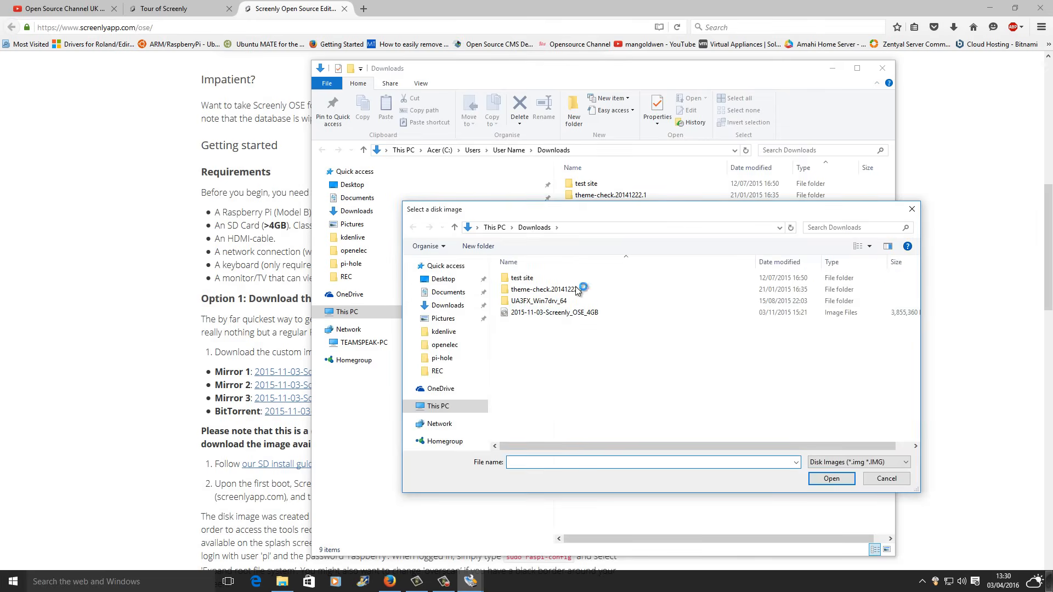
pyautogui.click(554, 313)
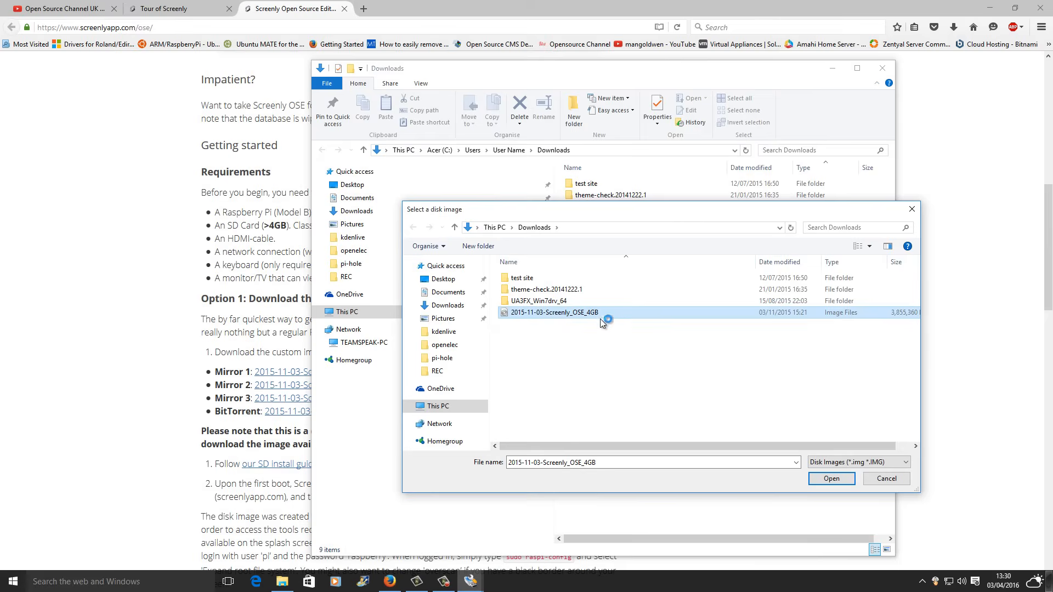
pyautogui.click(831, 479)
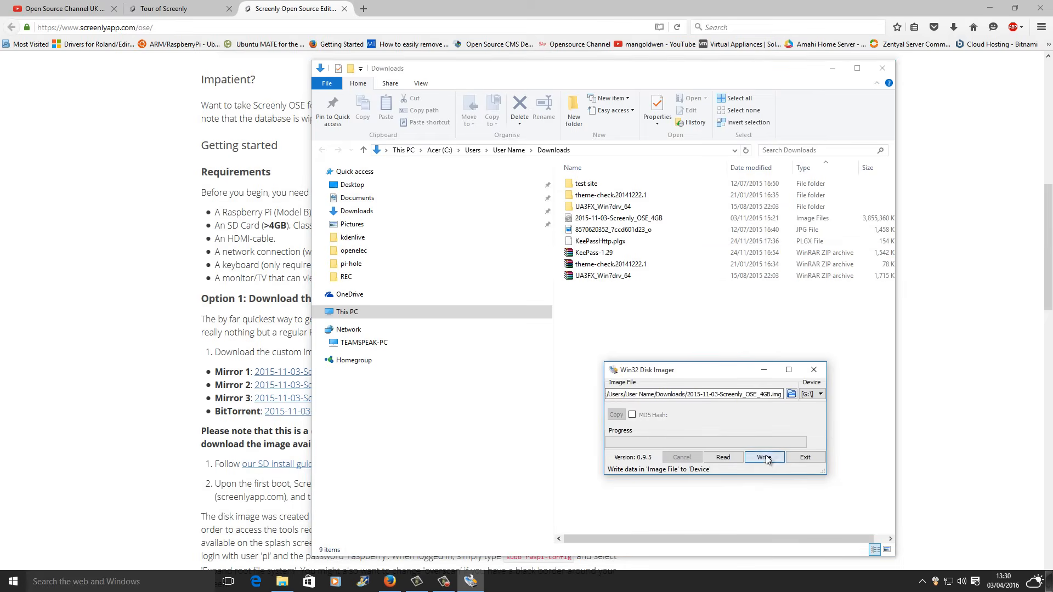
pyautogui.click(764, 457)
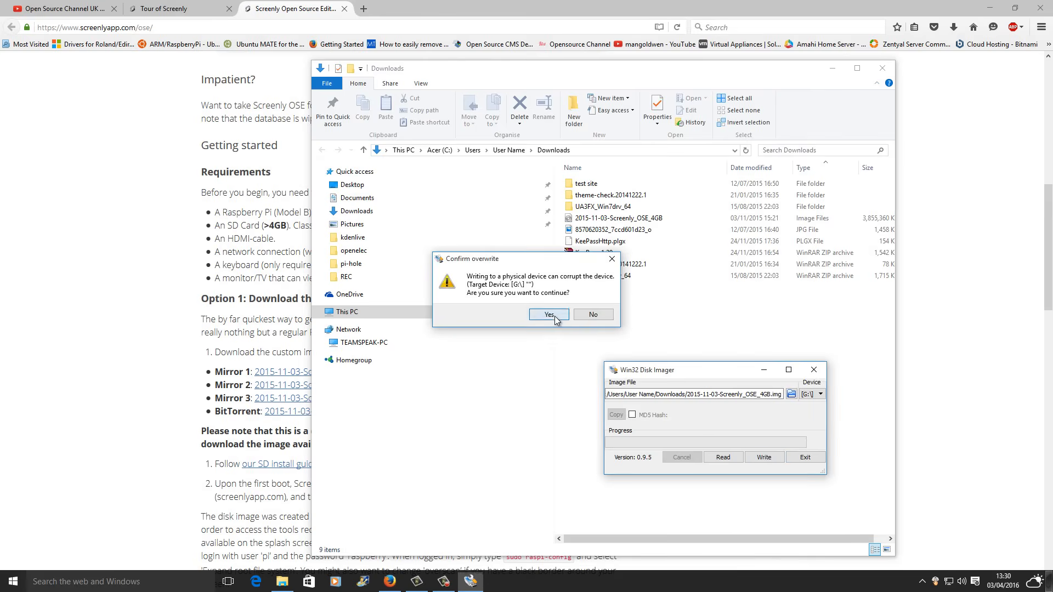
pyautogui.click(549, 315)
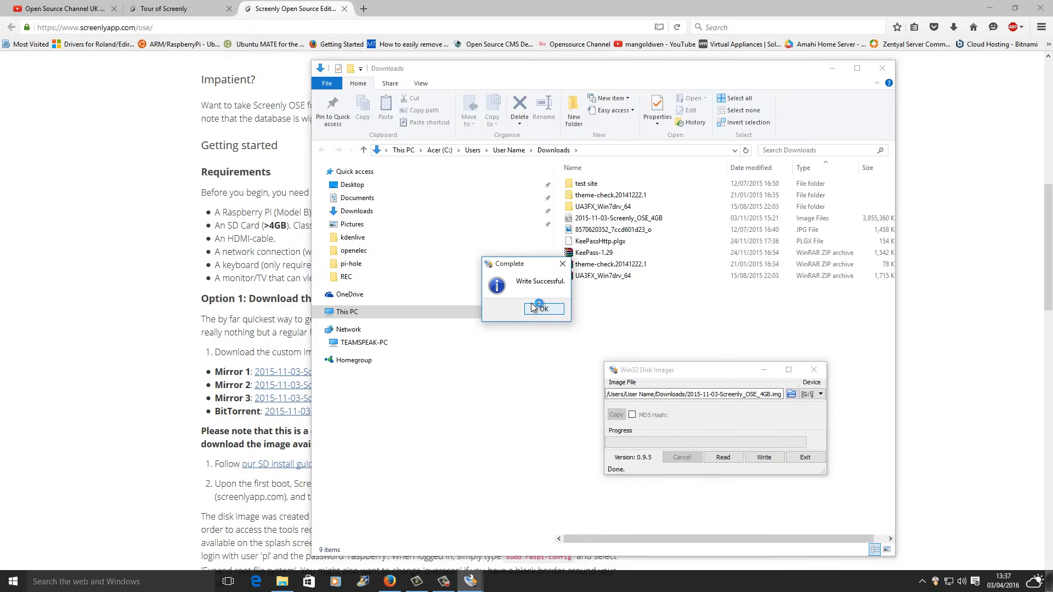
pyautogui.click(543, 309)
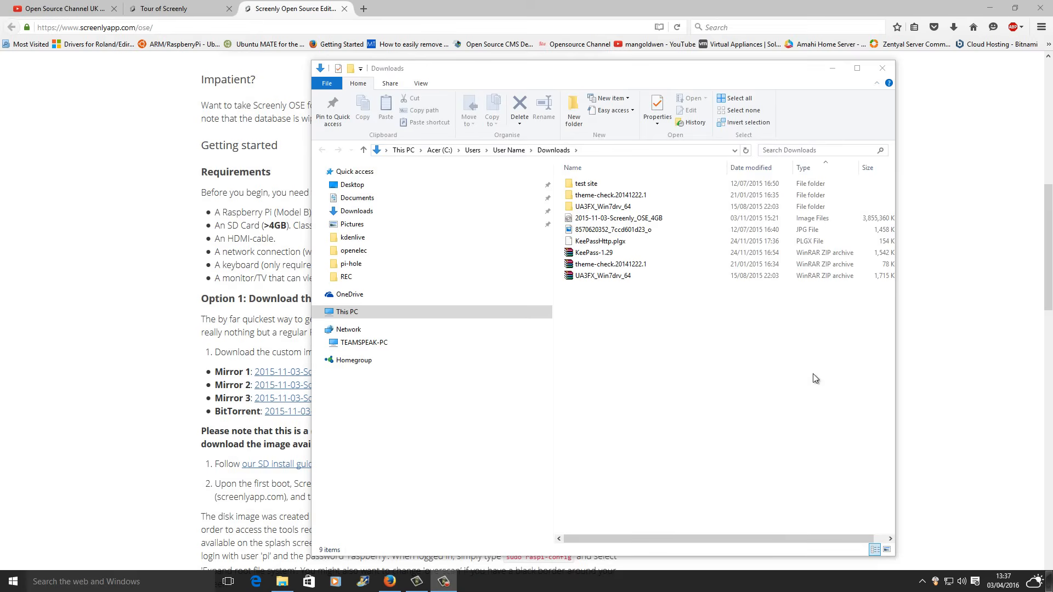
# - Close the Downloads File Explorer window to reveal the Screenly OSE getting-started page
pyautogui.click(882, 68)
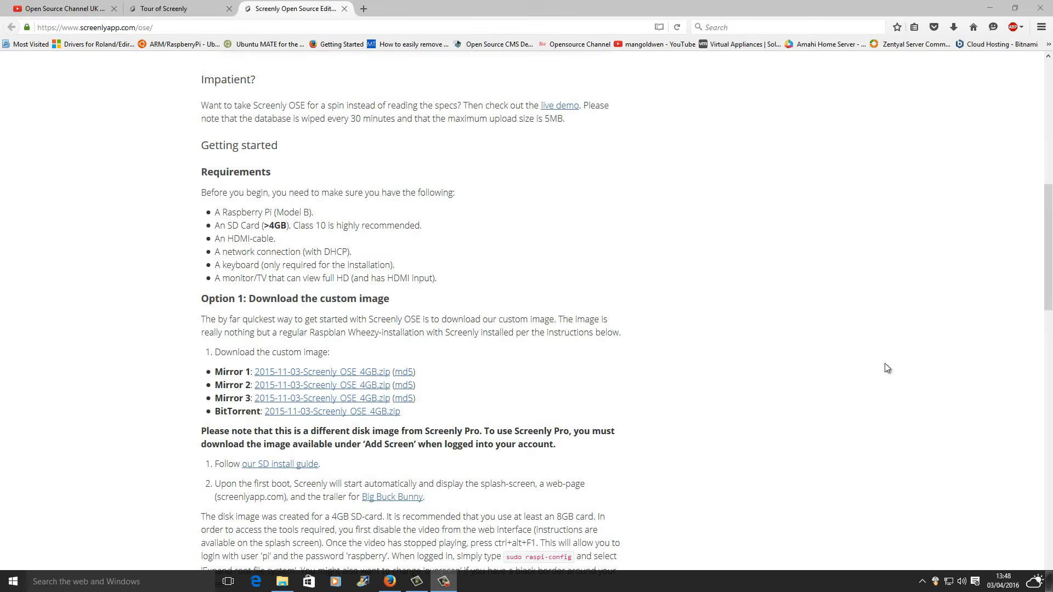
pyautogui.moveTo(433, 59)
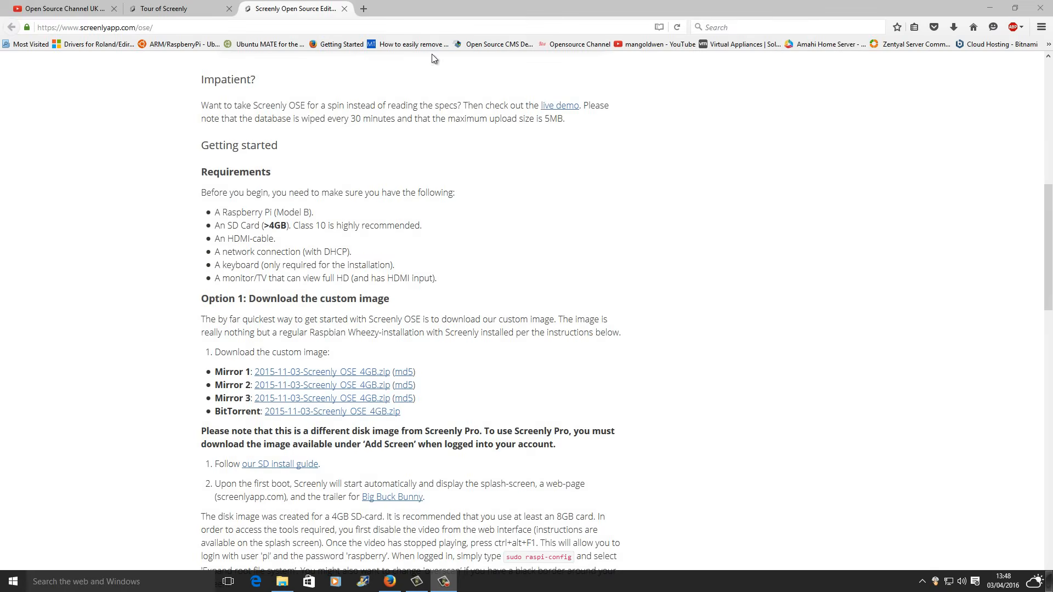
# - In a new tab, load the Screenly OSE dashboard at 192.168.1.92:8080
pyautogui.click(362, 9)
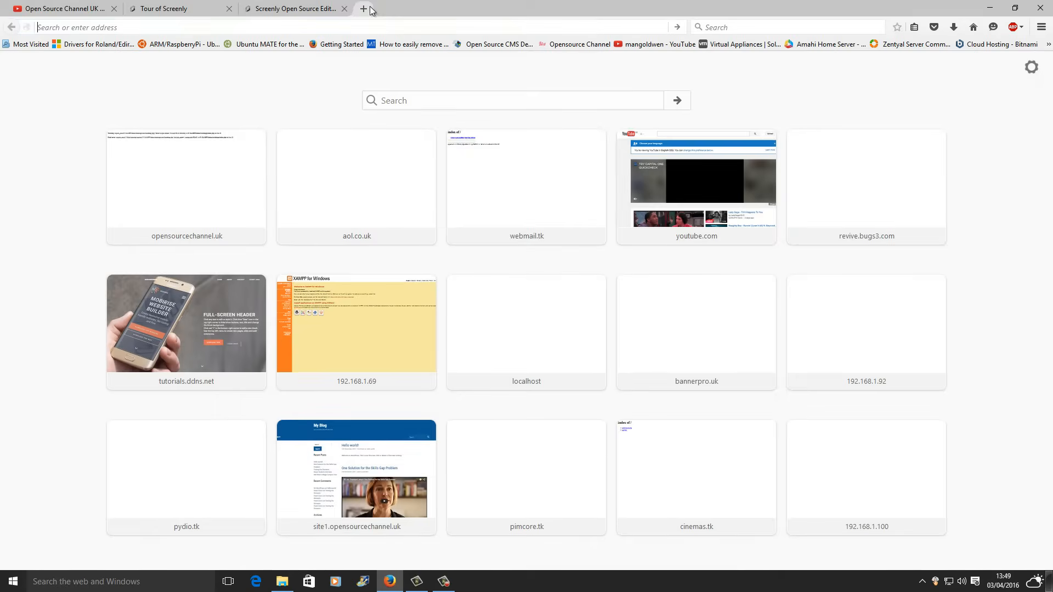
pyautogui.click(366, 8)
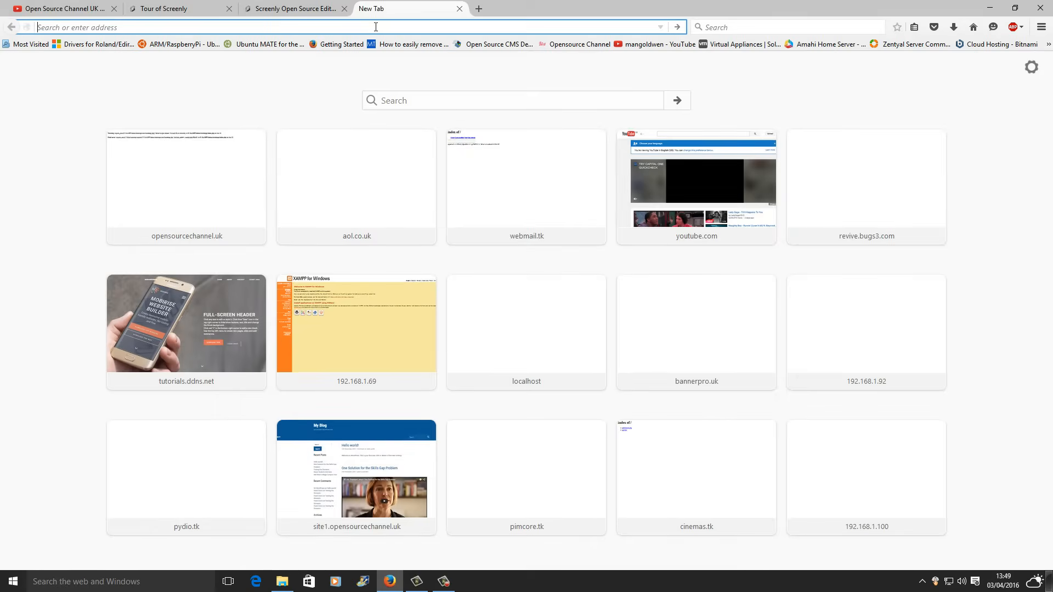
pyautogui.write('192.168.1.69/')
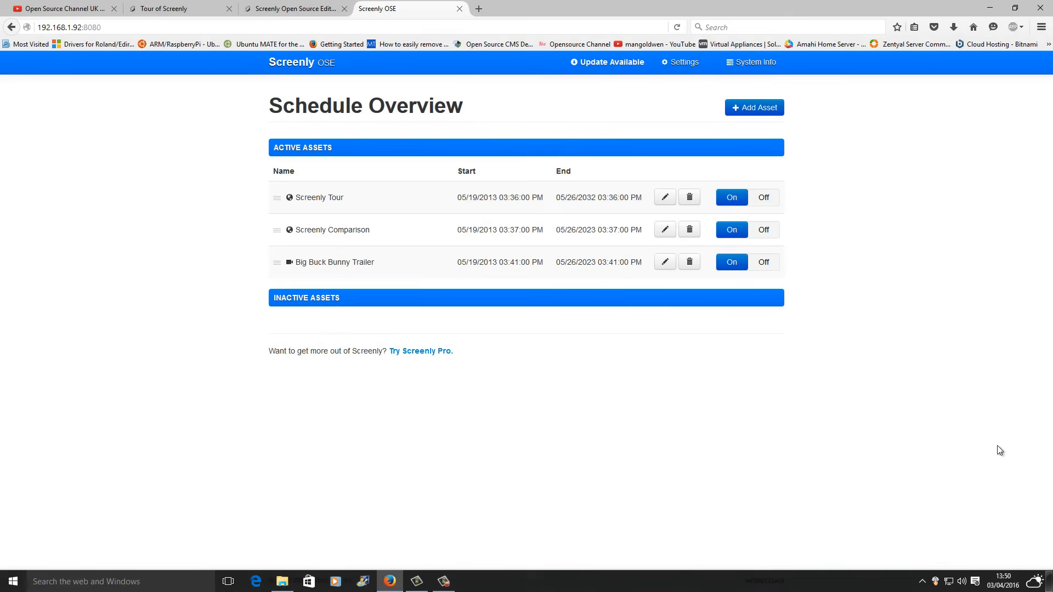
pyautogui.moveTo(712, 386)
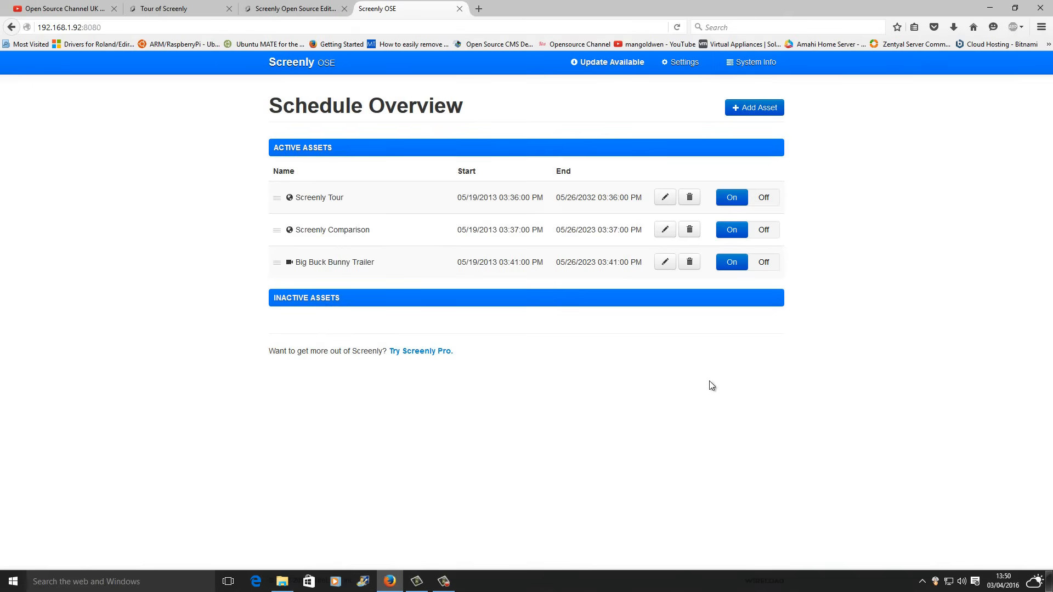
pyautogui.moveTo(596, 333)
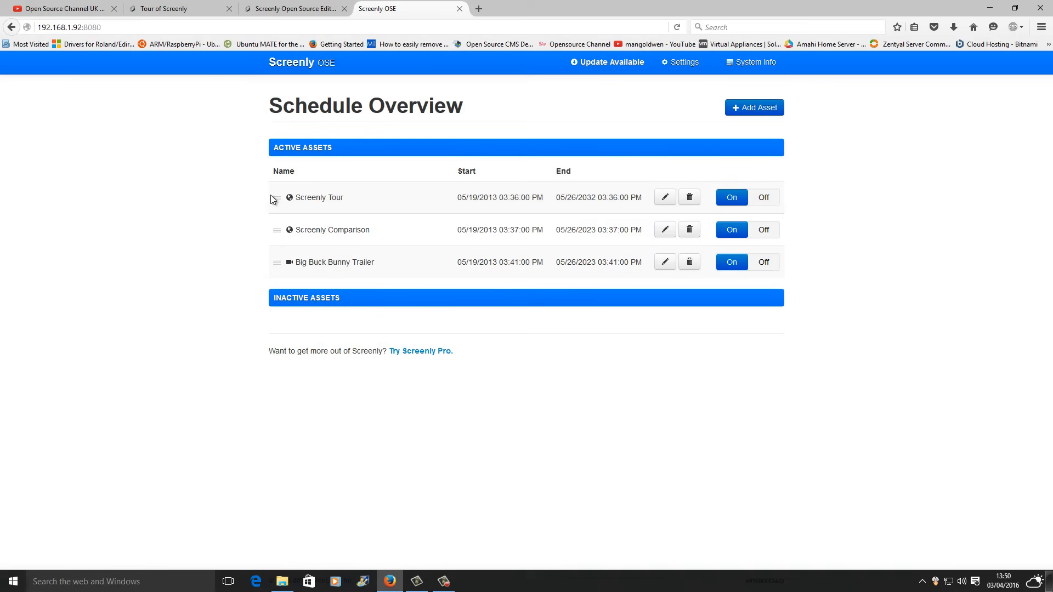
pyautogui.moveTo(401, 215)
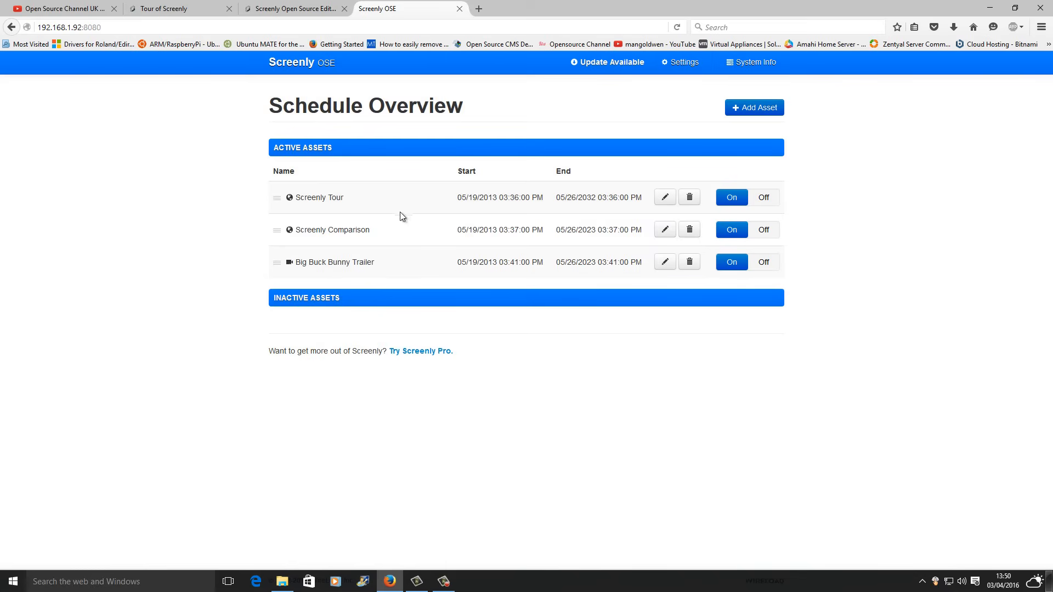
pyautogui.moveTo(283, 230)
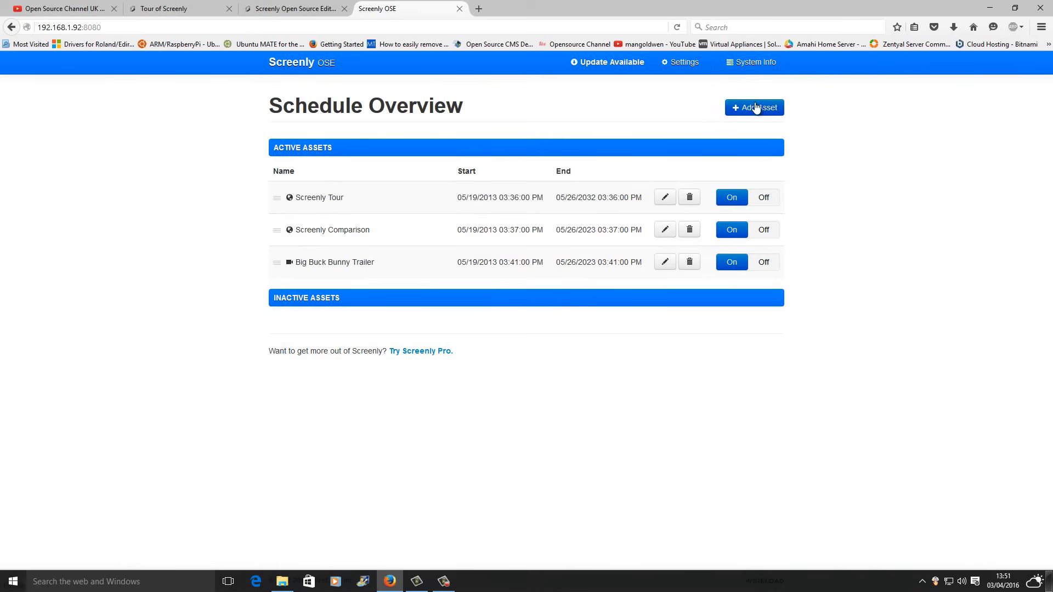
pyautogui.click(755, 107)
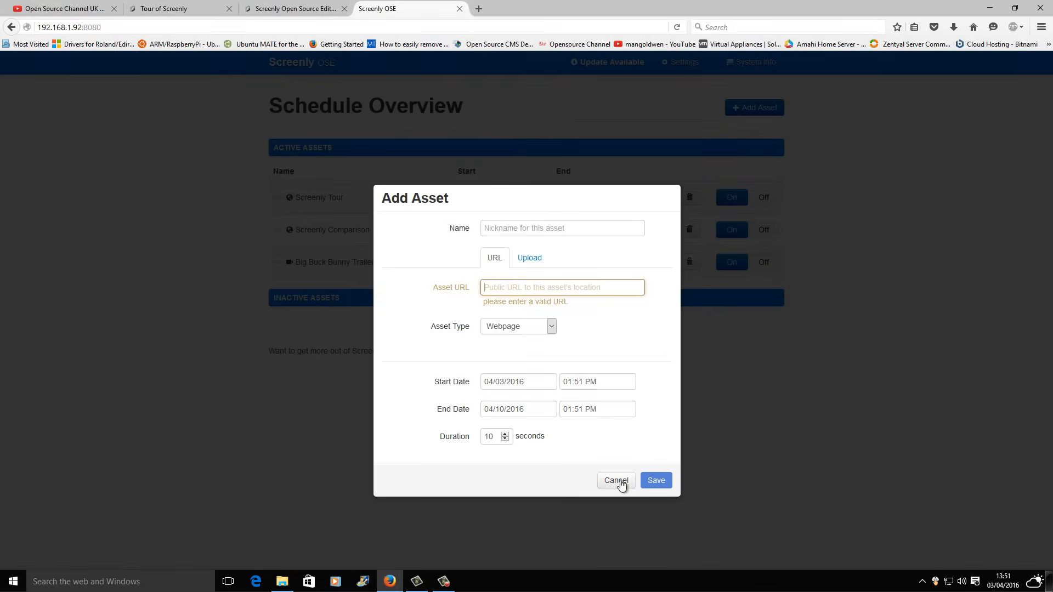
pyautogui.click(616, 480)
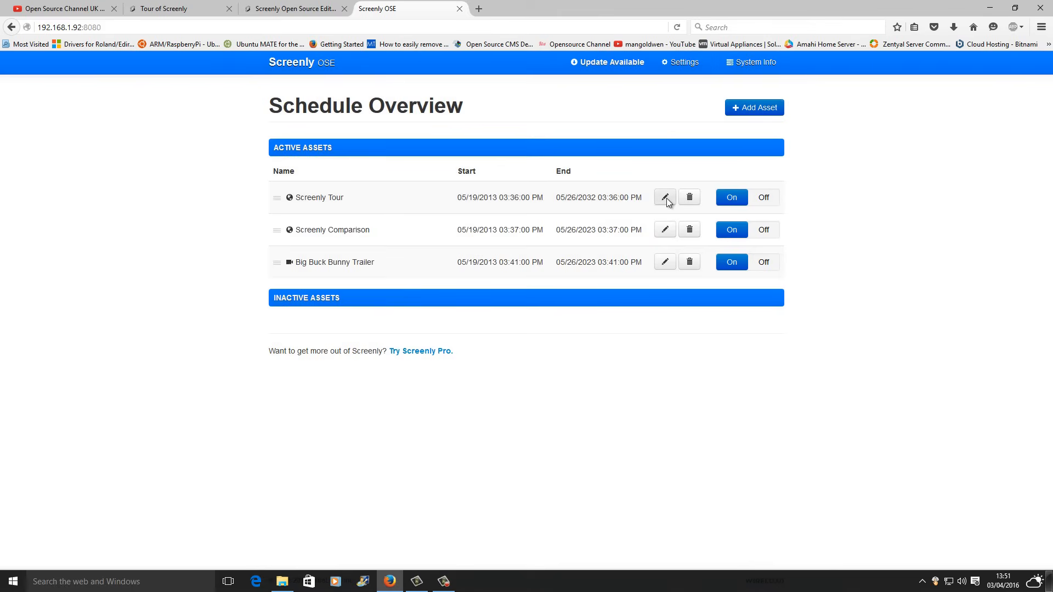
pyautogui.click(664, 198)
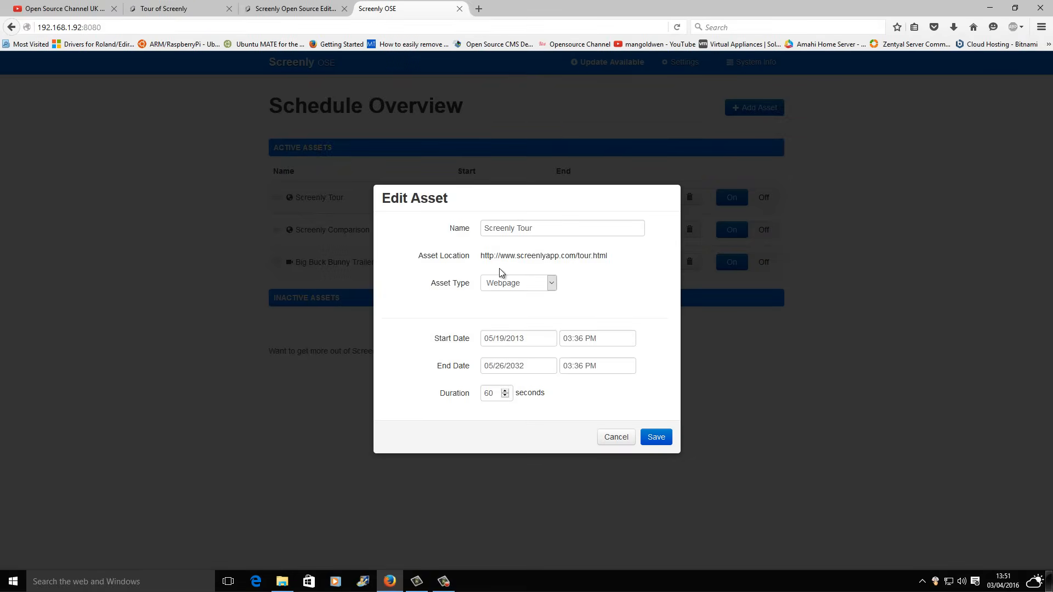
pyautogui.doubleClick(543, 256)
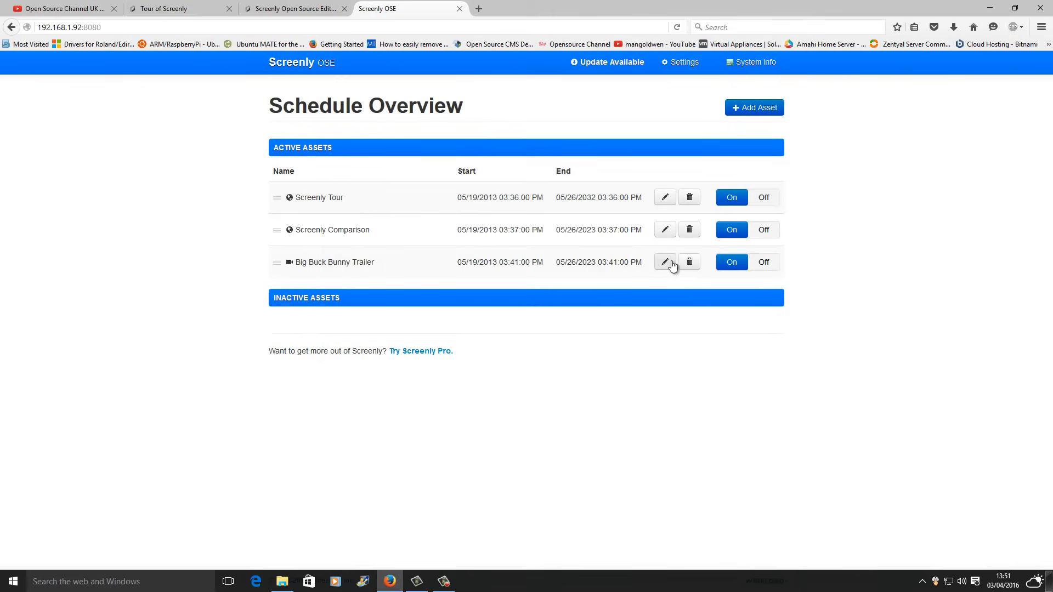
pyautogui.click(664, 262)
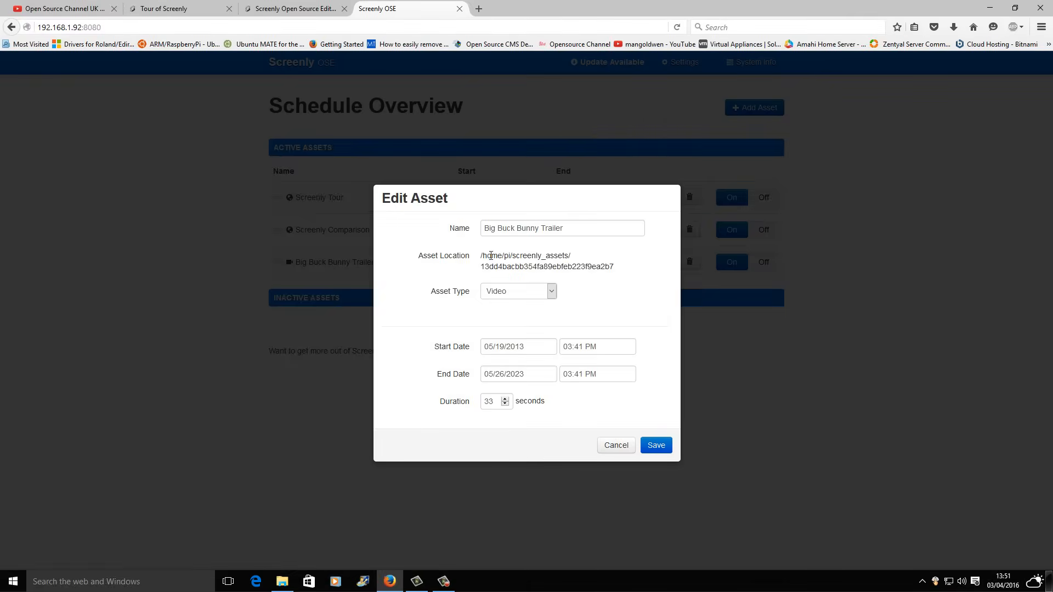
pyautogui.tripleClick(524, 261)
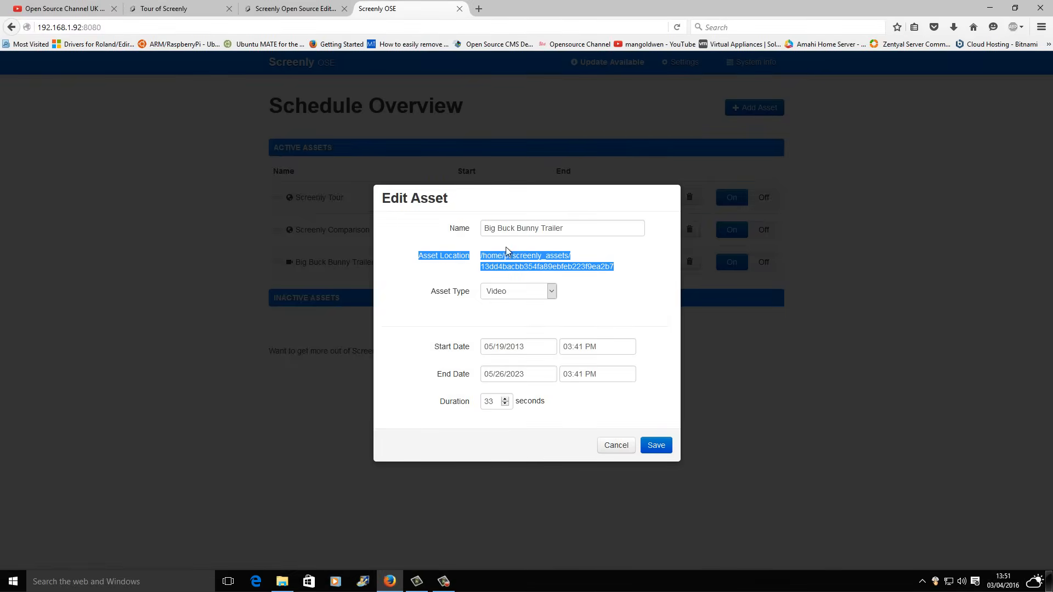
pyautogui.click(519, 292)
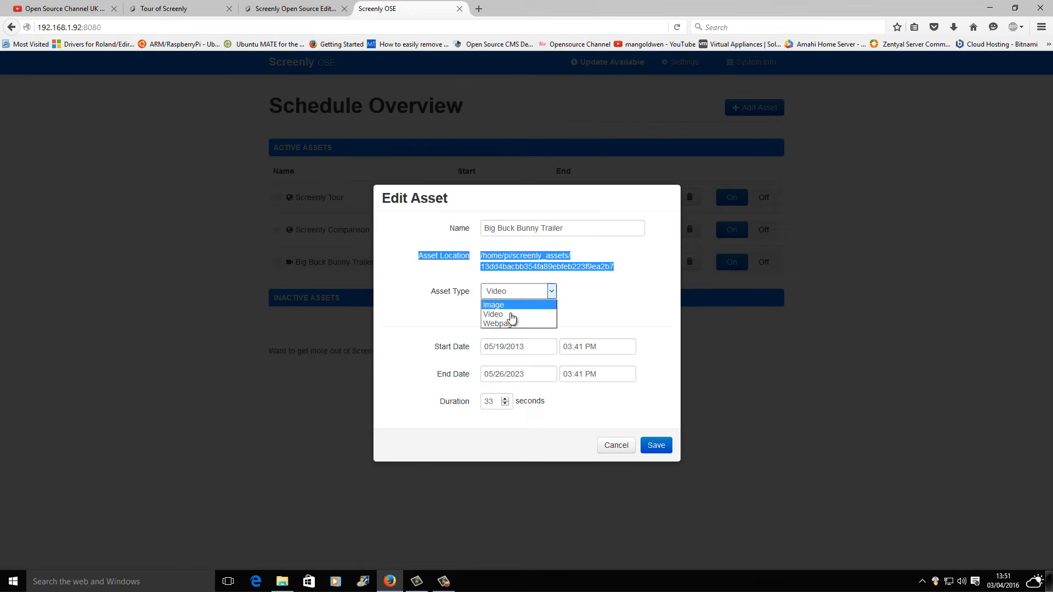
pyautogui.click(502, 314)
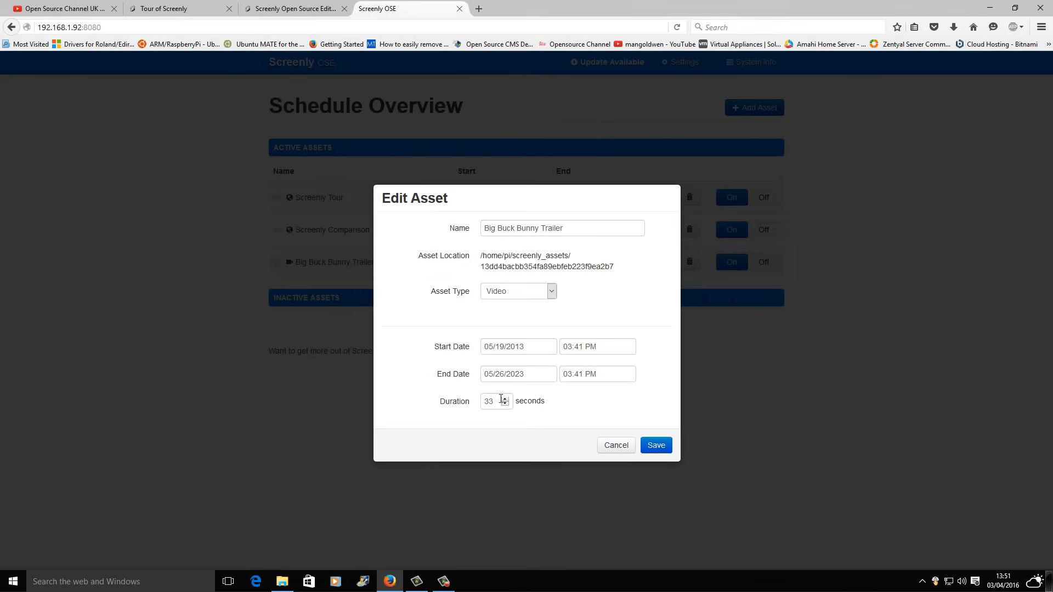
pyautogui.click(656, 445)
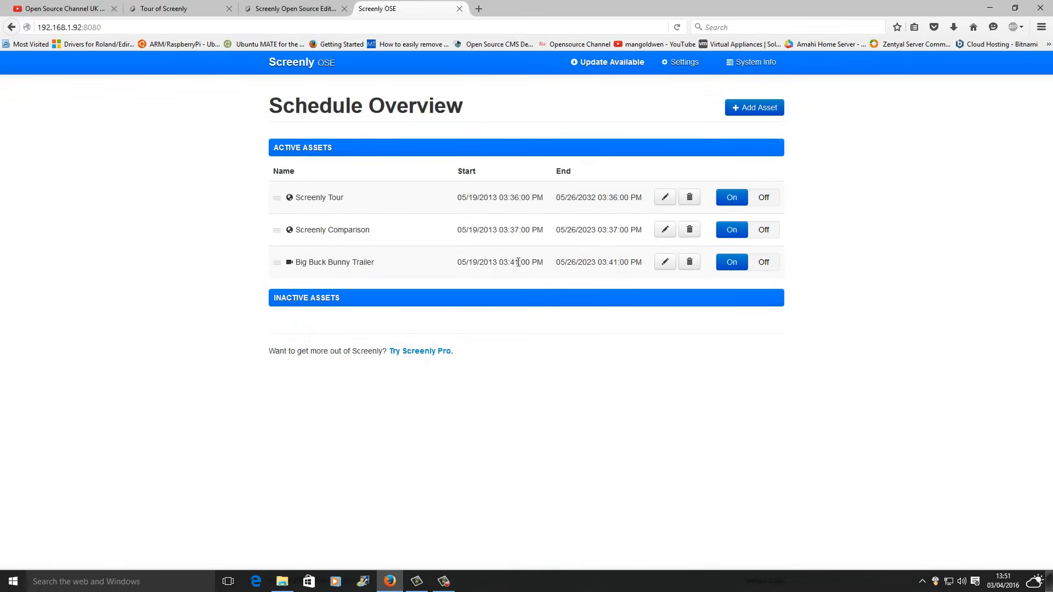
pyautogui.moveTo(425, 268)
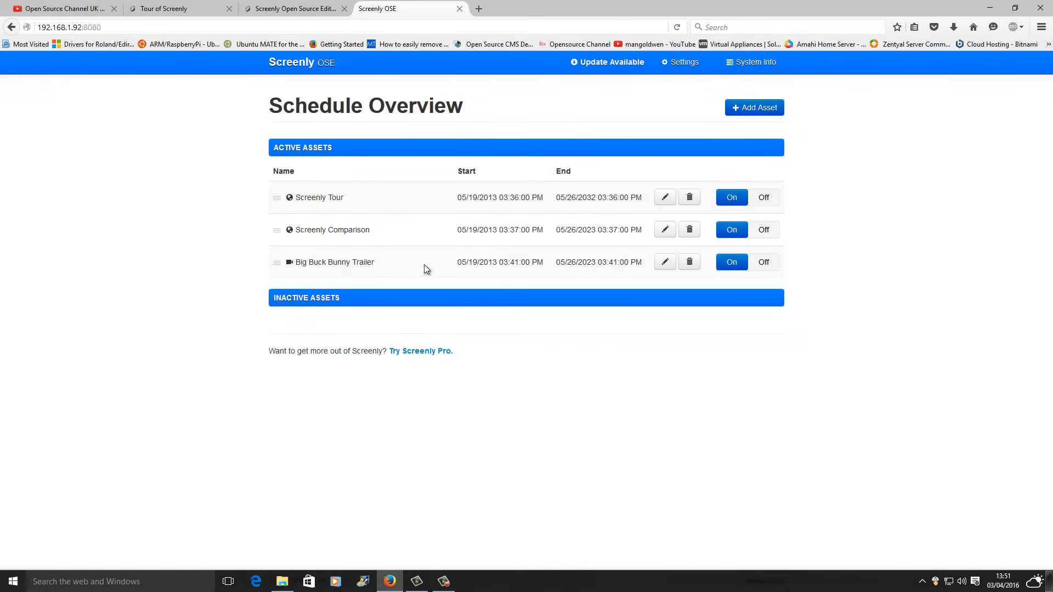
# - Start a new asset named 'Test Picture' with file upload as its source
pyautogui.click(754, 108)
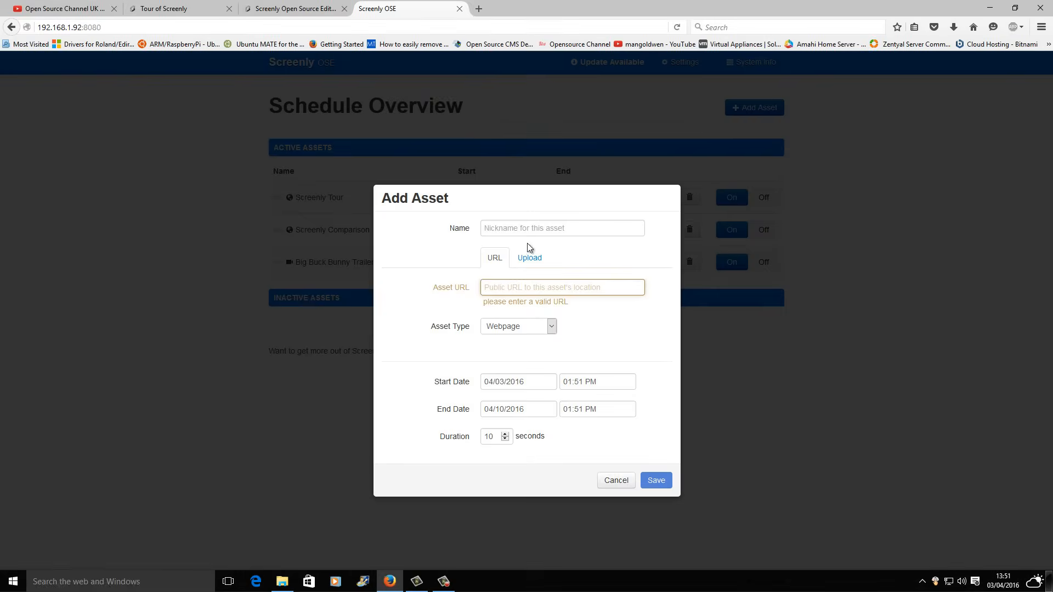
pyautogui.click(562, 229)
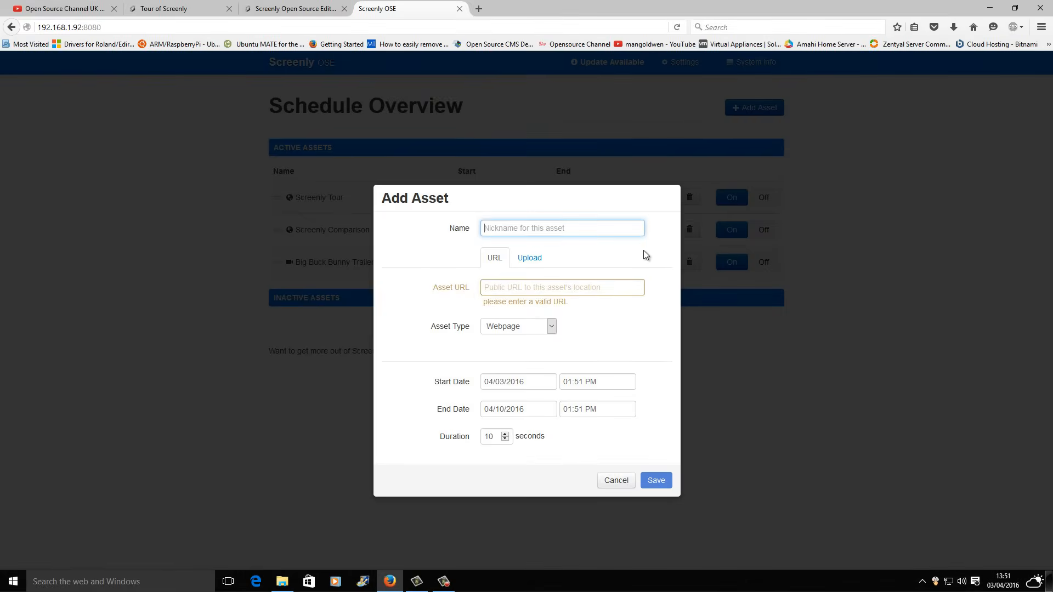
pyautogui.write('Test Pictu')
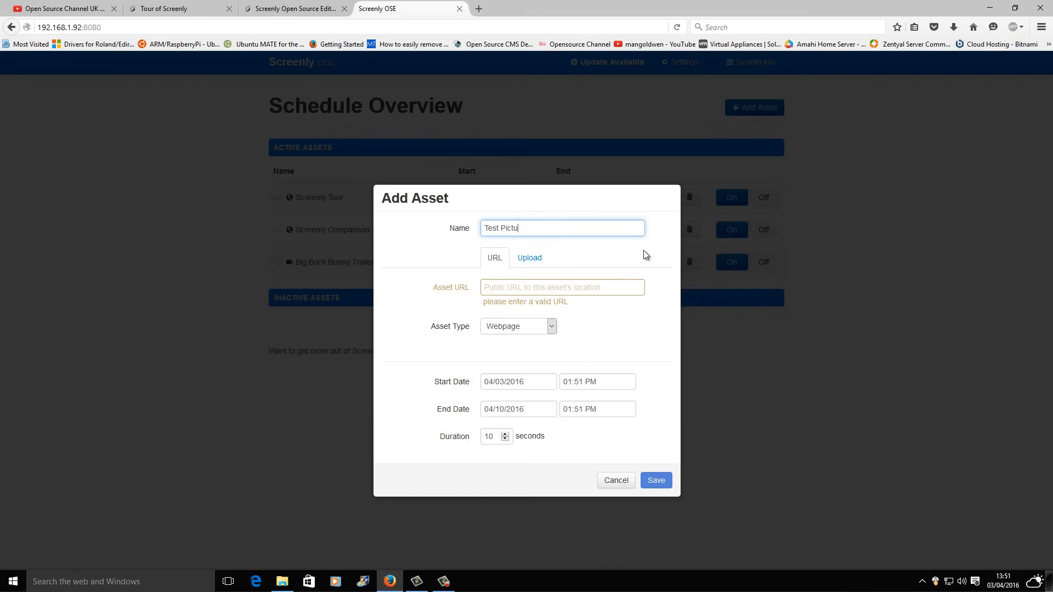
pyautogui.write('res')
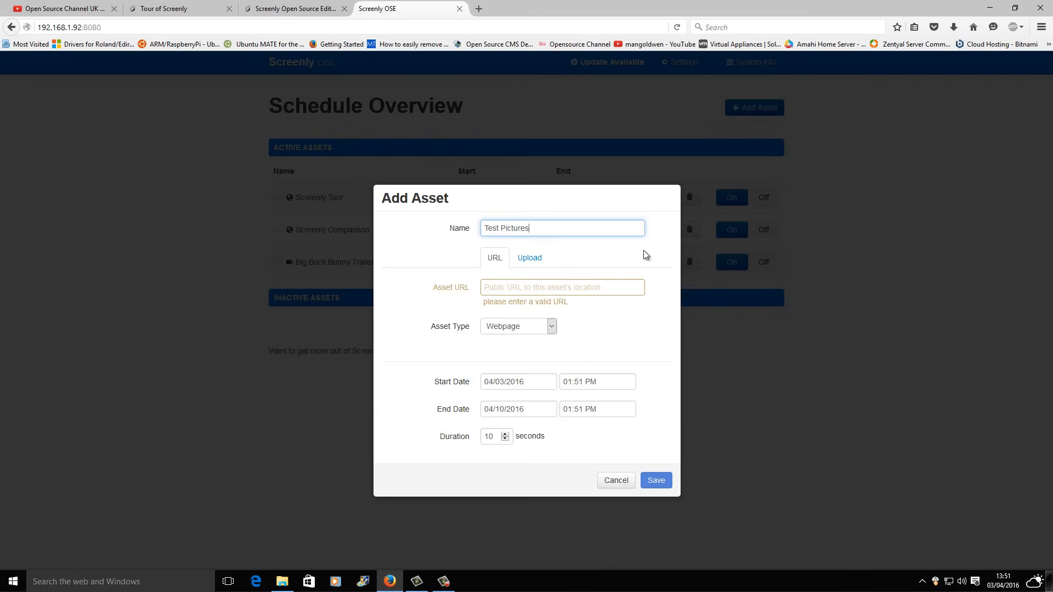
pyautogui.press('Backspace')
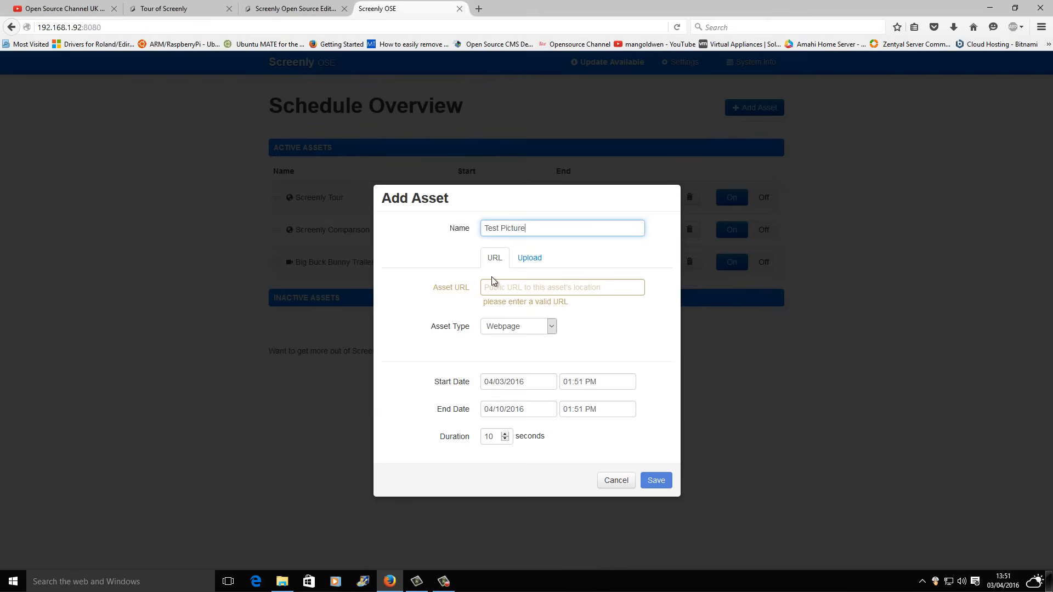
pyautogui.click(529, 257)
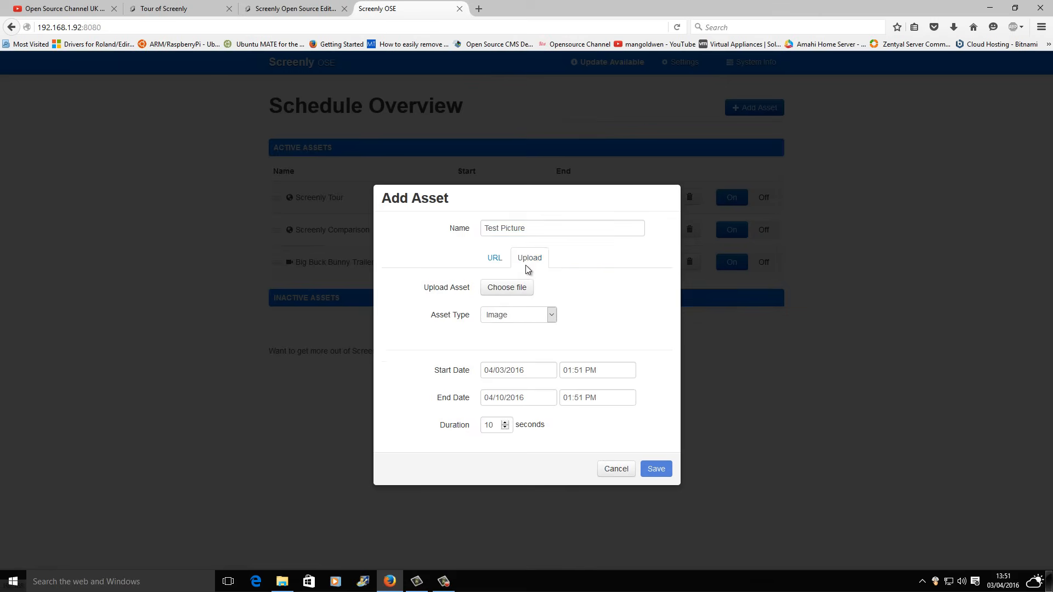
pyautogui.click(507, 288)
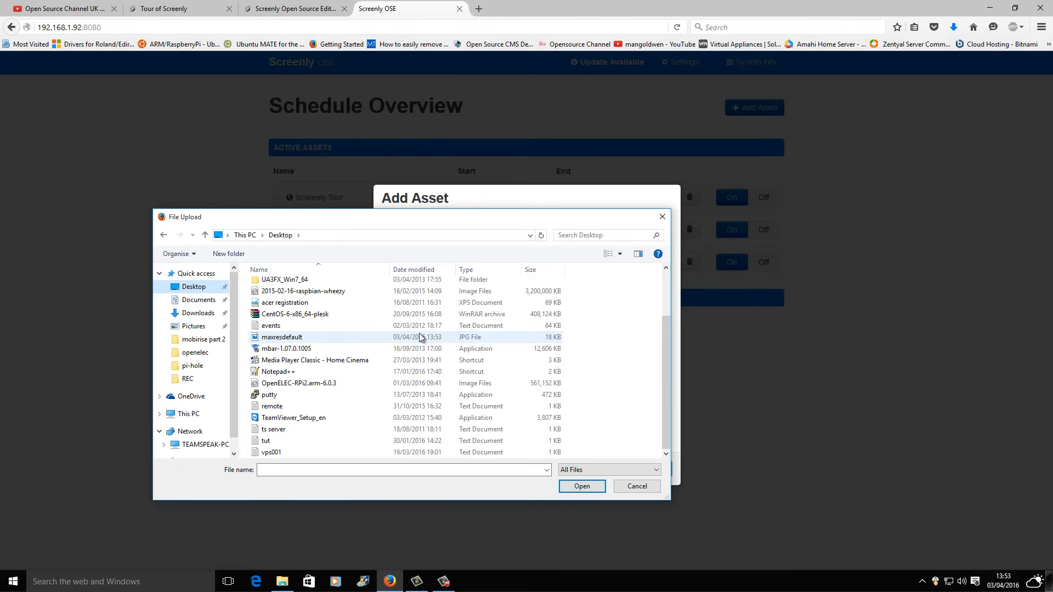
pyautogui.moveTo(415, 341)
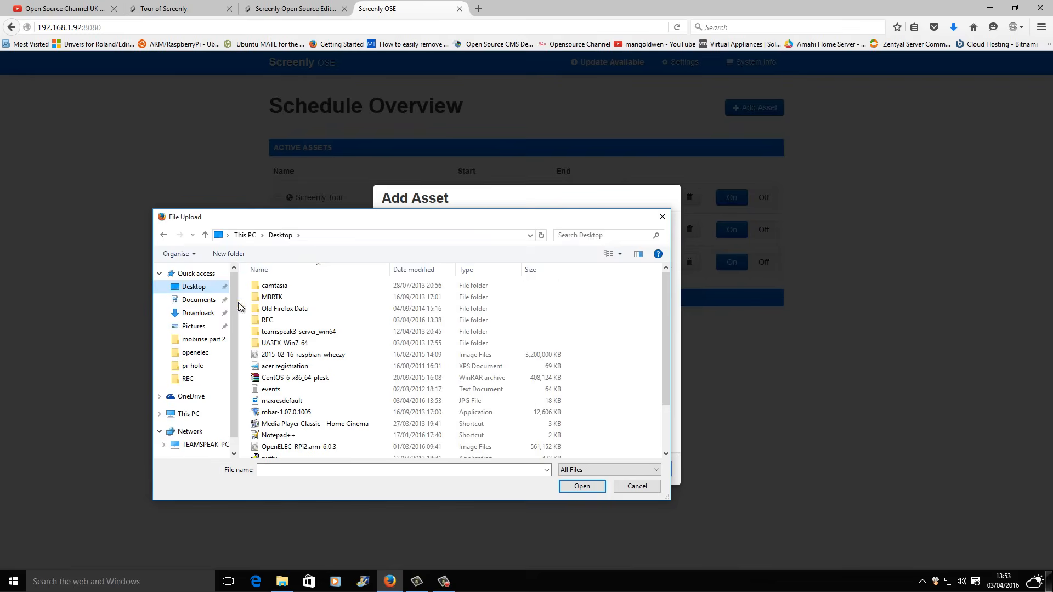
# - Upload the JPG as an Image asset and save Test Picture
pyautogui.click(198, 313)
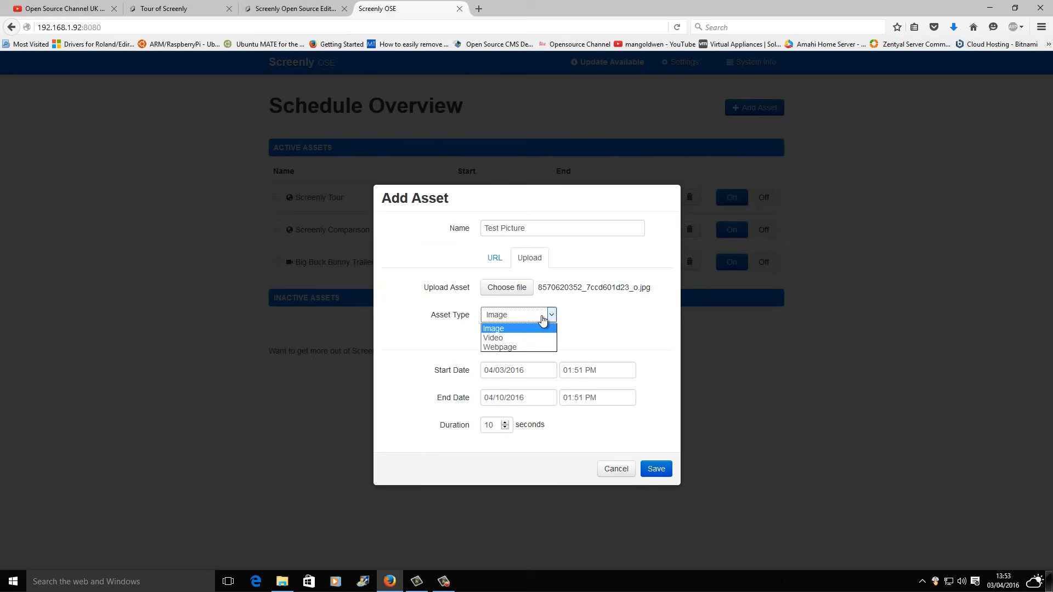
pyautogui.click(494, 328)
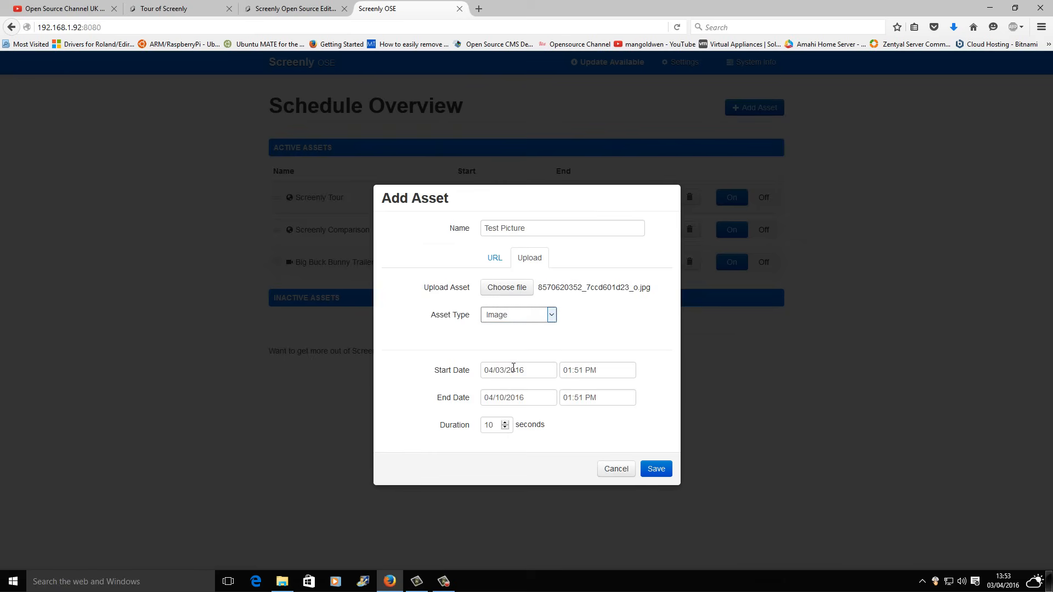
pyautogui.click(518, 369)
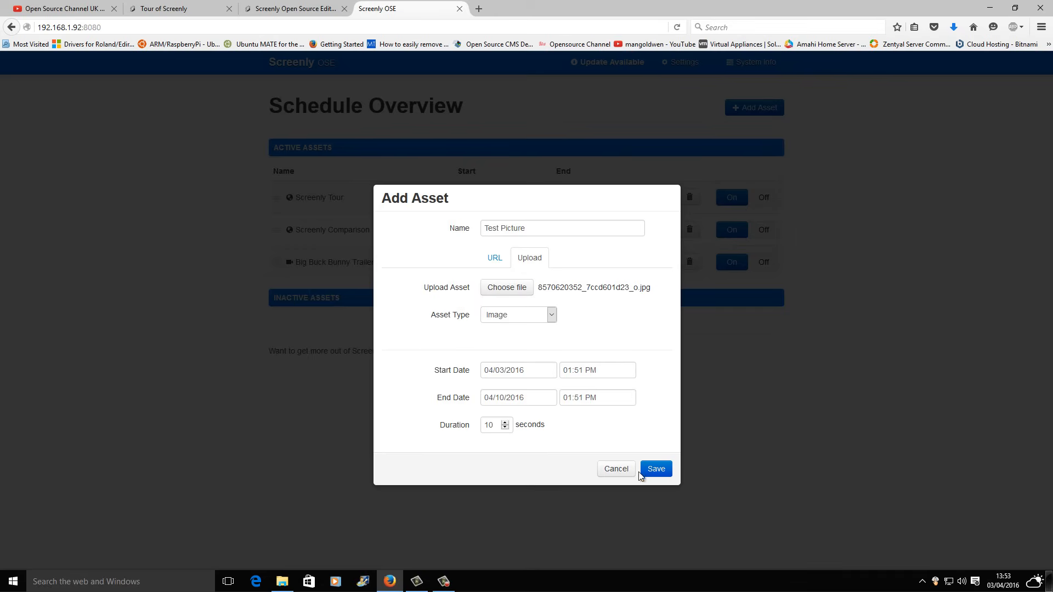
pyautogui.click(656, 469)
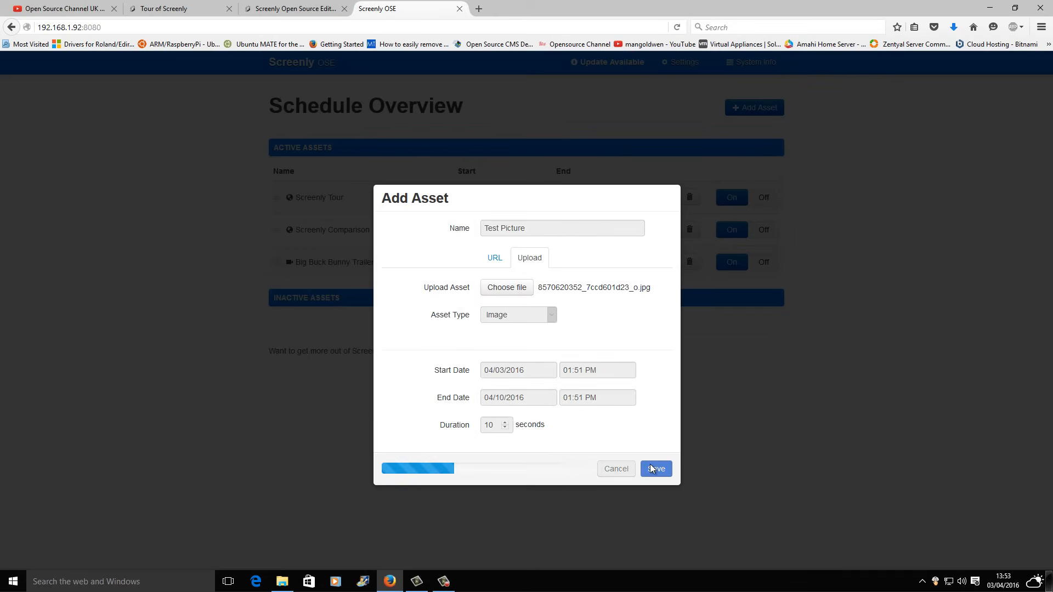
pyautogui.click(656, 468)
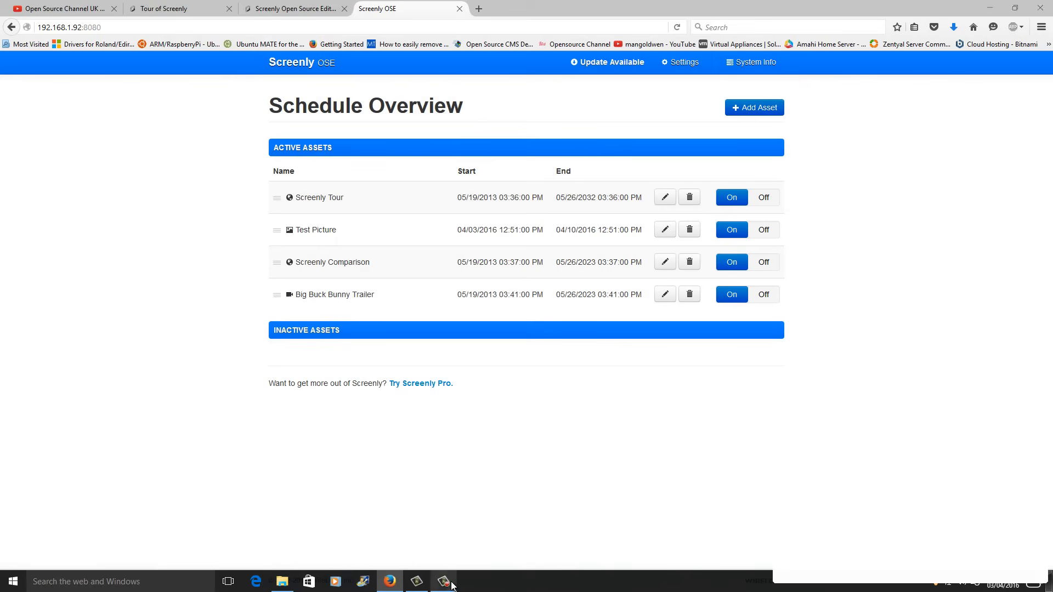
# - Add Green Screen and Paco Rabanne assets and switch off the three demo assets
pyautogui.click(443, 581)
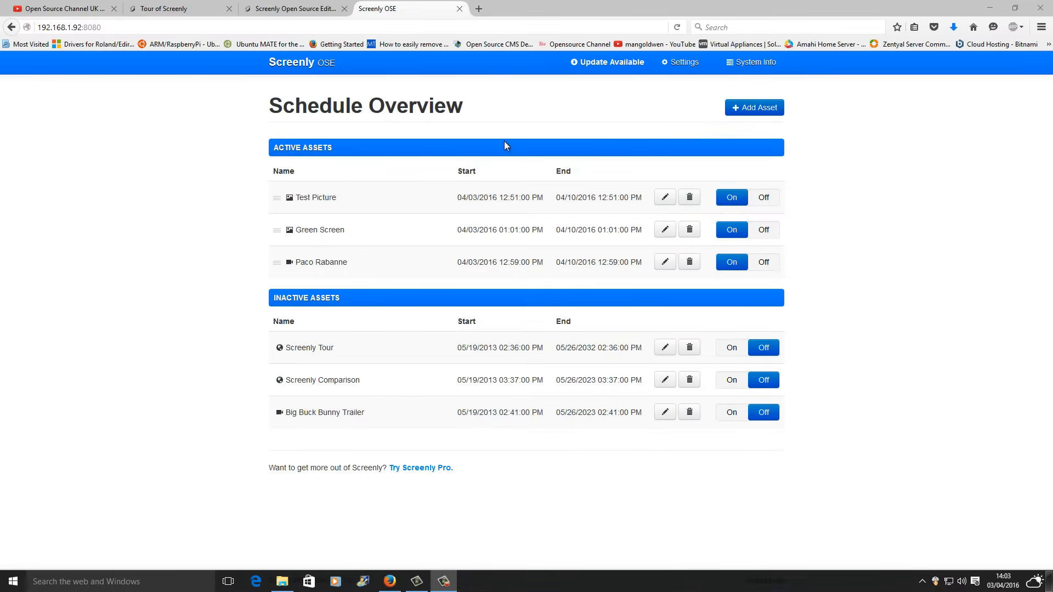
pyautogui.moveTo(303, 8)
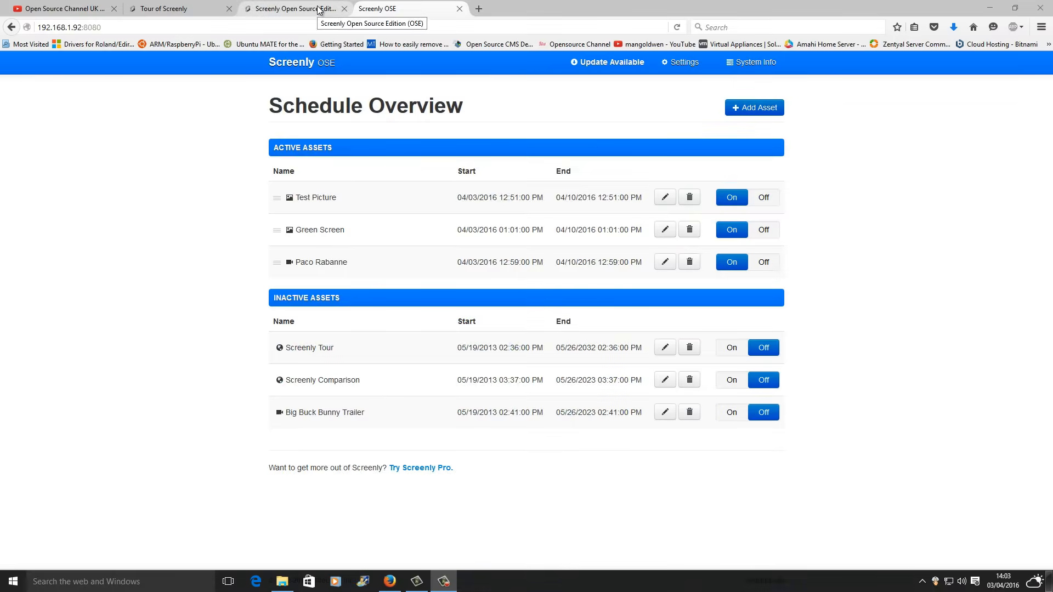
# - Read the Screenly OSE guide, marking the password advice and reaching Upgrade Screenly
pyautogui.click(292, 9)
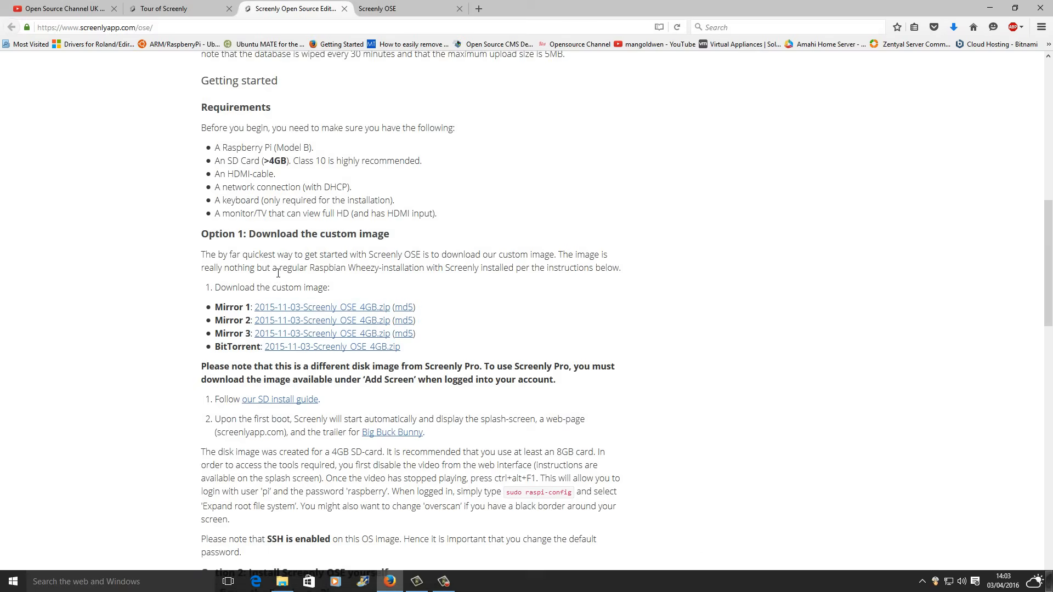
pyautogui.scroll(-3)
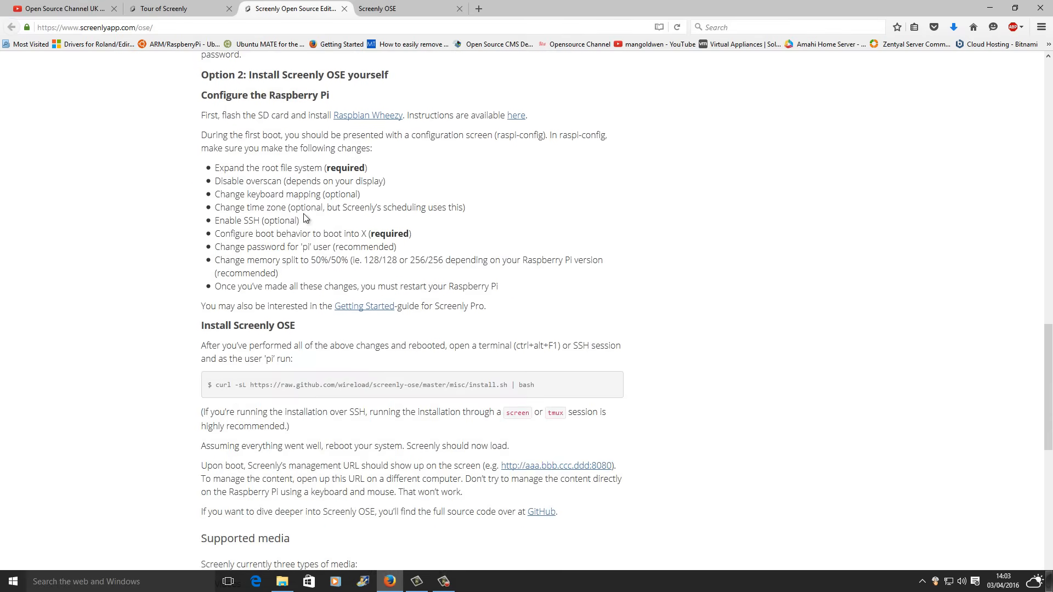
pyautogui.moveTo(212, 247)
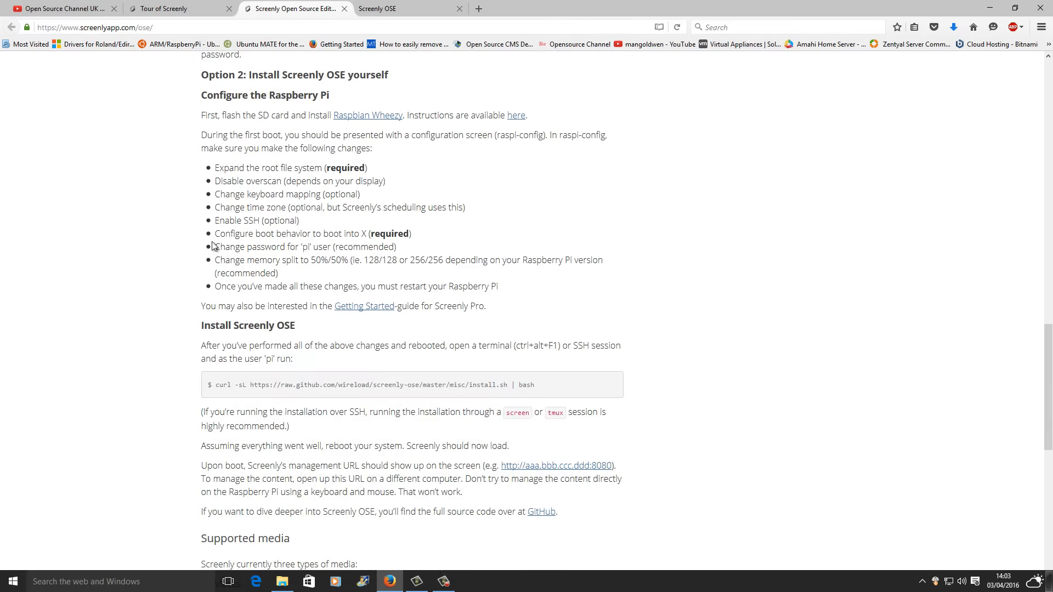
pyautogui.moveTo(215, 247); pyautogui.dragTo(395, 246)
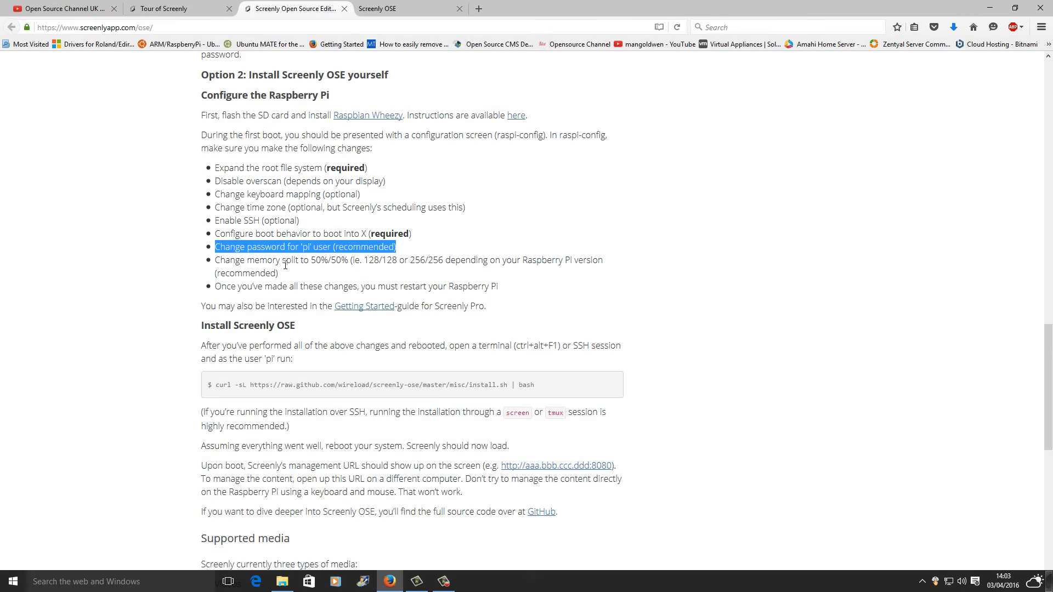
pyautogui.scroll(-3)
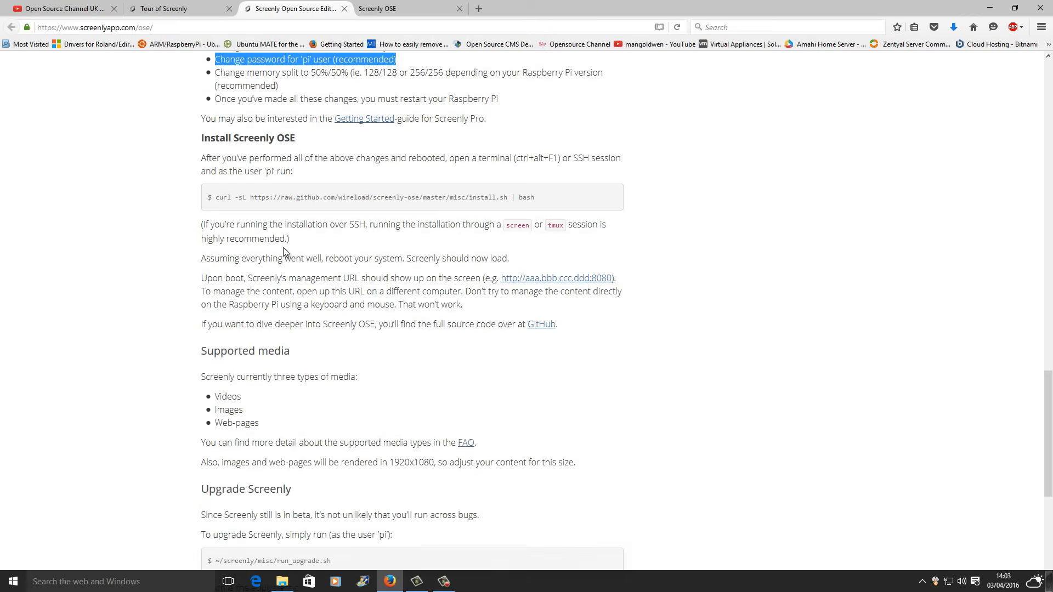
pyautogui.scroll(-3)
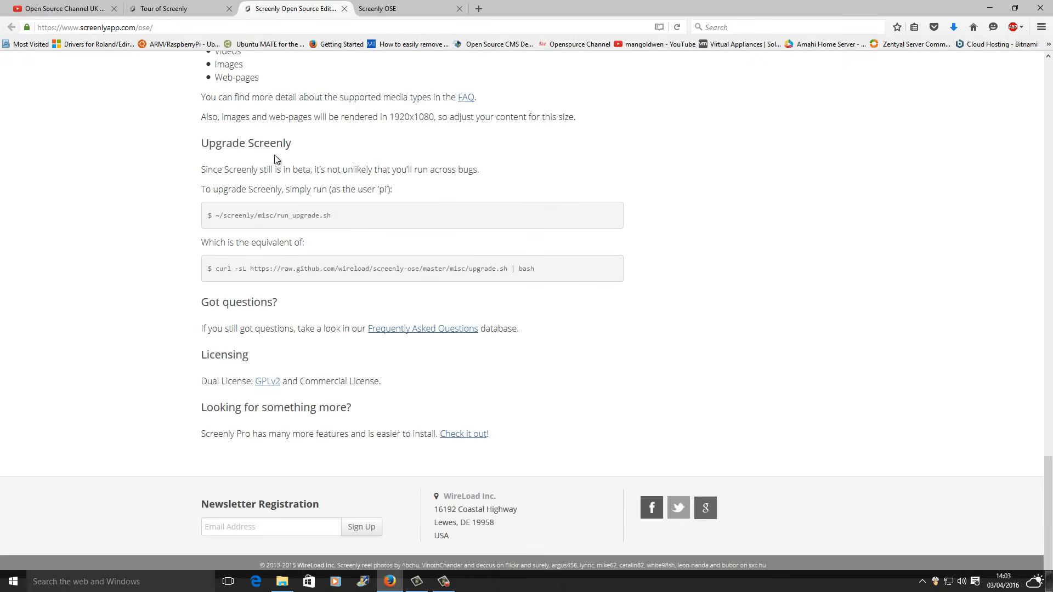
pyautogui.moveTo(223, 228)
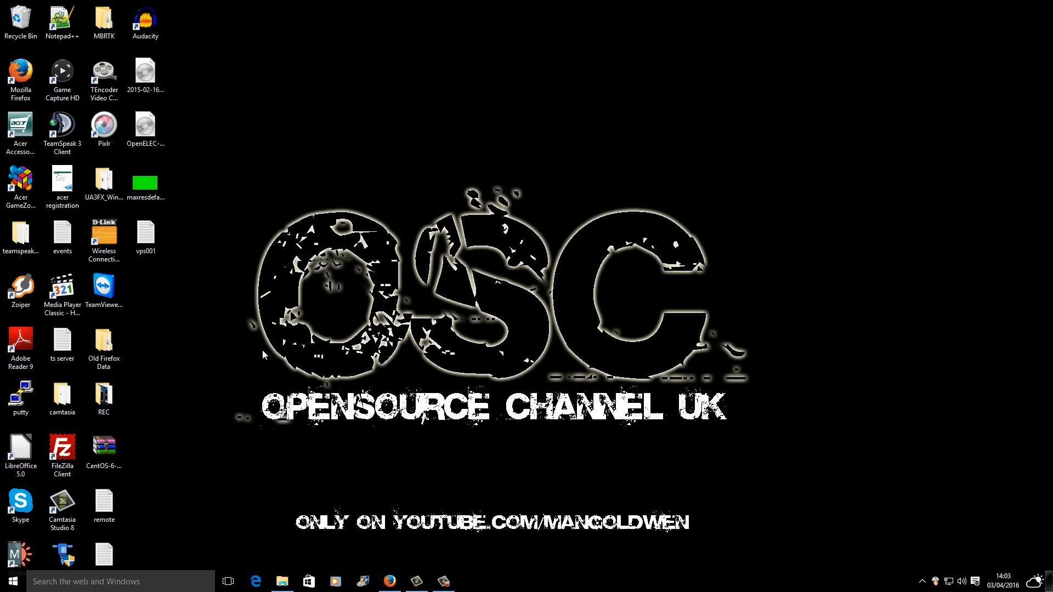
# - Connect to the saved pi session in PuTTY, accept the host key, and log in as pi
pyautogui.doubleClick(20, 392)
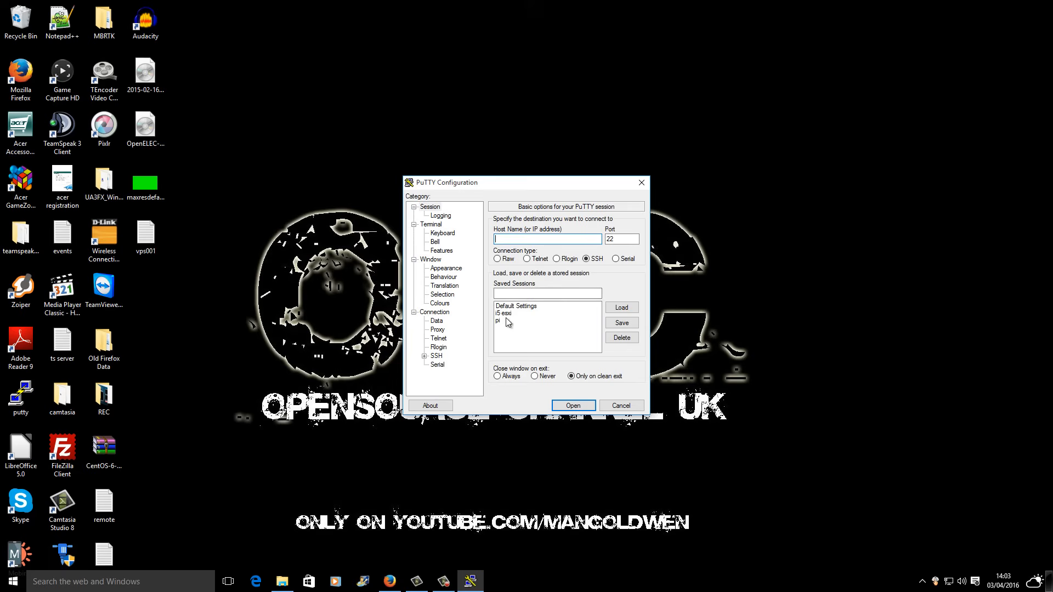
pyautogui.click(499, 321)
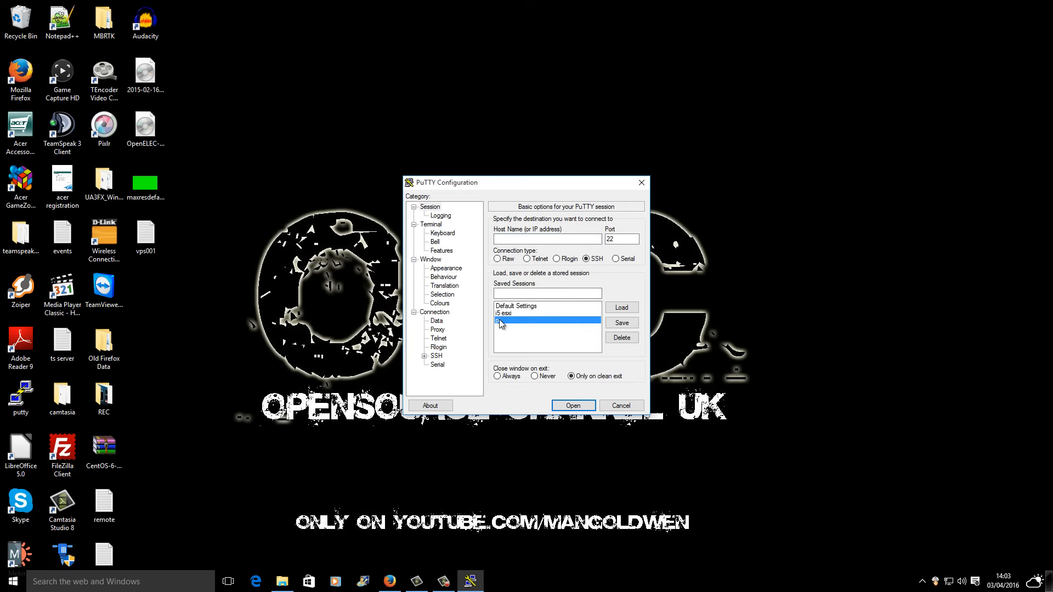
pyautogui.click(573, 405)
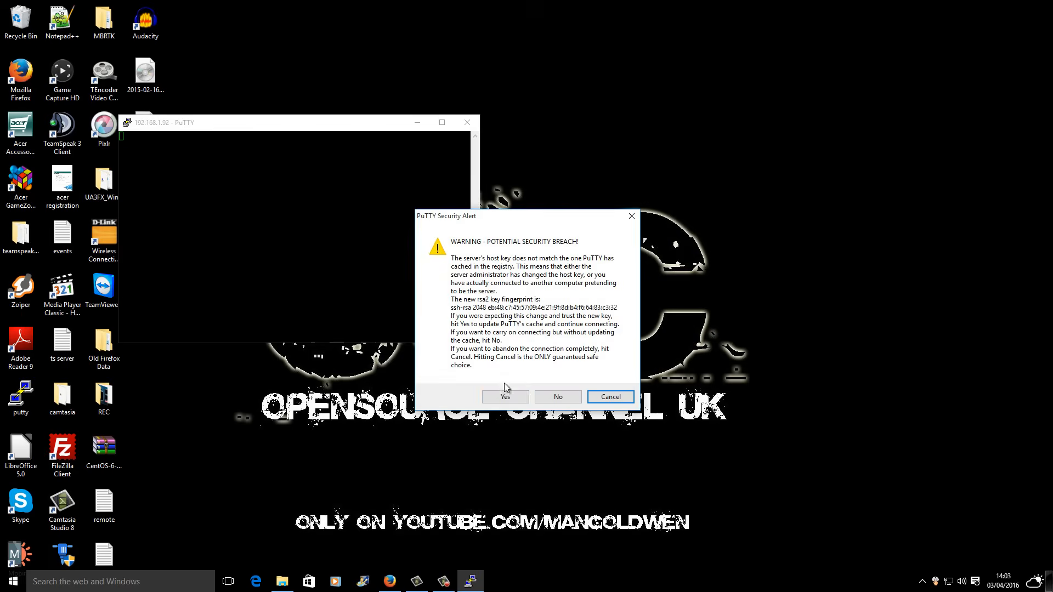
pyautogui.click(505, 396)
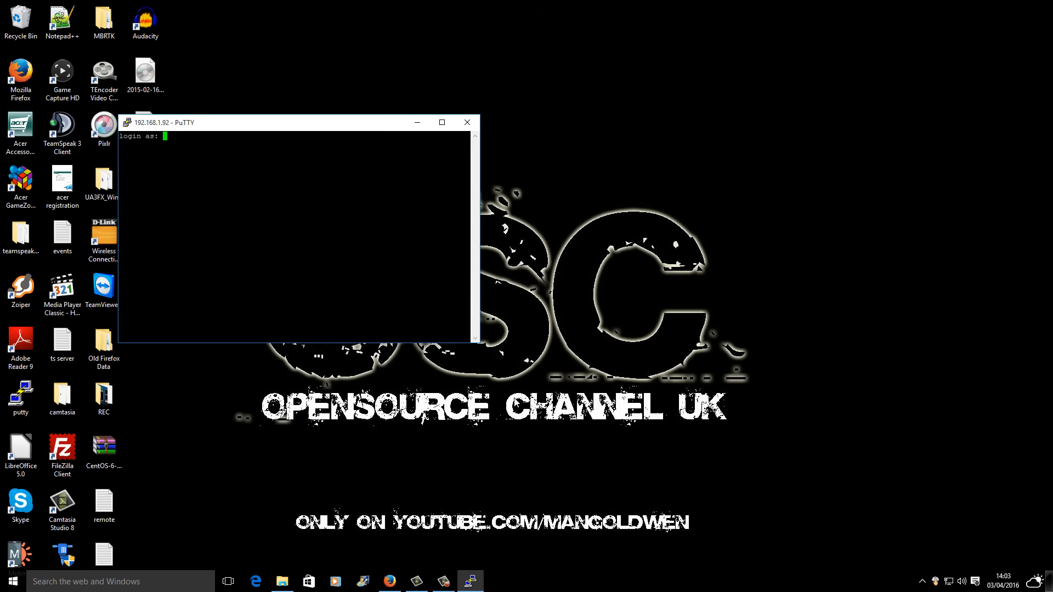
pyautogui.write('pi')
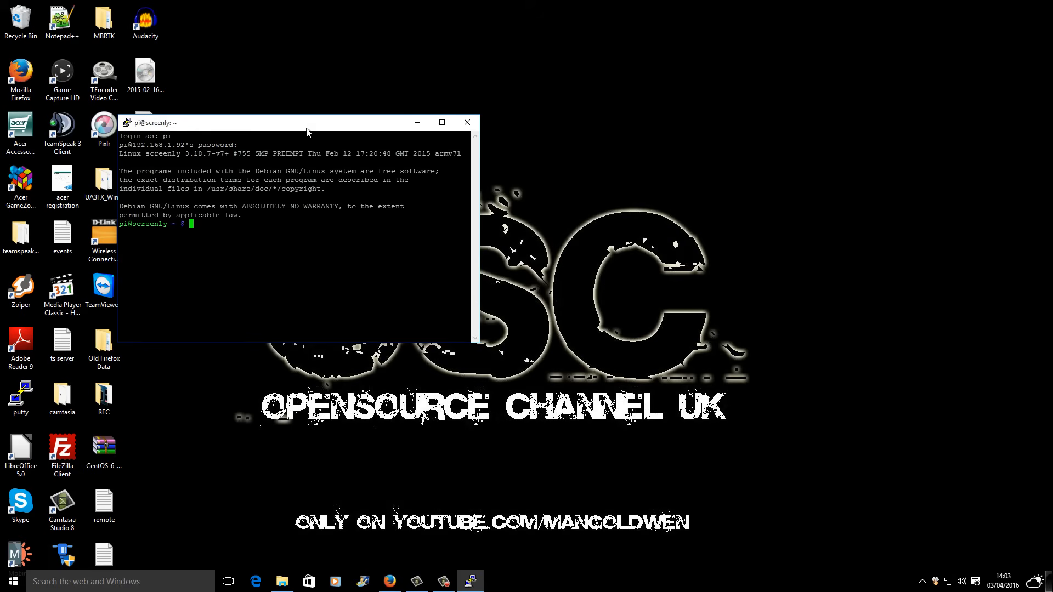
pyautogui.moveTo(155, 122); pyautogui.dragTo(403, 190)
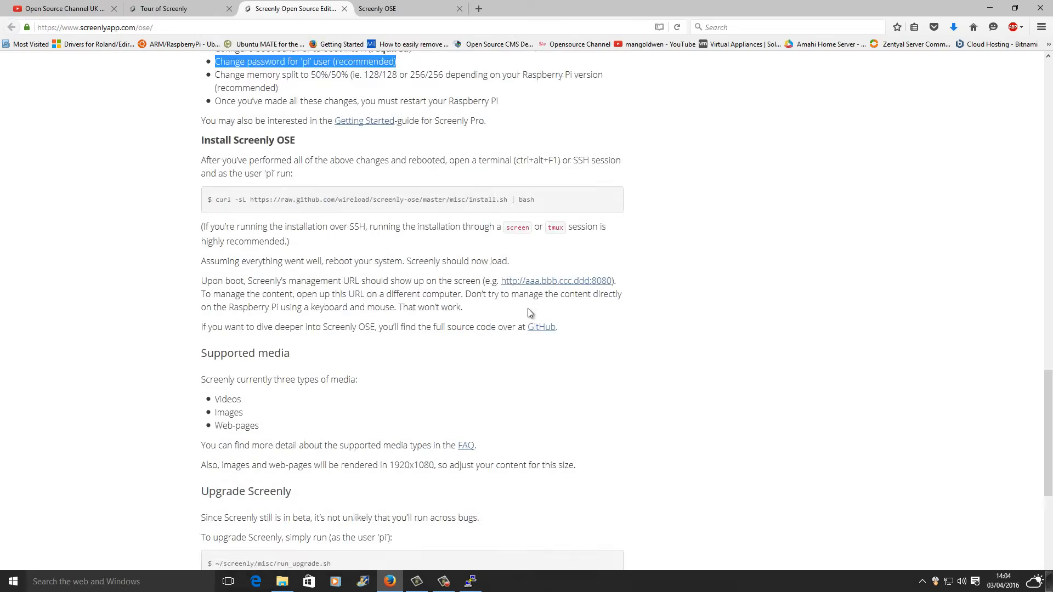
# - Run 'sudo raspi-config' on the Pi over SSH, then return to the guide
pyautogui.scroll(3)
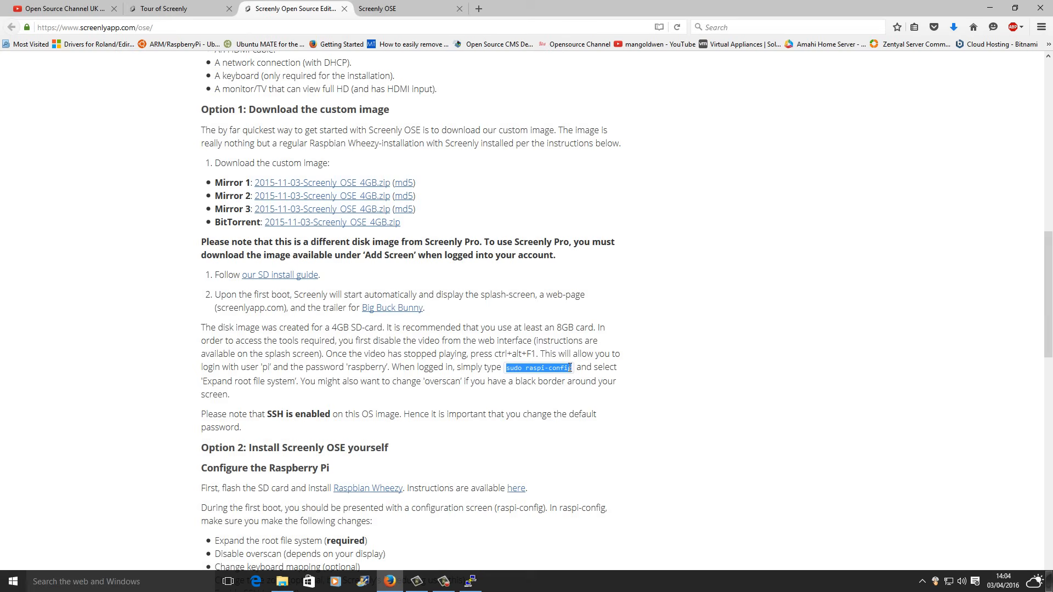
pyautogui.moveTo(460, 403)
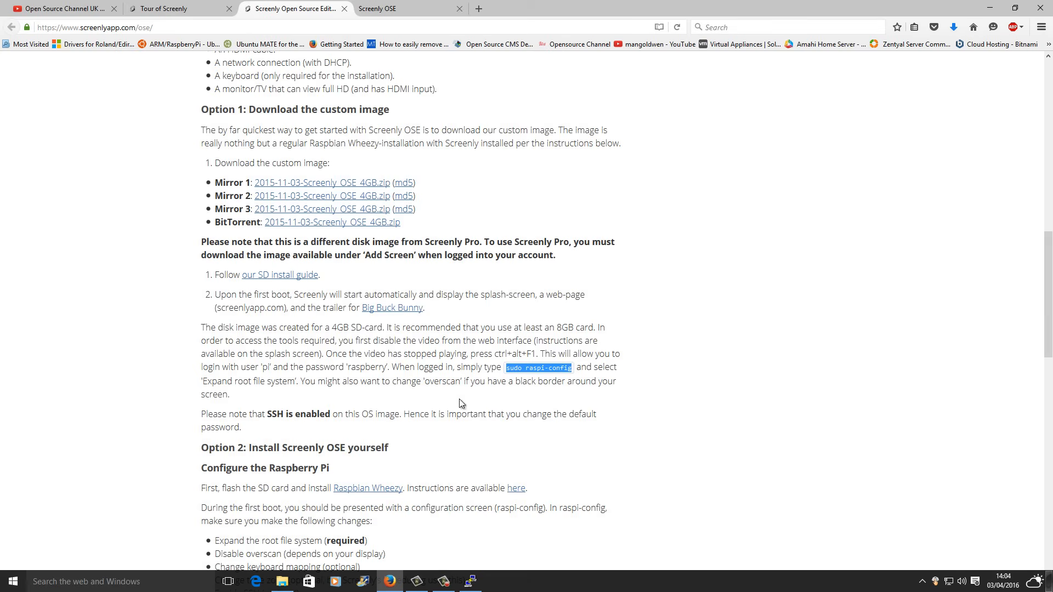
pyautogui.press('Alt+Tab')
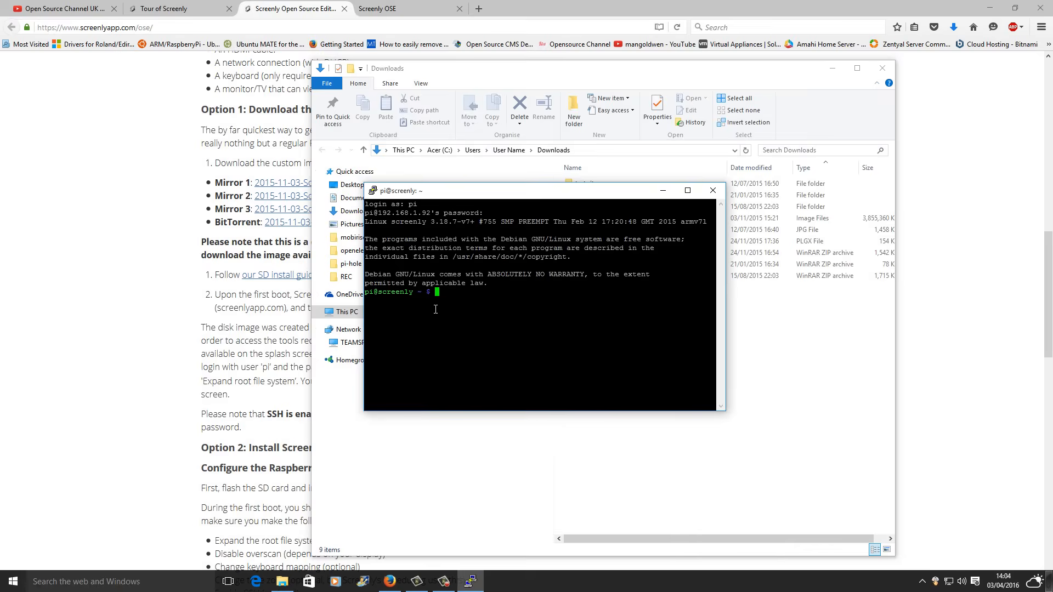
pyautogui.write('sudo raspi-config')
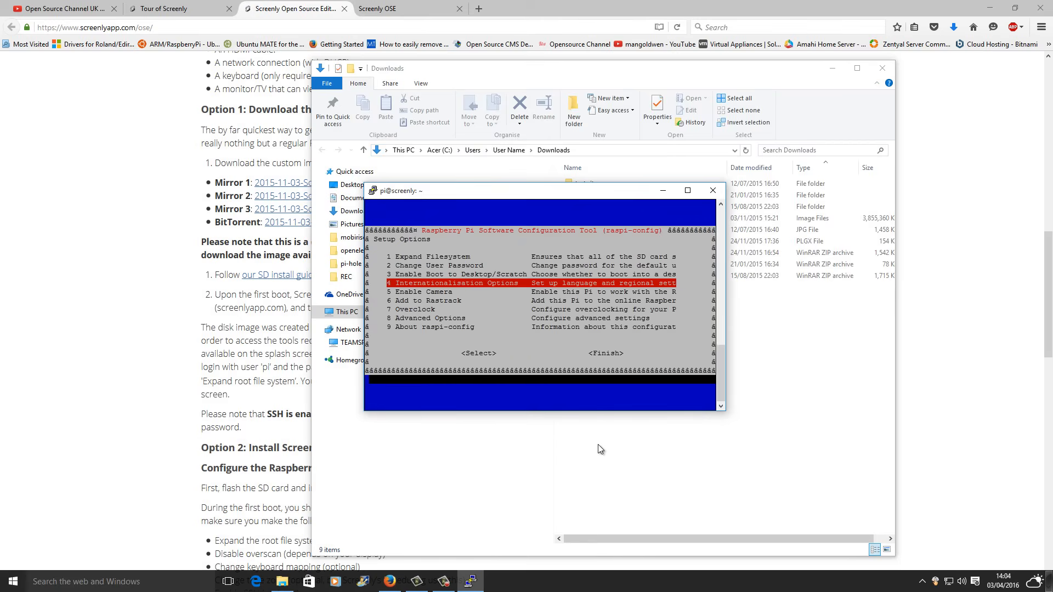
pyautogui.press('Down')
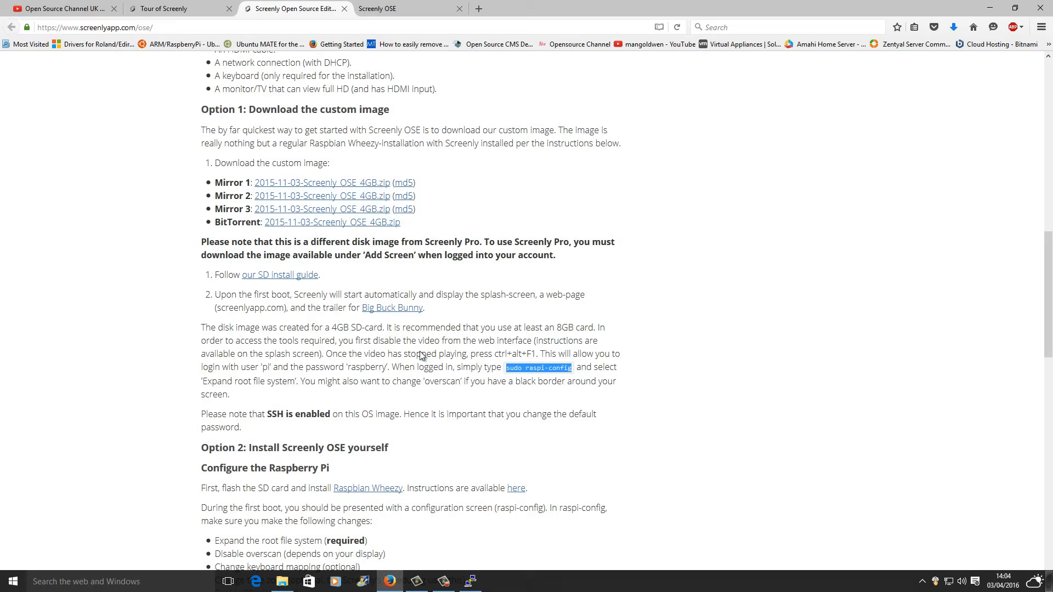
# - Scroll to the Option 2 raspi-config checklist and highlight the recommended memory split
pyautogui.scroll(3)
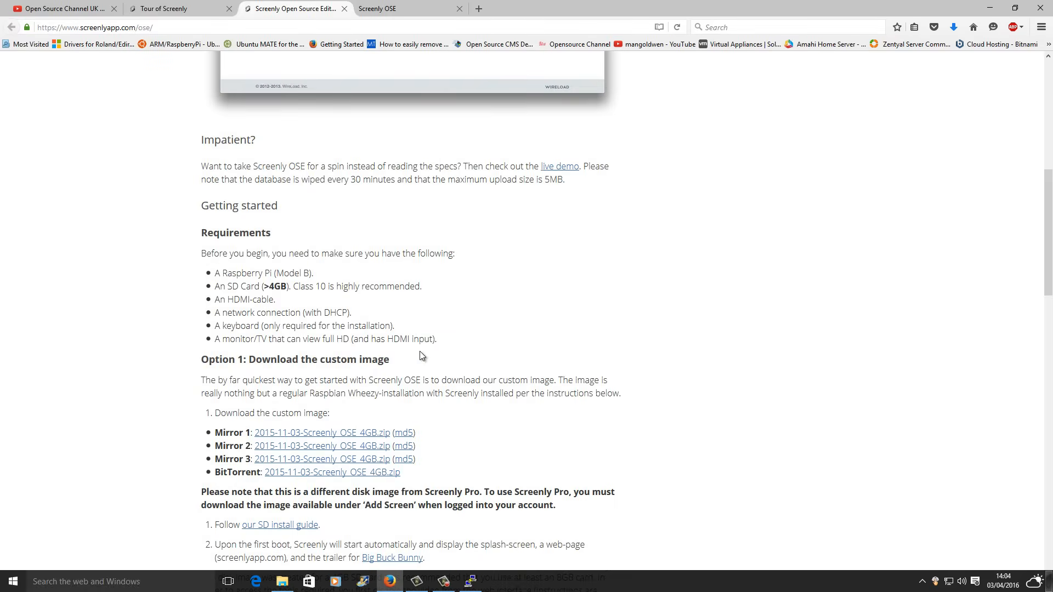
pyautogui.scroll(-3)
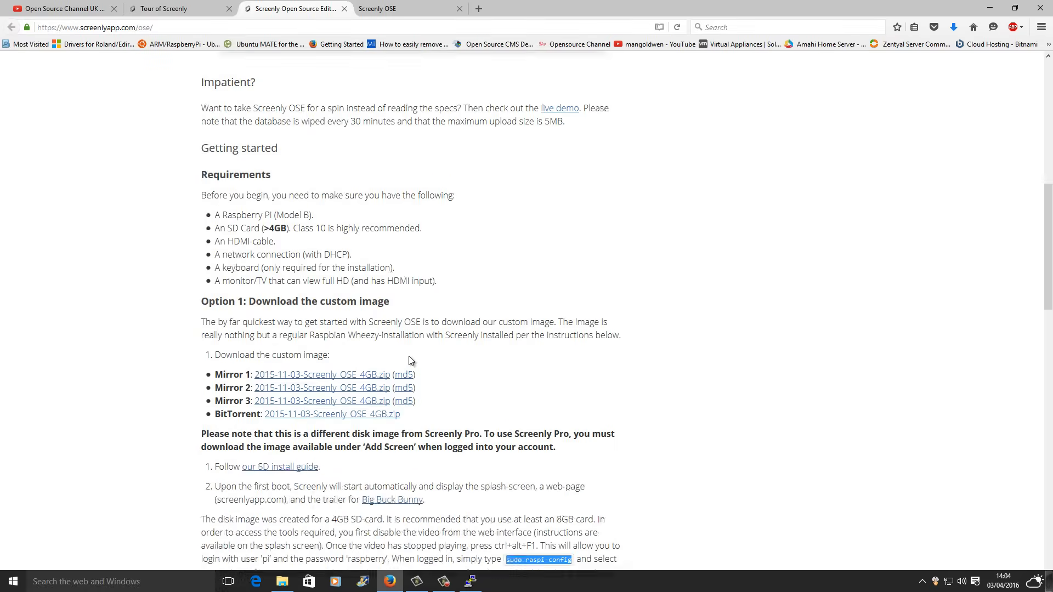
pyautogui.scroll(-3)
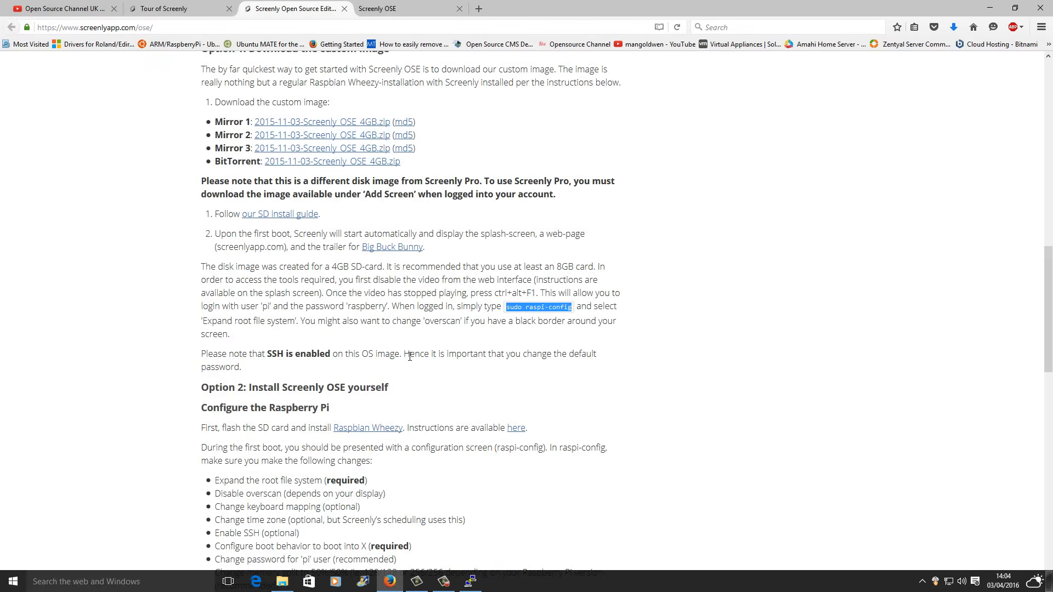
pyautogui.scroll(-3)
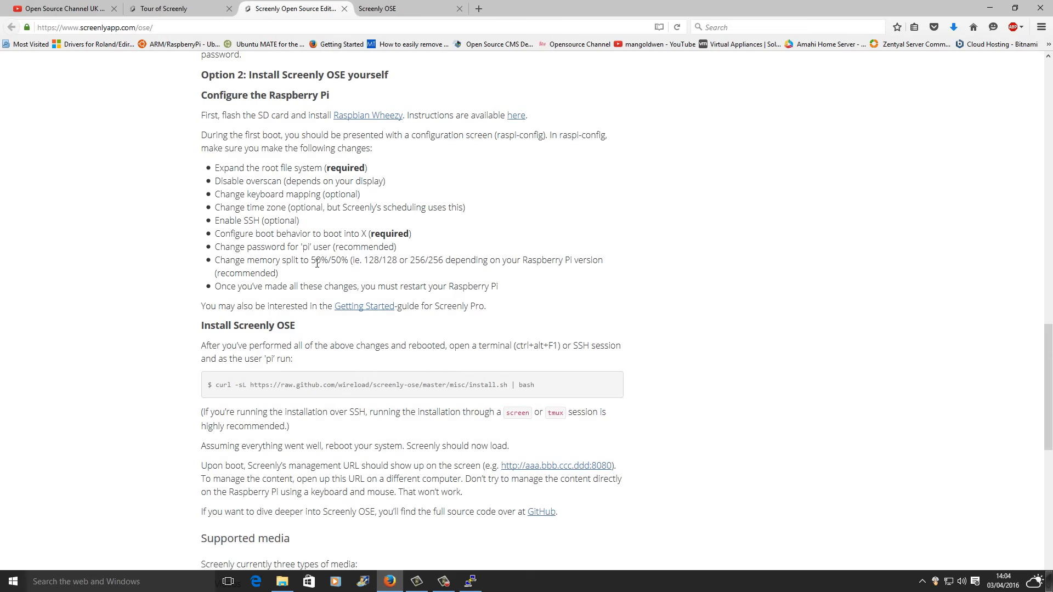
pyautogui.moveTo(312, 261); pyautogui.dragTo(461, 260)
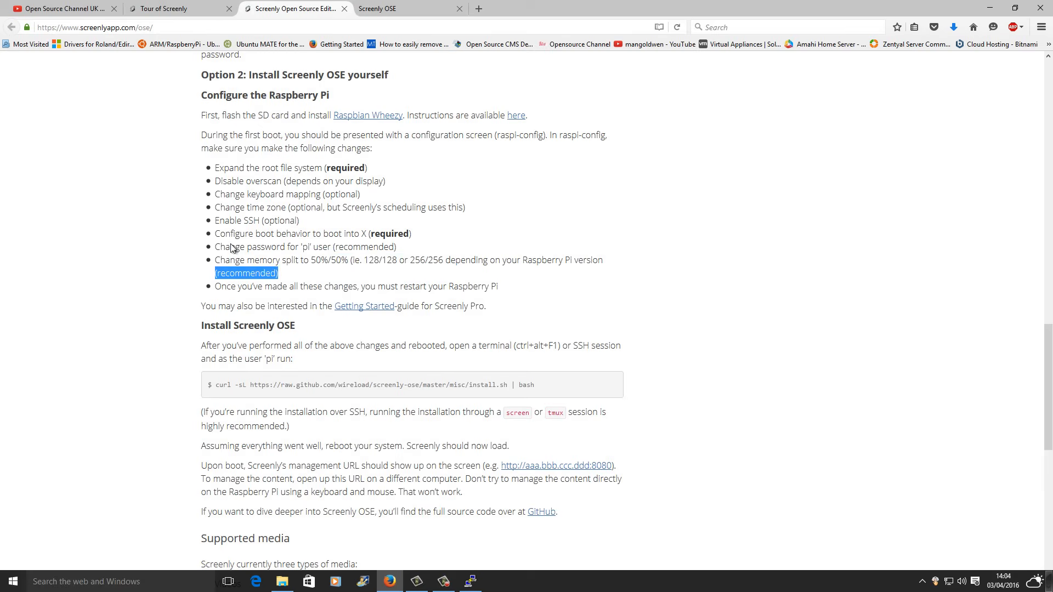
pyautogui.moveTo(368, 168)
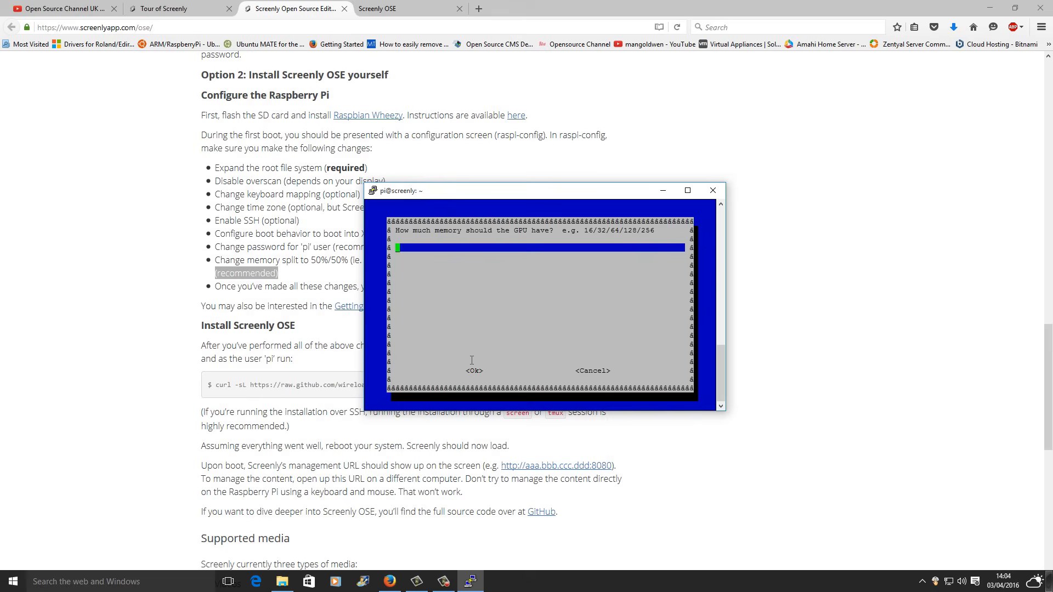
# - Set GPU memory to 256, finish raspi-config and confirm an immediate reboot
pyautogui.write('256')
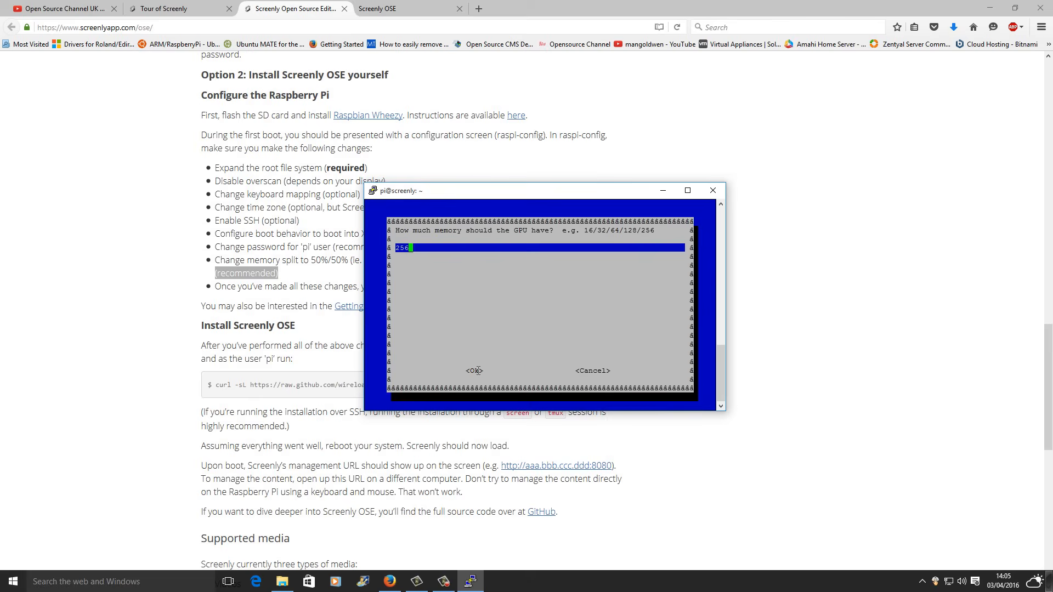
pyautogui.click(475, 371)
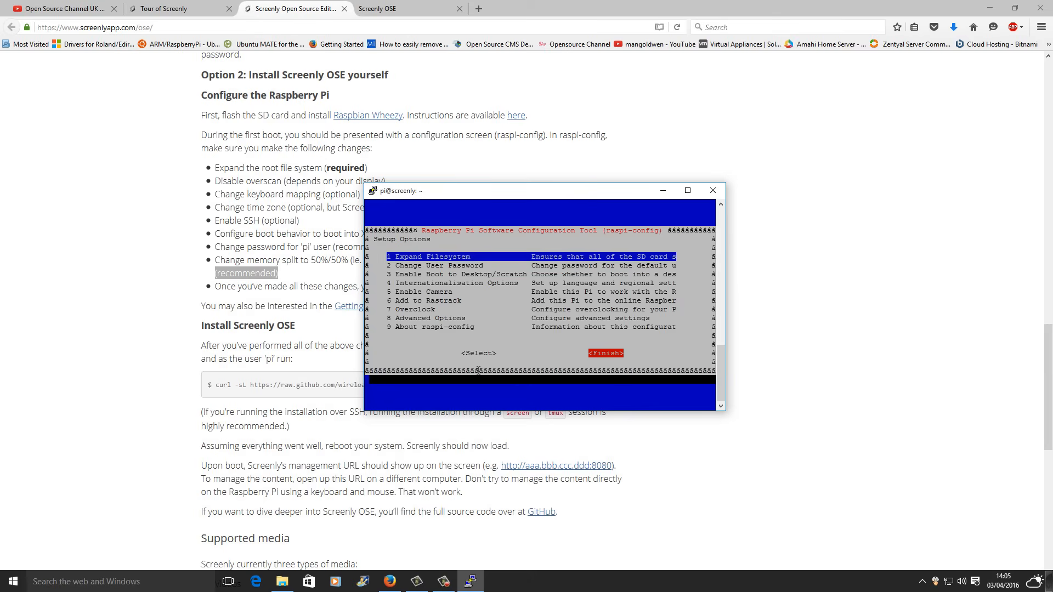
pyautogui.click(606, 353)
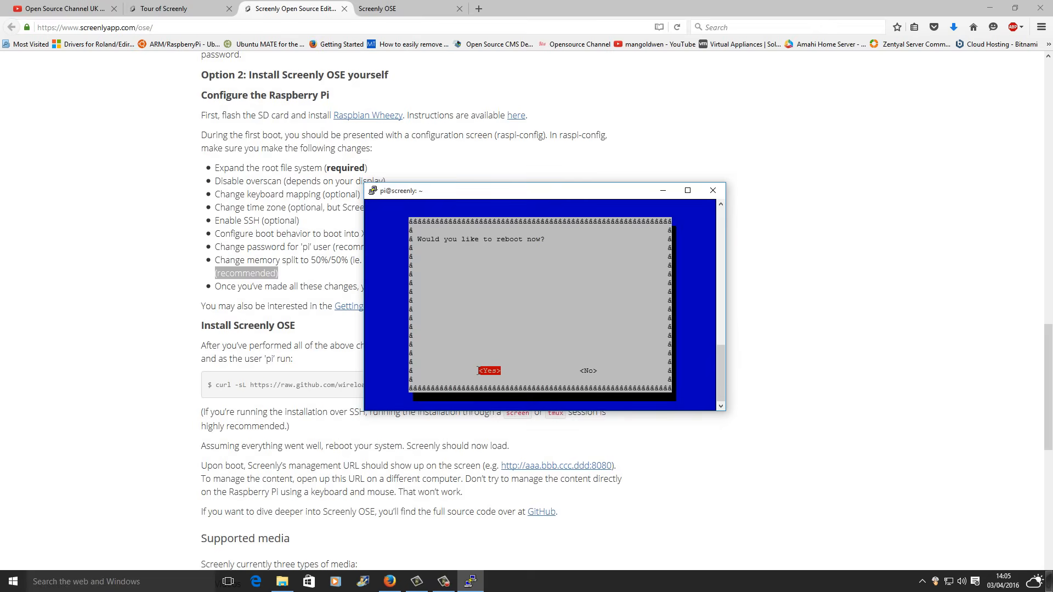
pyautogui.click(489, 370)
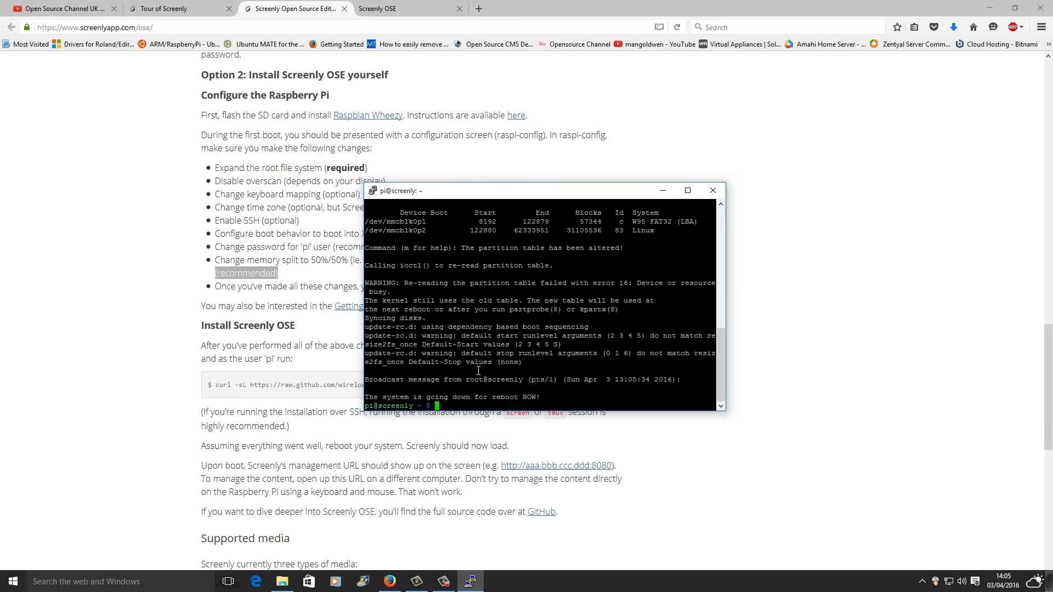
pyautogui.moveTo(708, 173)
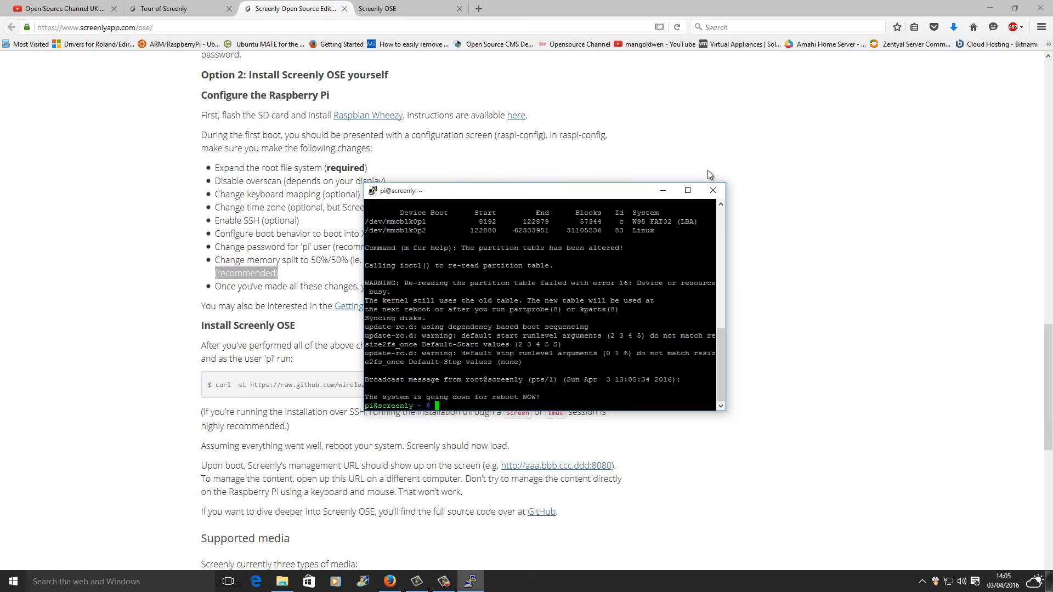
# - Dismiss PuTTY's lost-connection error and close the dead session window
pyautogui.moveTo(535, 190); pyautogui.dragTo(683, 214)
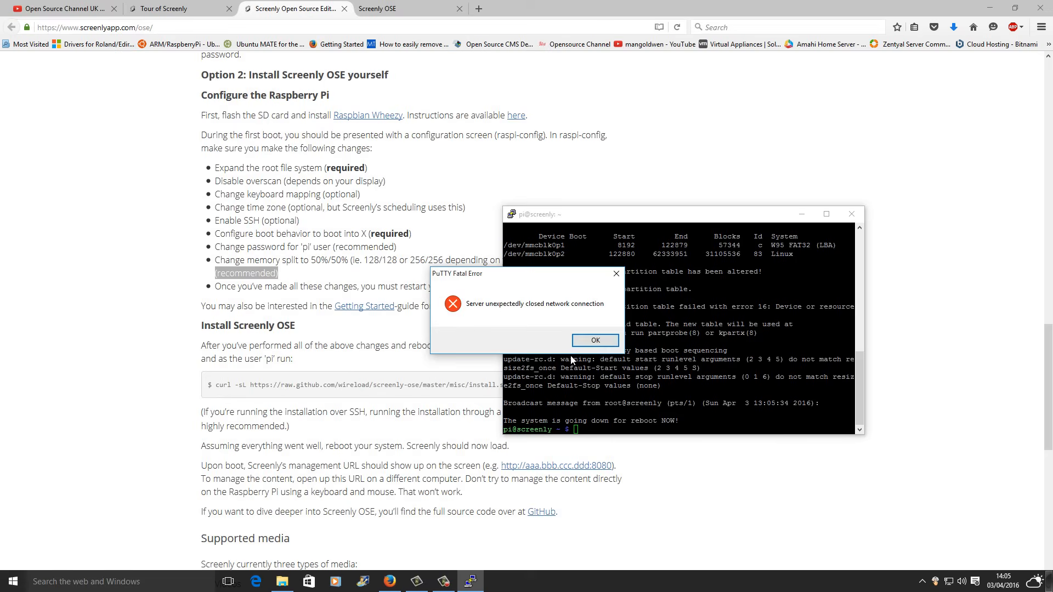
pyautogui.click(595, 340)
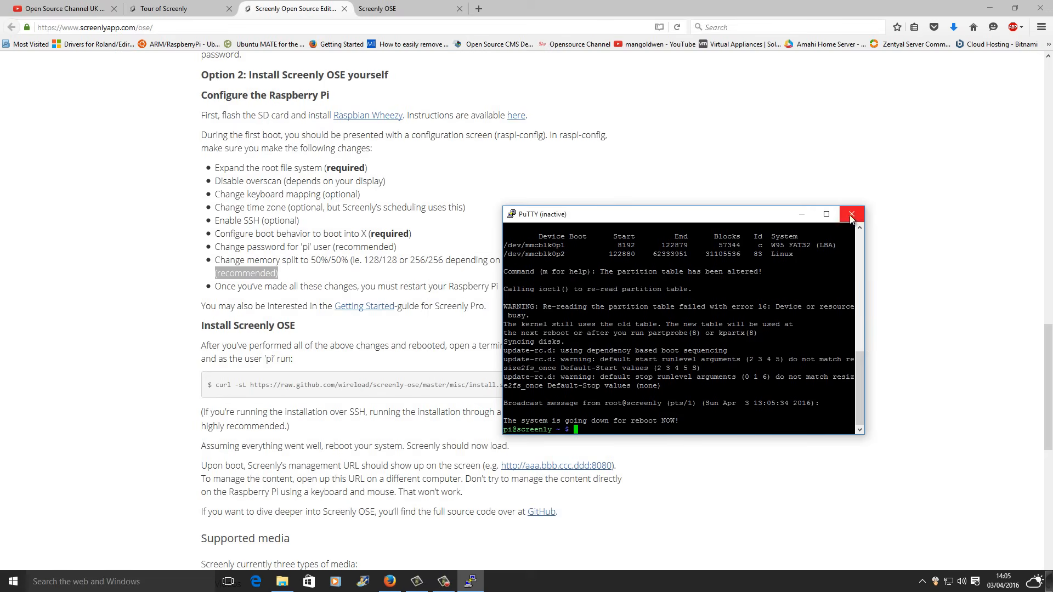
pyautogui.click(851, 214)
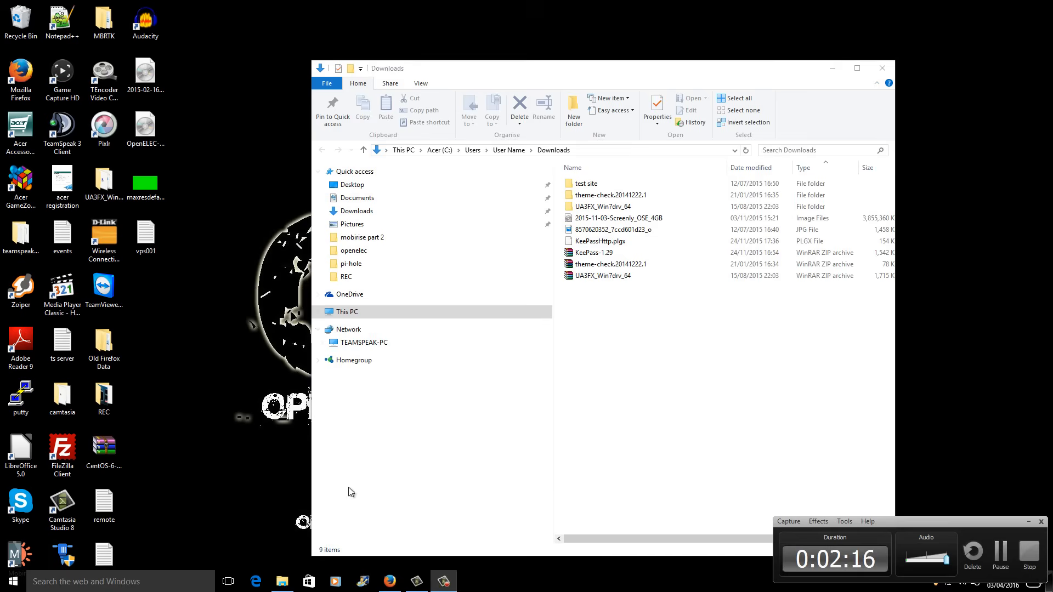
# - Reconnect PuTTY over SSH to the Pi at 192.168.1.92 and log in as pi
pyautogui.click(21, 395)
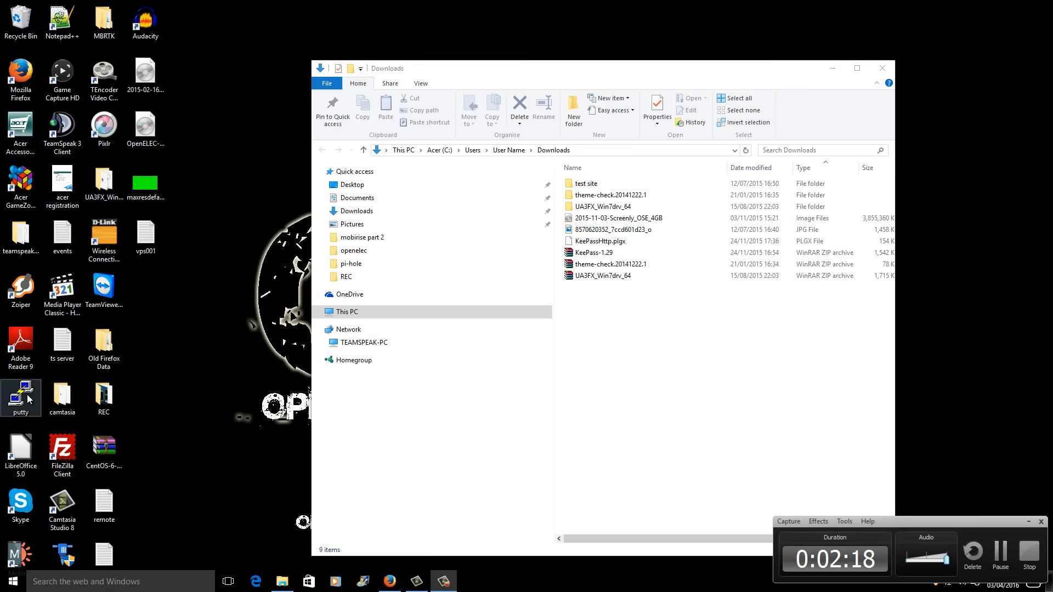
pyautogui.doubleClick(21, 394)
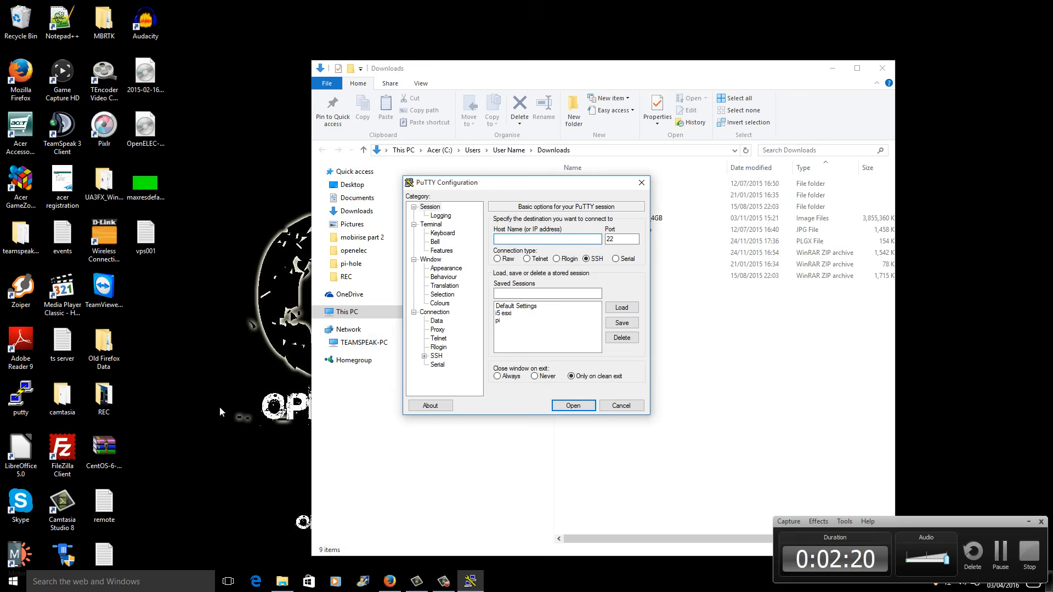
pyautogui.moveTo(629, 237)
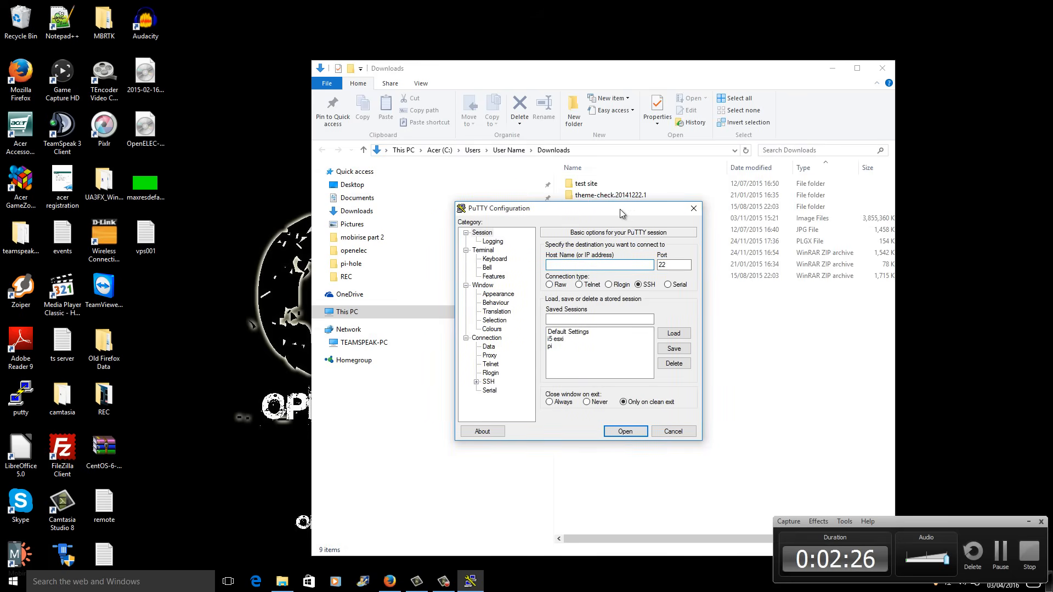
pyautogui.click(600, 265)
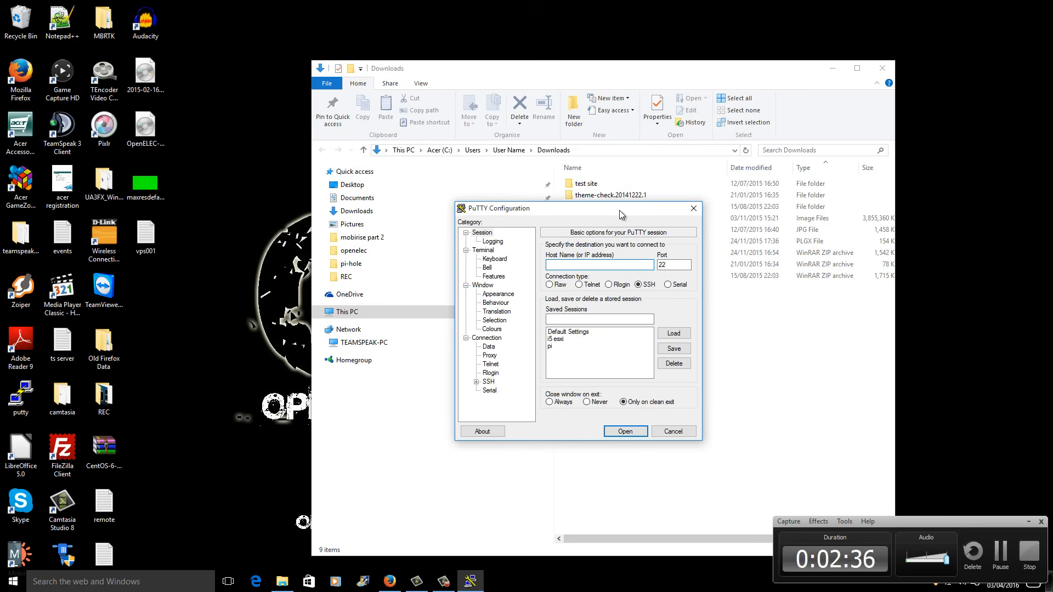
pyautogui.moveTo(622, 209); pyautogui.dragTo(611, 221)
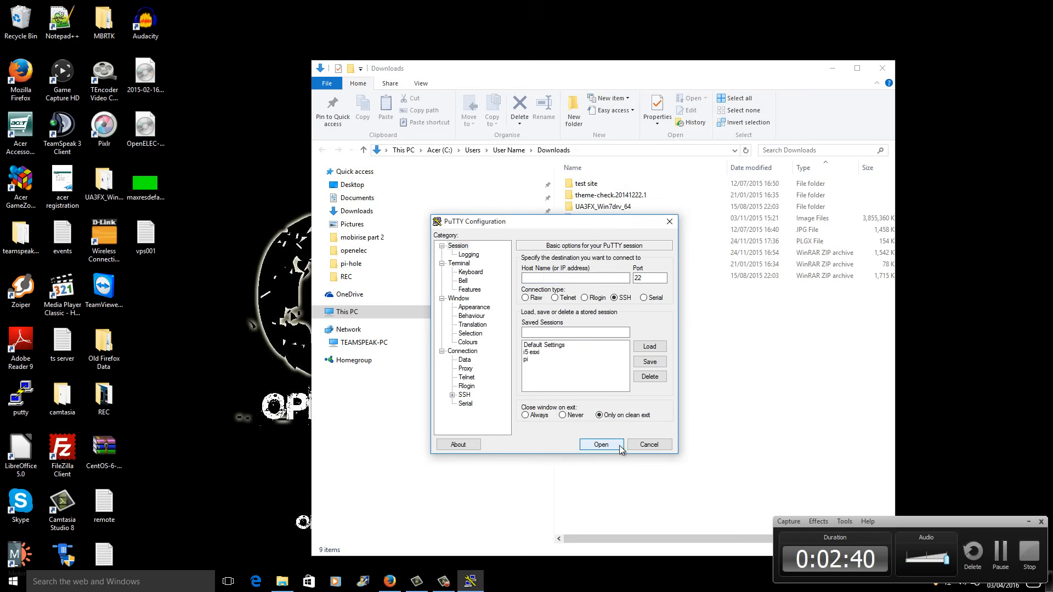
pyautogui.click(601, 445)
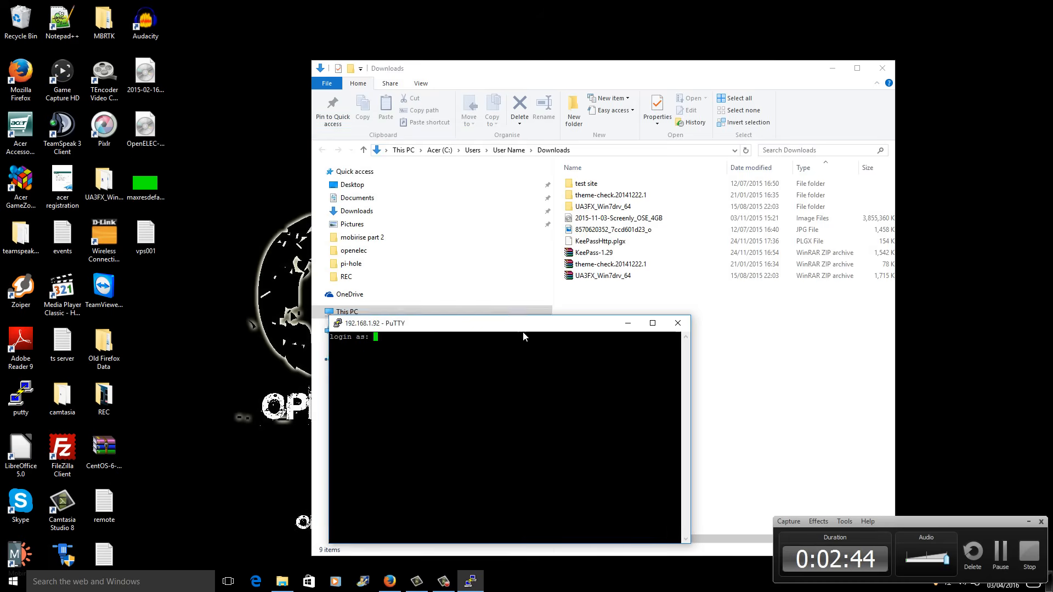
pyautogui.write('pi')
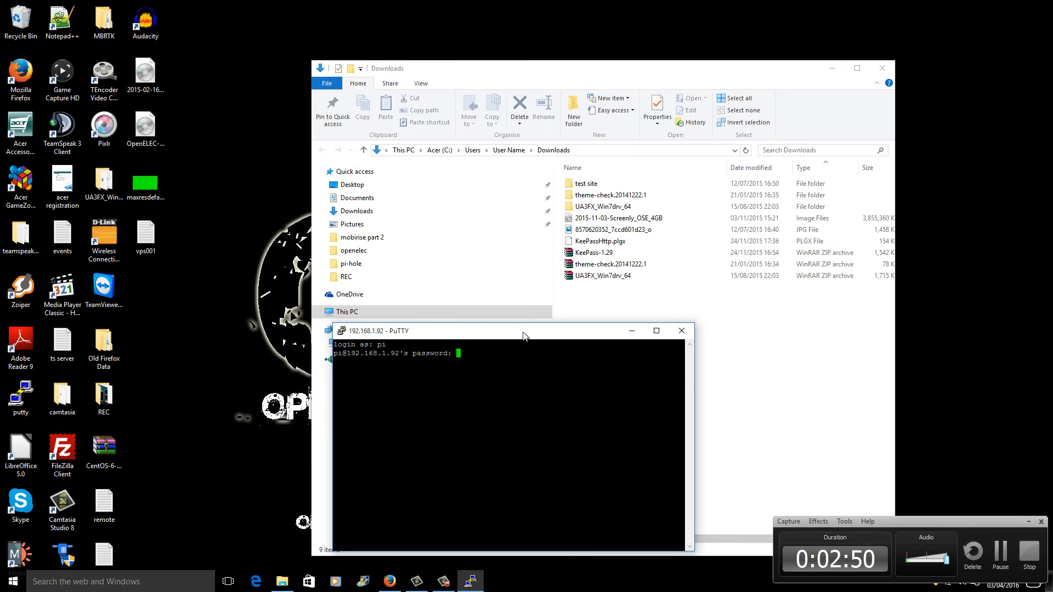
pyautogui.press('Return')
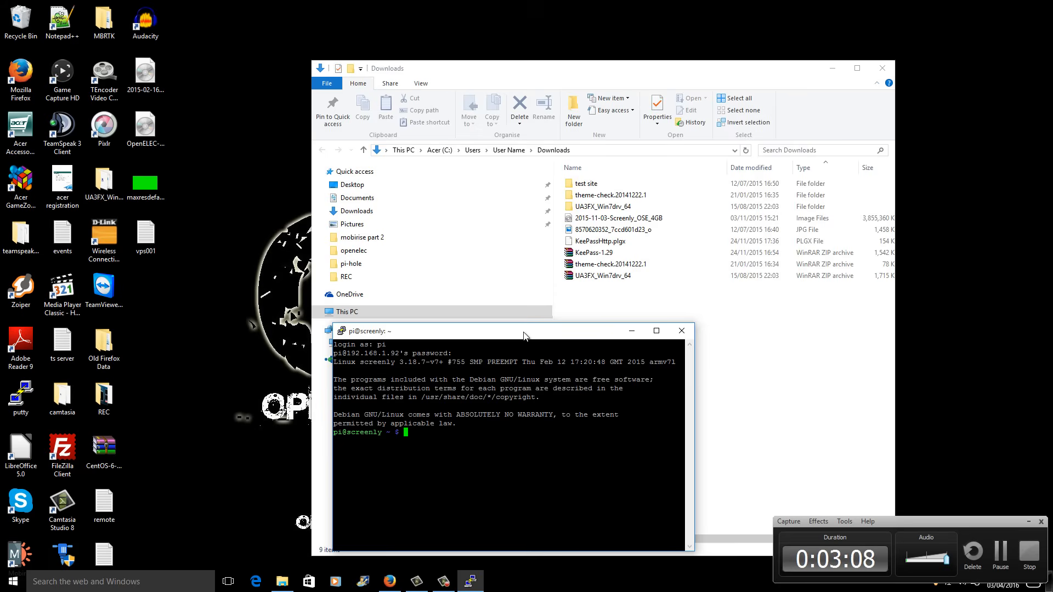
pyautogui.moveTo(526, 330); pyautogui.dragTo(479, 318)
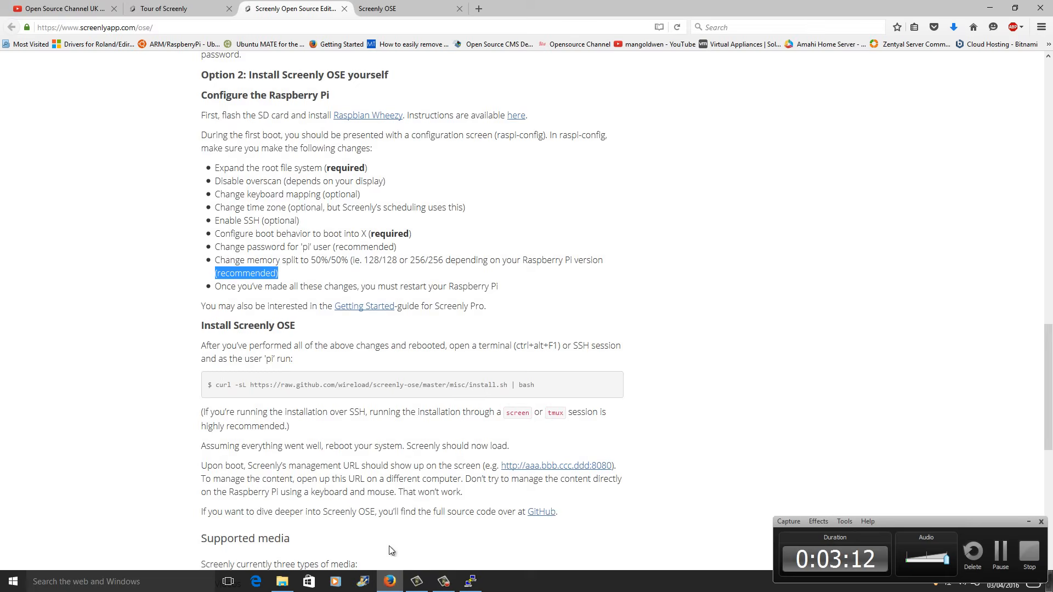
# - Copy the curl upgrade command from the guide's Upgrade Screenly section
pyautogui.scroll(-3)
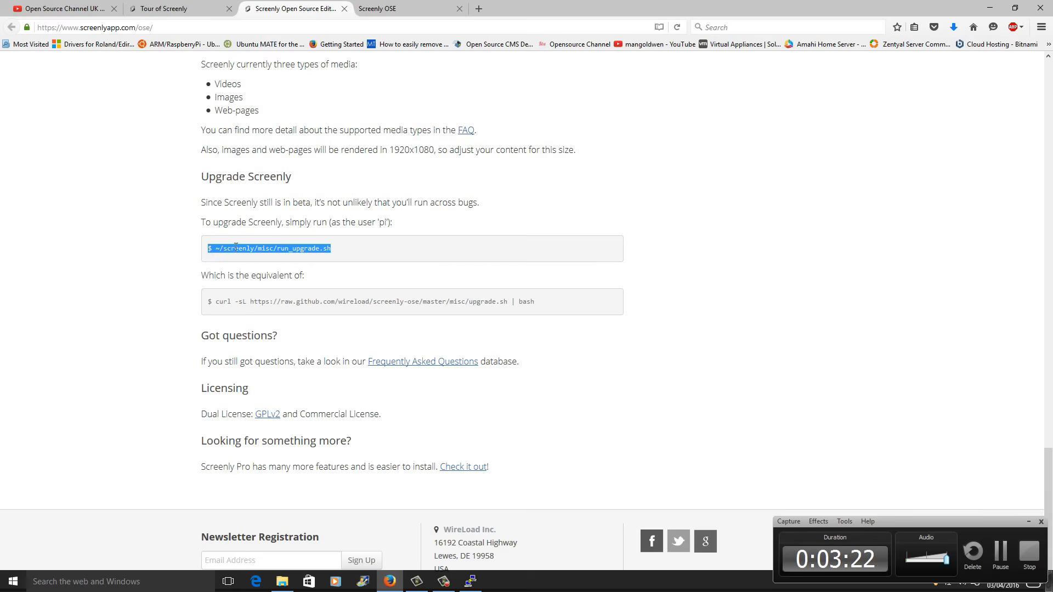
pyautogui.click(215, 302)
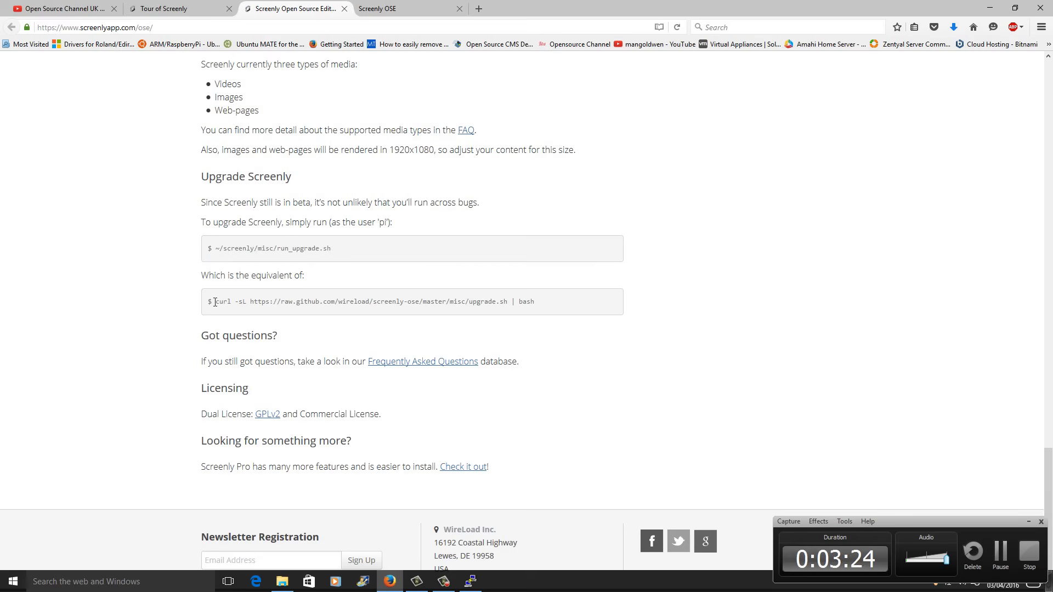
pyautogui.moveTo(215, 301); pyautogui.dragTo(534, 301)
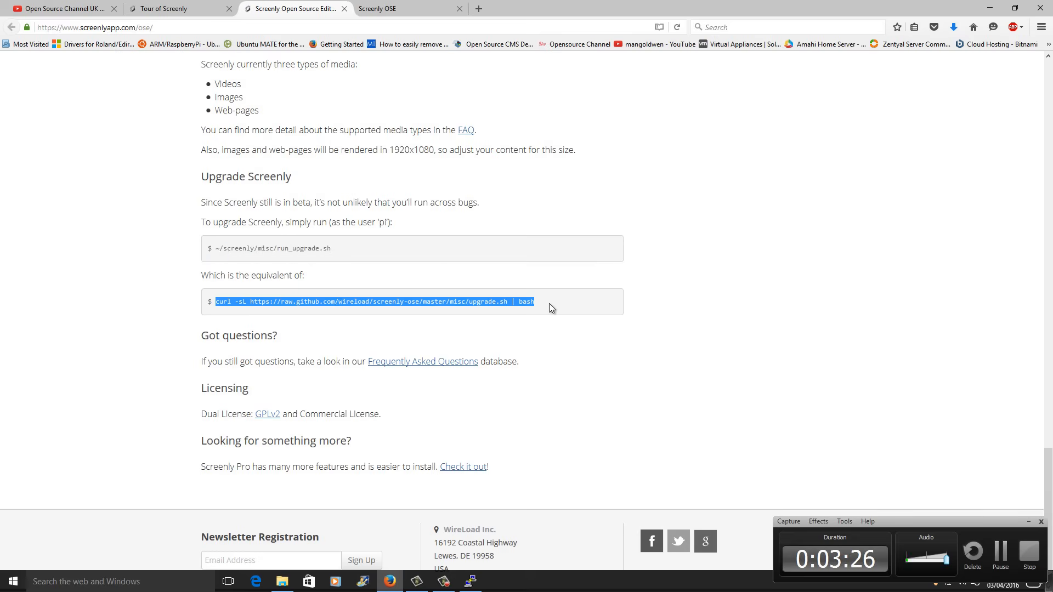
pyautogui.rightClick(552, 307)
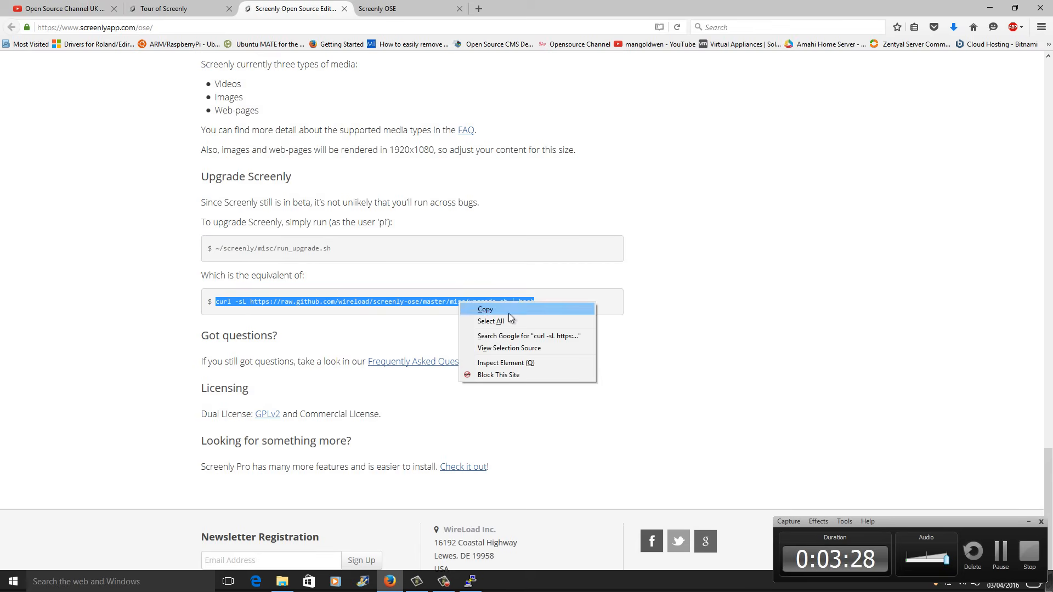
pyautogui.click(486, 310)
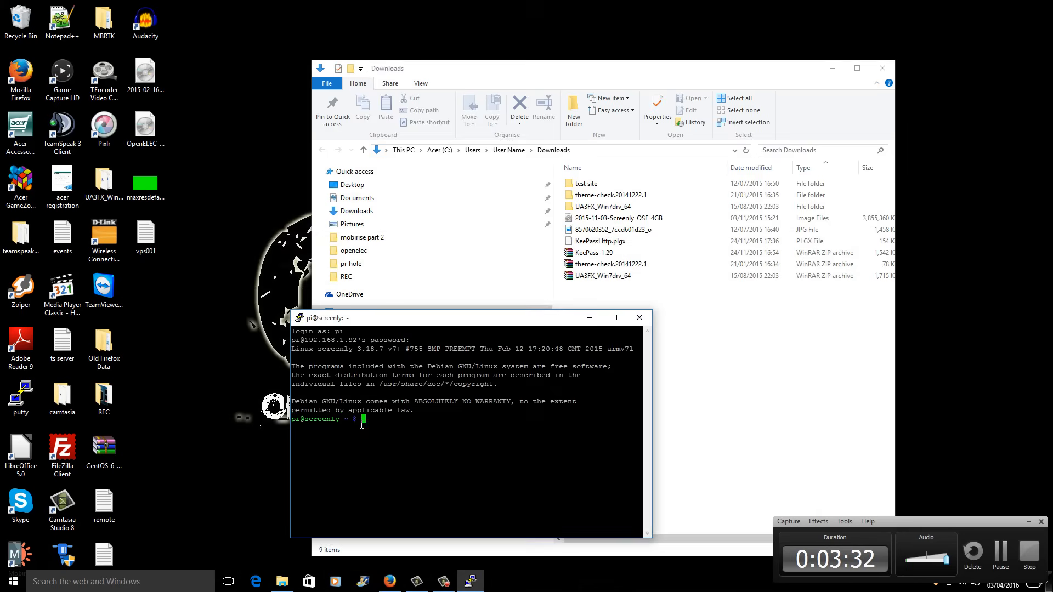
pyautogui.write('curl -sL https://raw.github.com/wireload/screenly-ose/master/misc/upgrade.sh | bash')
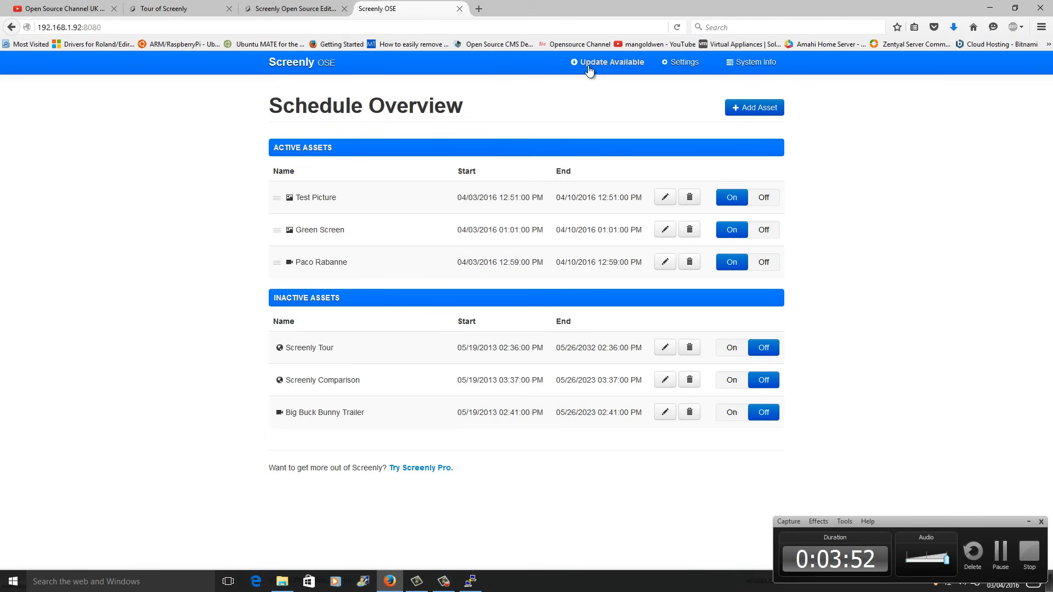
pyautogui.moveTo(610, 63)
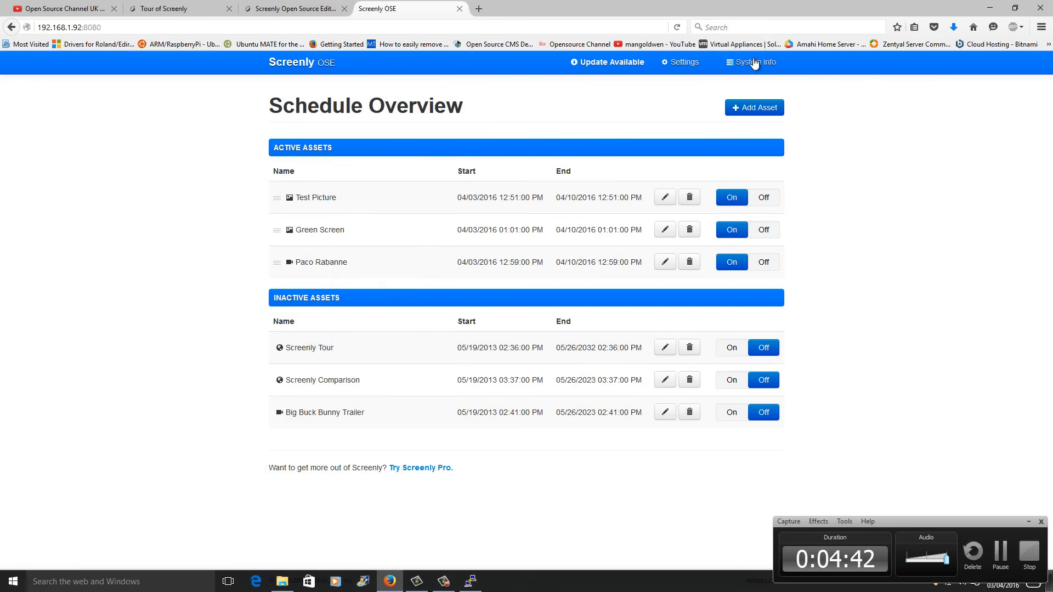
# - Open System Info from the Screenly OSE dashboard's navigation bar
pyautogui.click(751, 62)
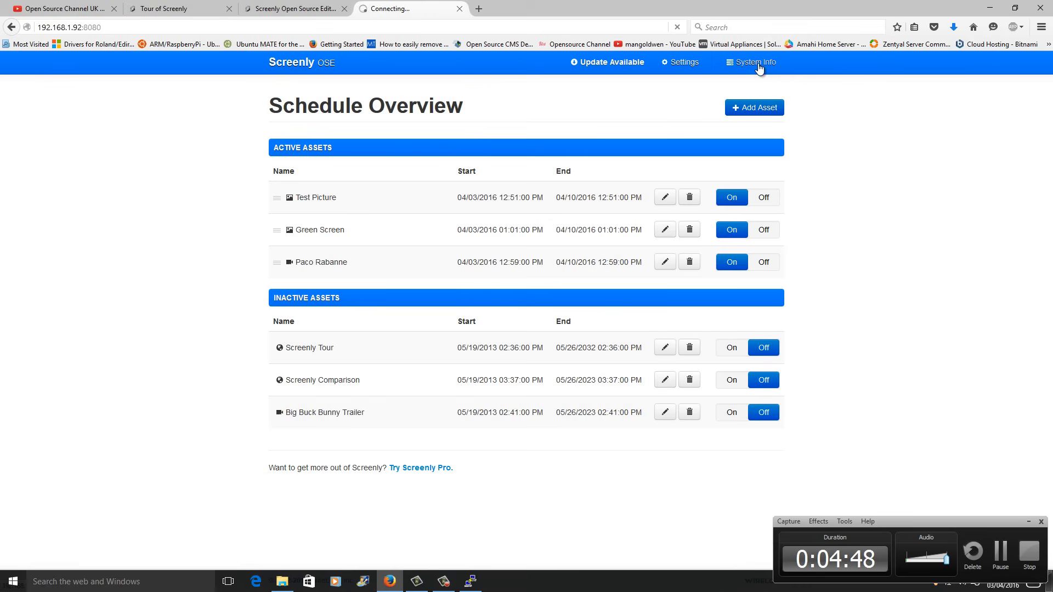
# - Review load, free space, uptime and monitor details, then scroll through the viewer logs
pyautogui.click(753, 62)
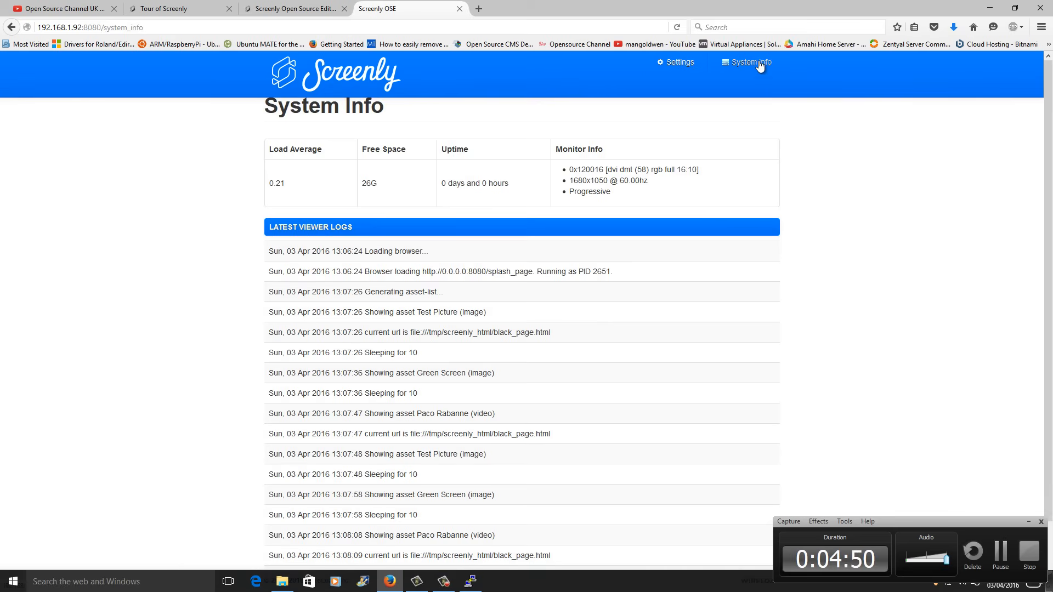
pyautogui.moveTo(391, 159)
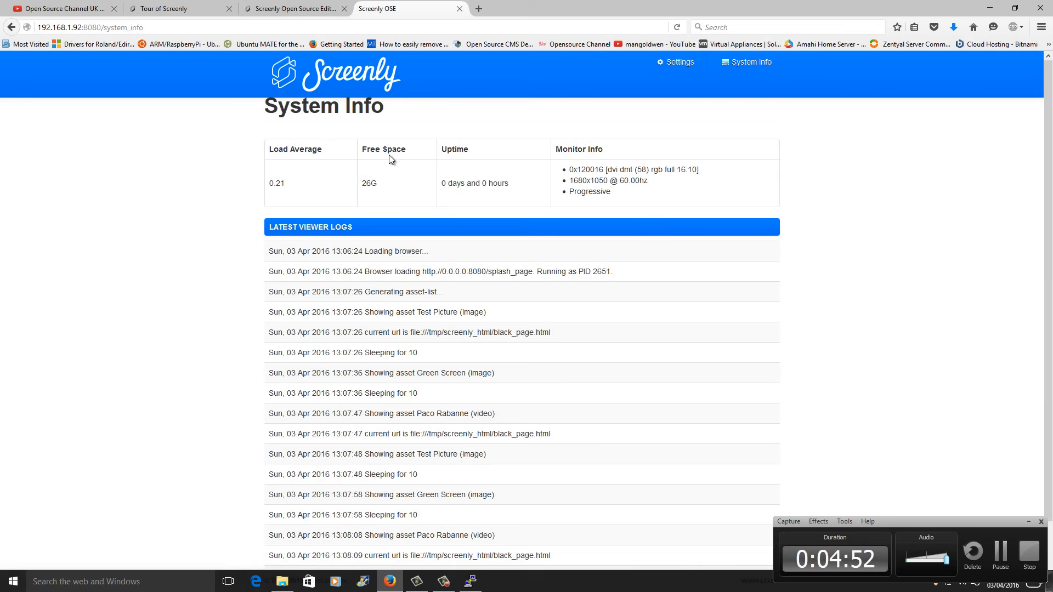
pyautogui.doubleClick(369, 183)
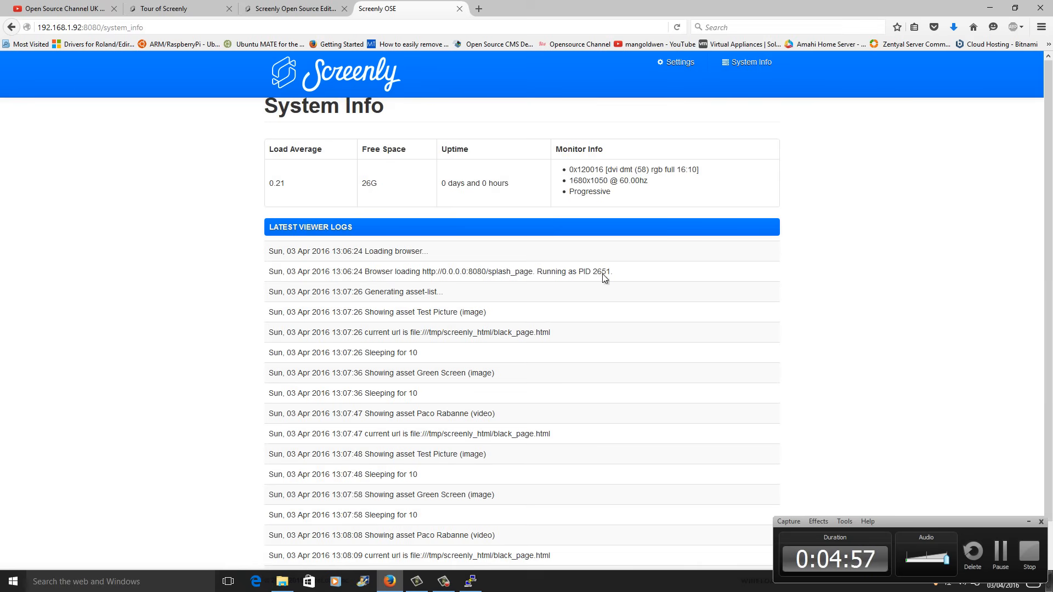
pyautogui.scroll(-3)
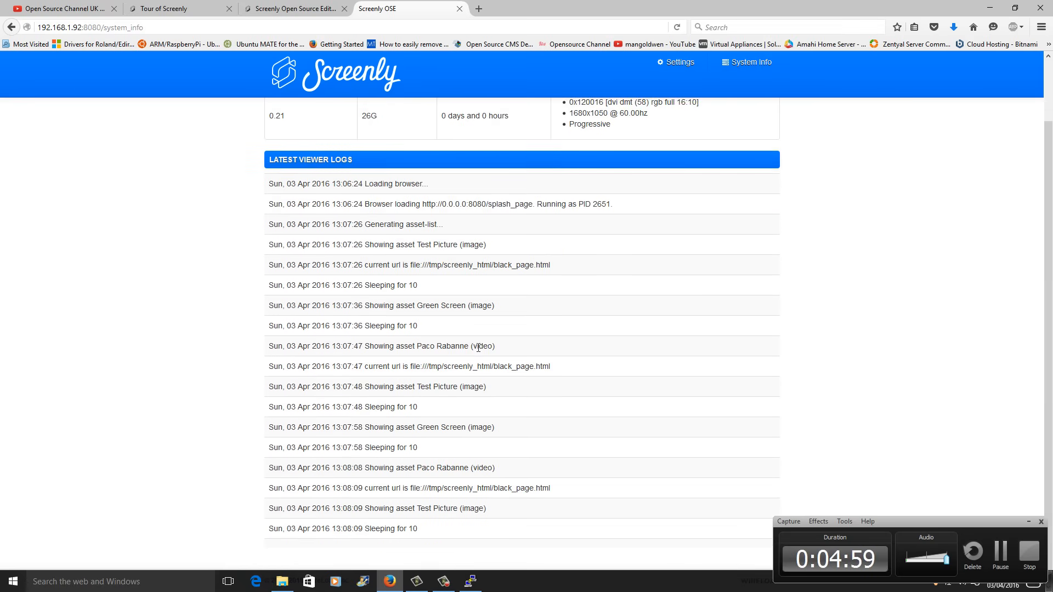
# - Keep HDMI audio, turn on the 24-hour clock, save settings, and return to the schedule
pyautogui.click(680, 62)
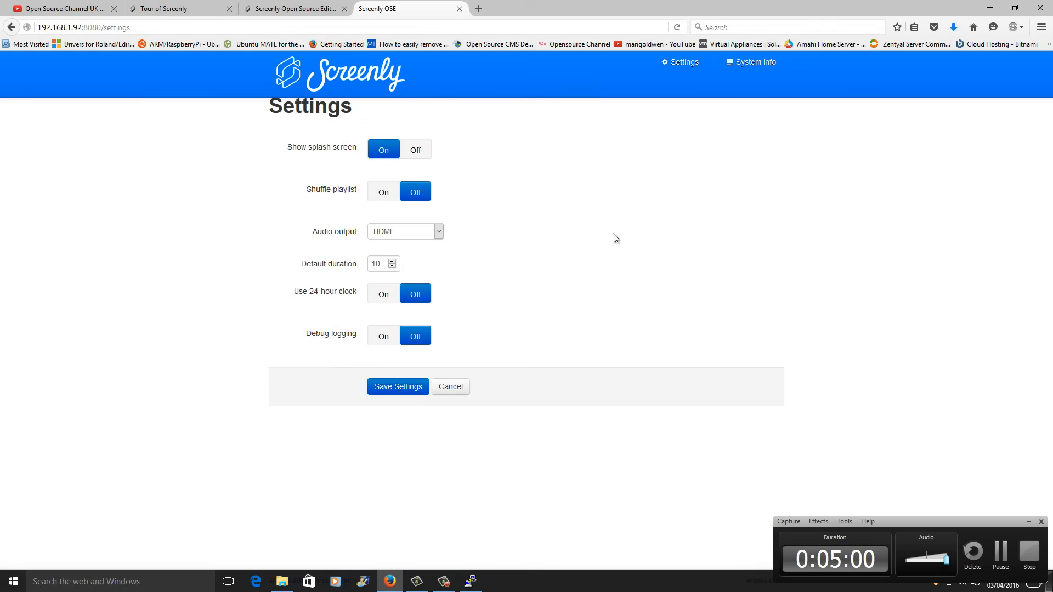
pyautogui.click(406, 231)
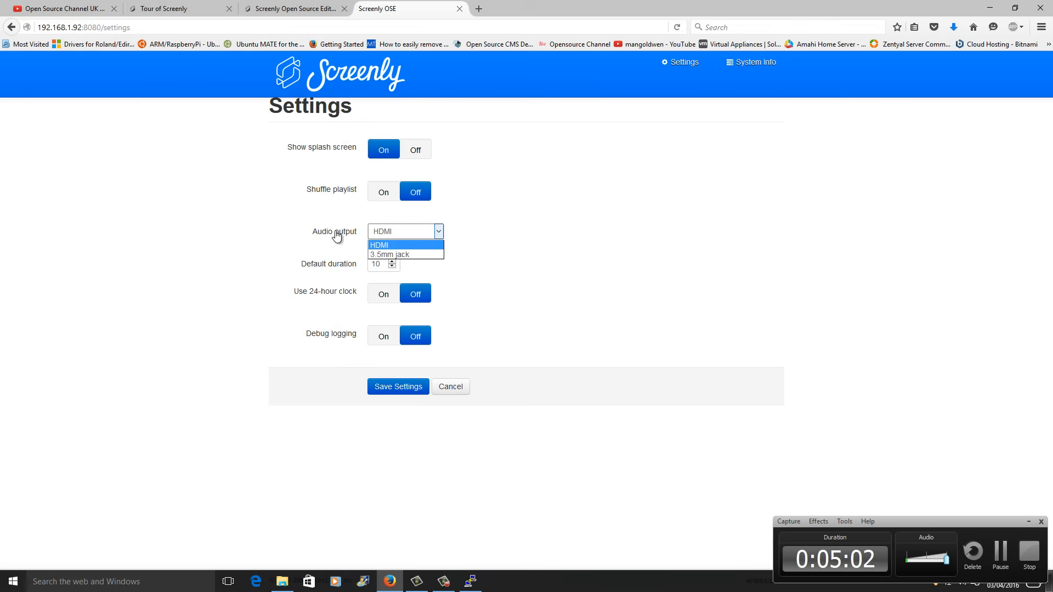
pyautogui.click(379, 245)
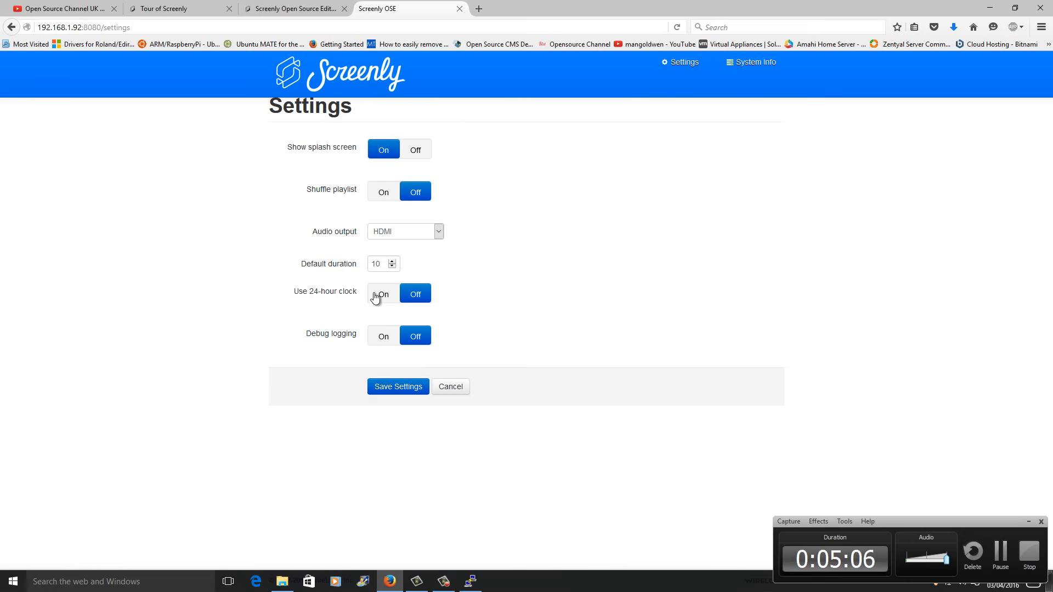
pyautogui.click(383, 294)
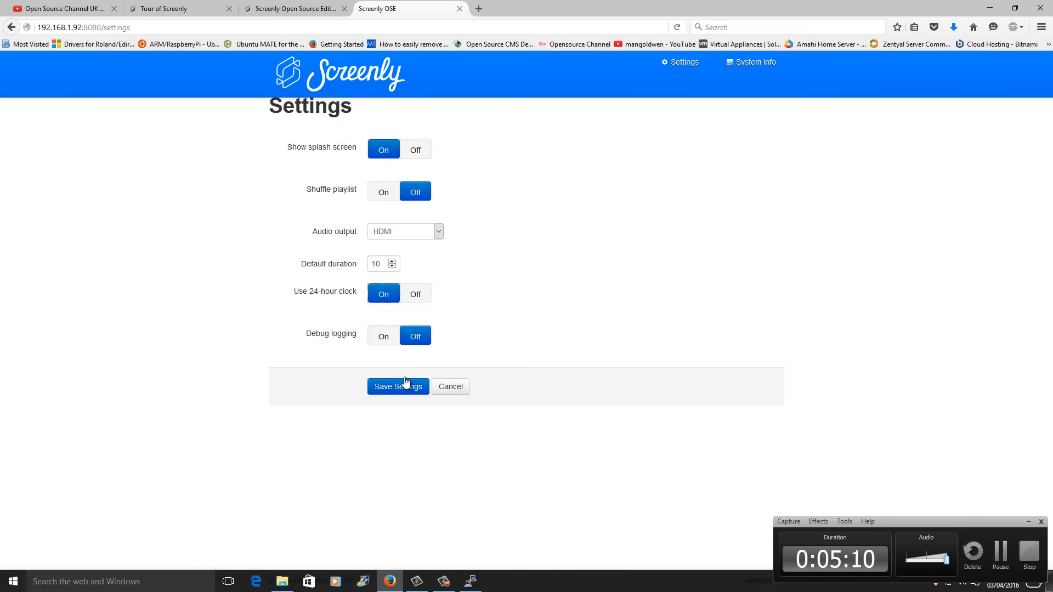
pyautogui.click(397, 387)
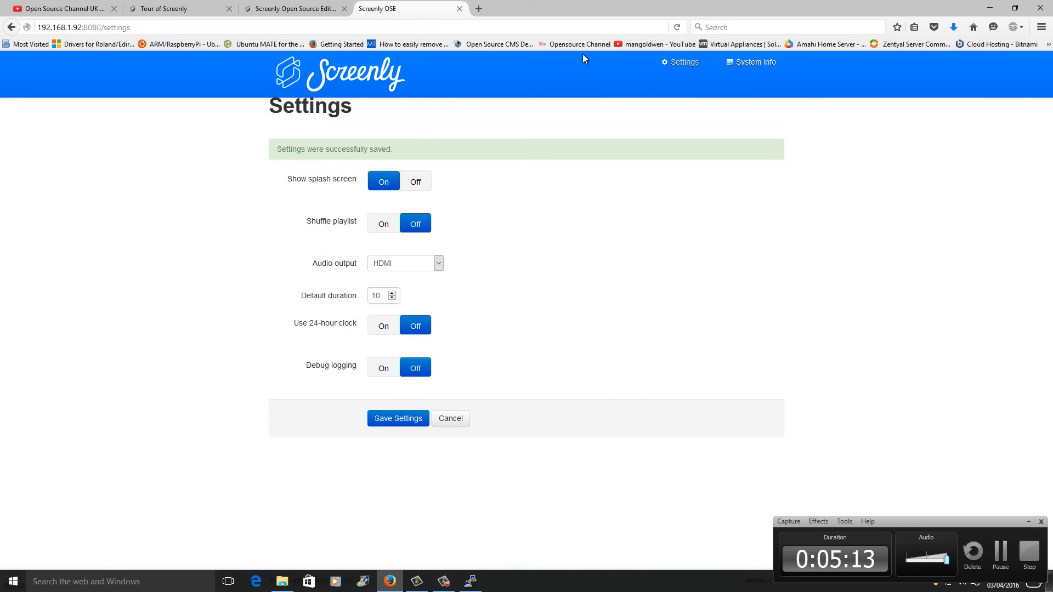
pyautogui.click(327, 77)
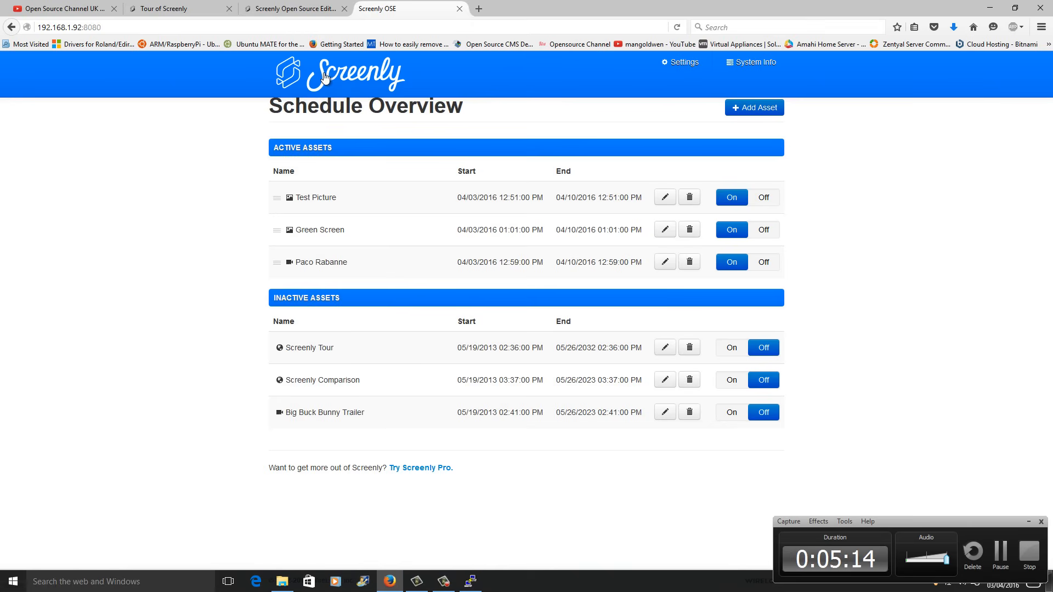
pyautogui.moveTo(322, 209)
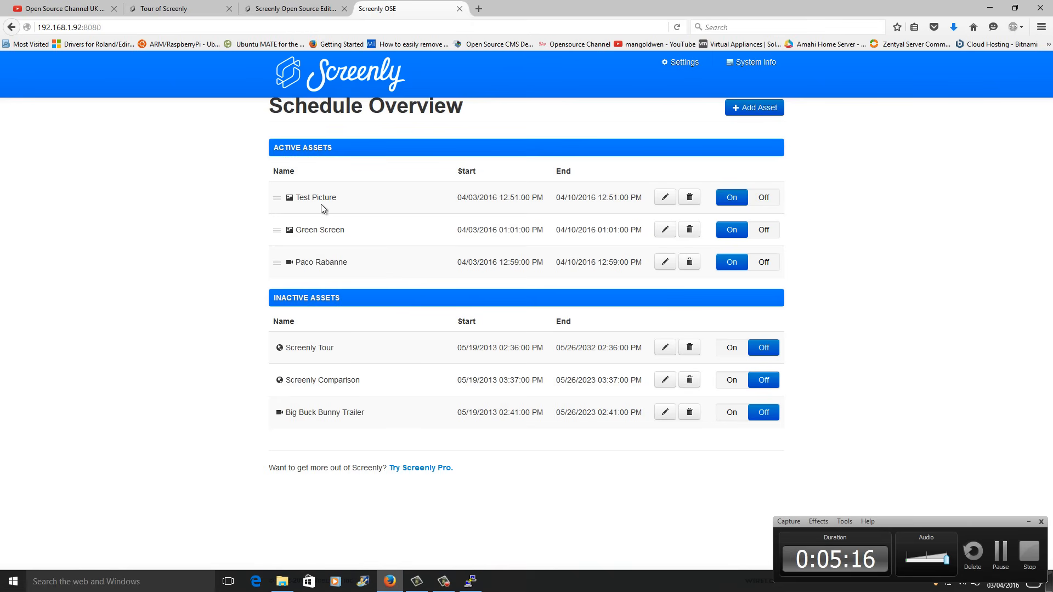
pyautogui.moveTo(518, 479)
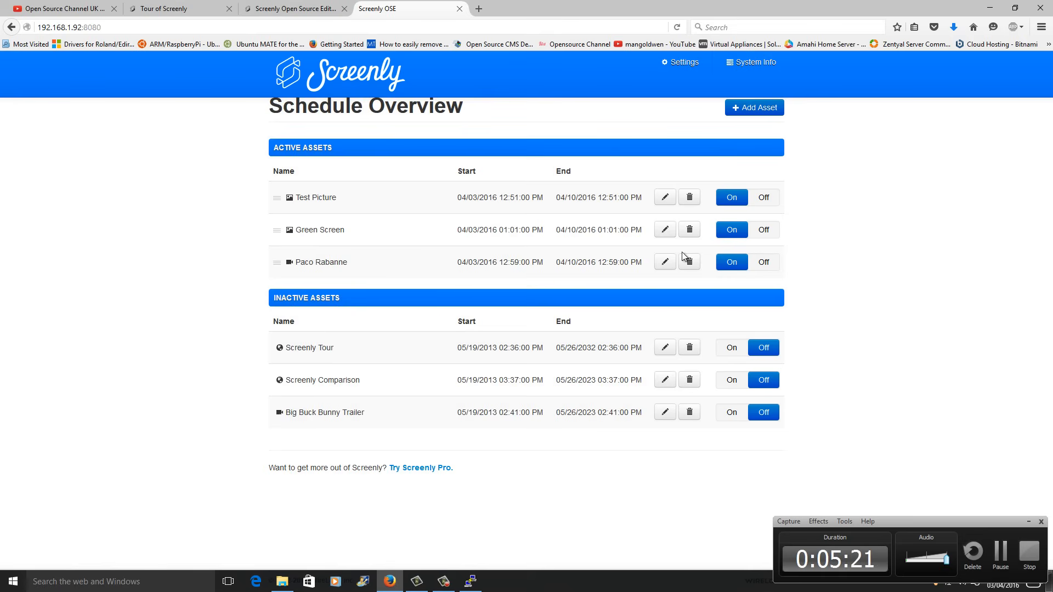
pyautogui.moveTo(690, 262)
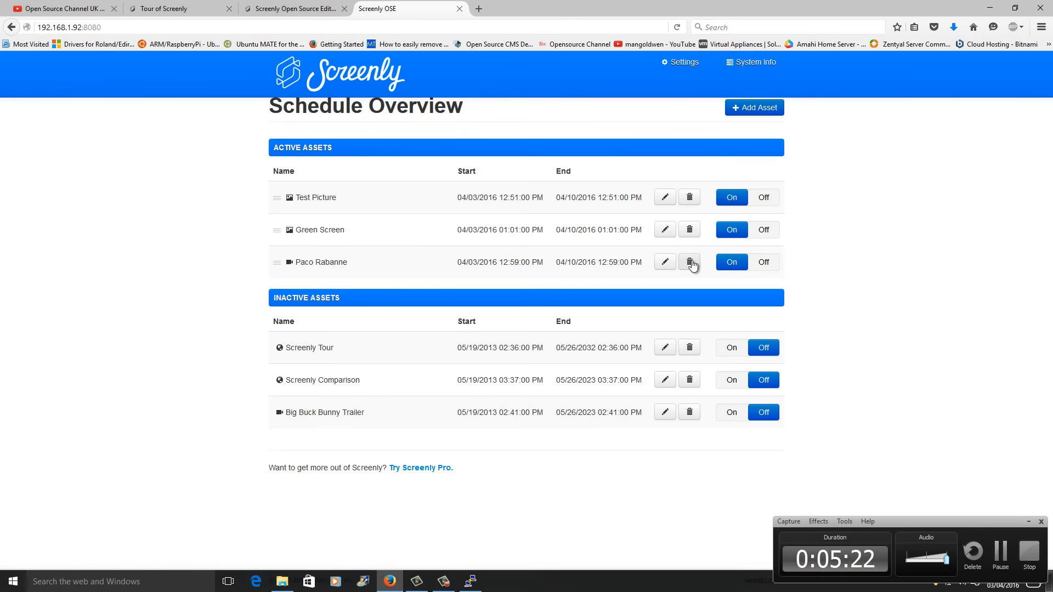
# - Open and cancel Paco Rabanne's details, then delete that asset
pyautogui.click(664, 262)
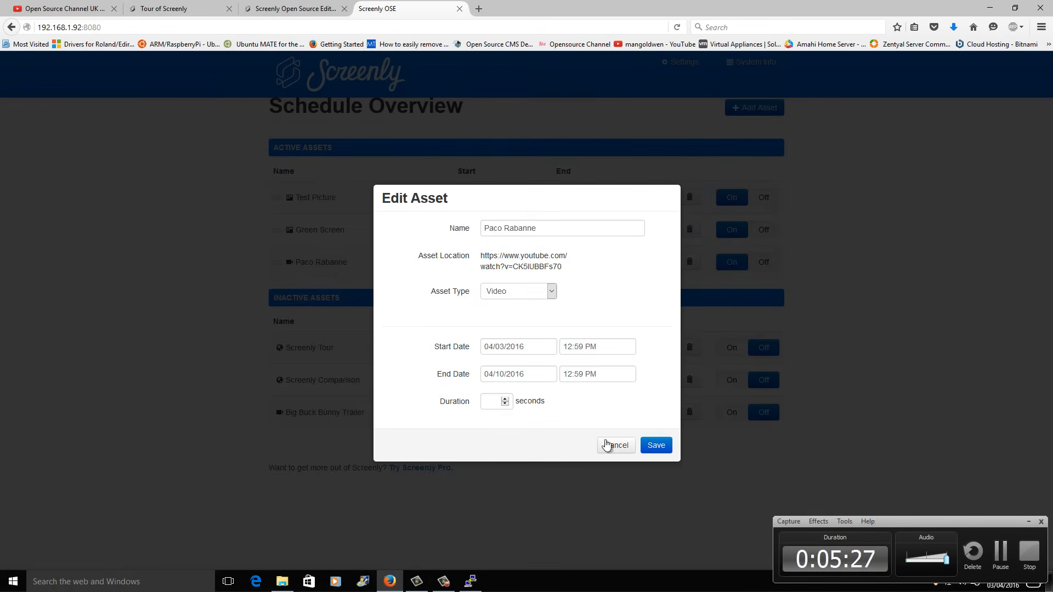
pyautogui.click(616, 445)
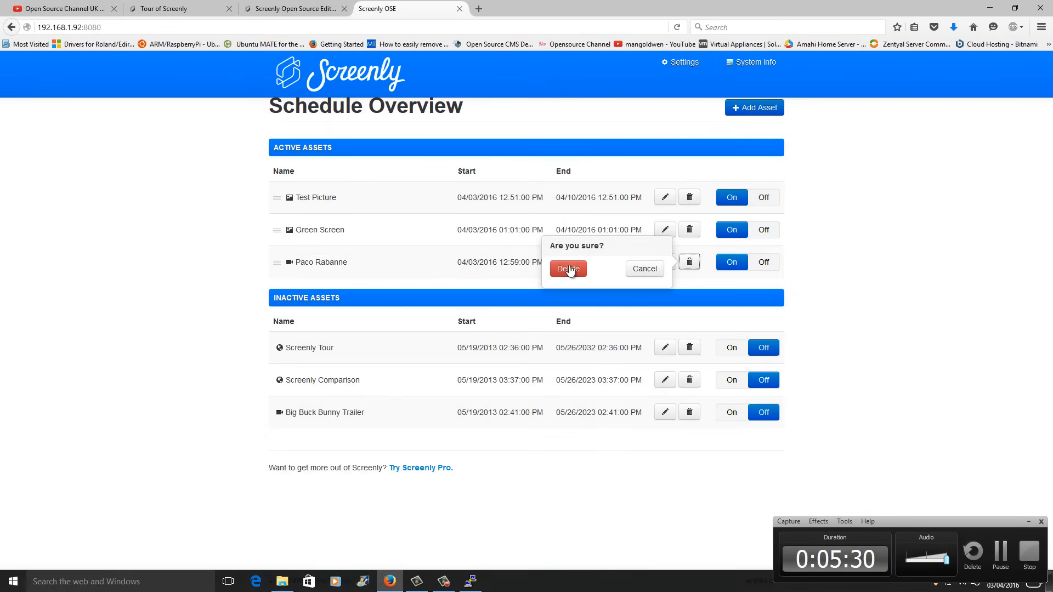
pyautogui.click(567, 268)
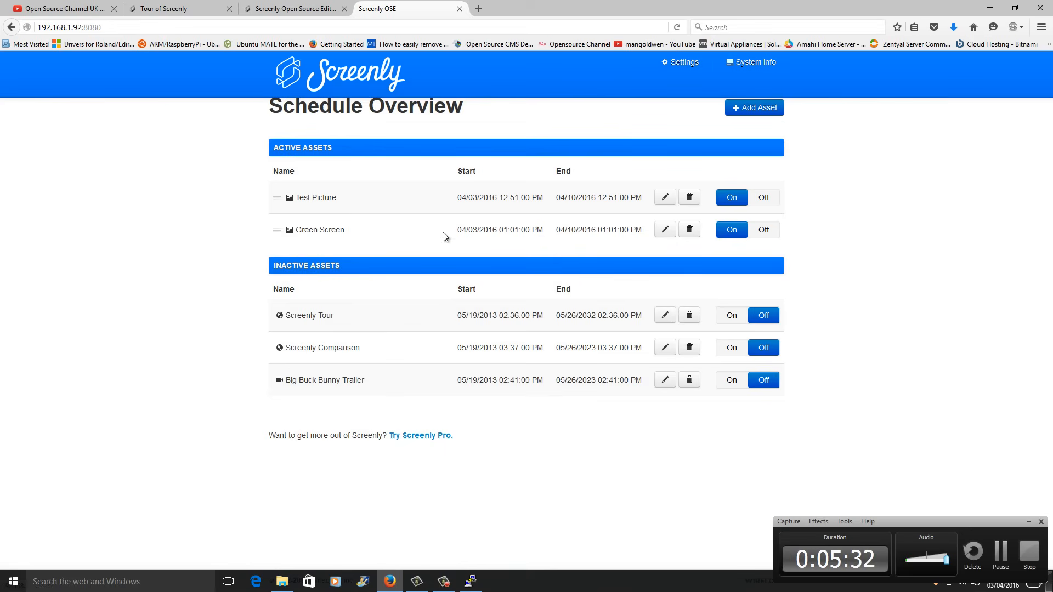
pyautogui.moveTo(530, 332)
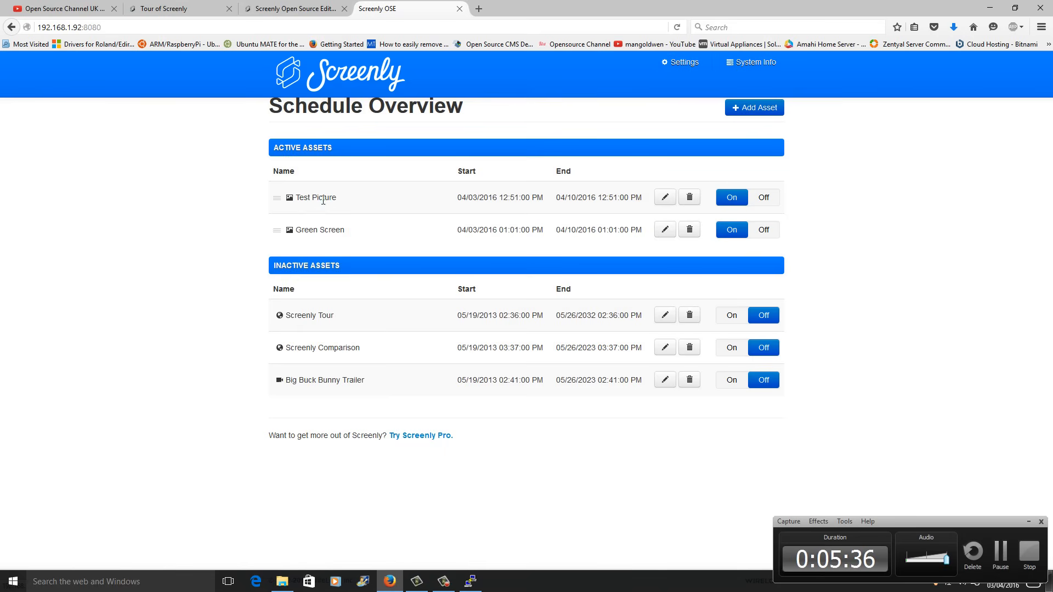
pyautogui.moveTo(283, 208)
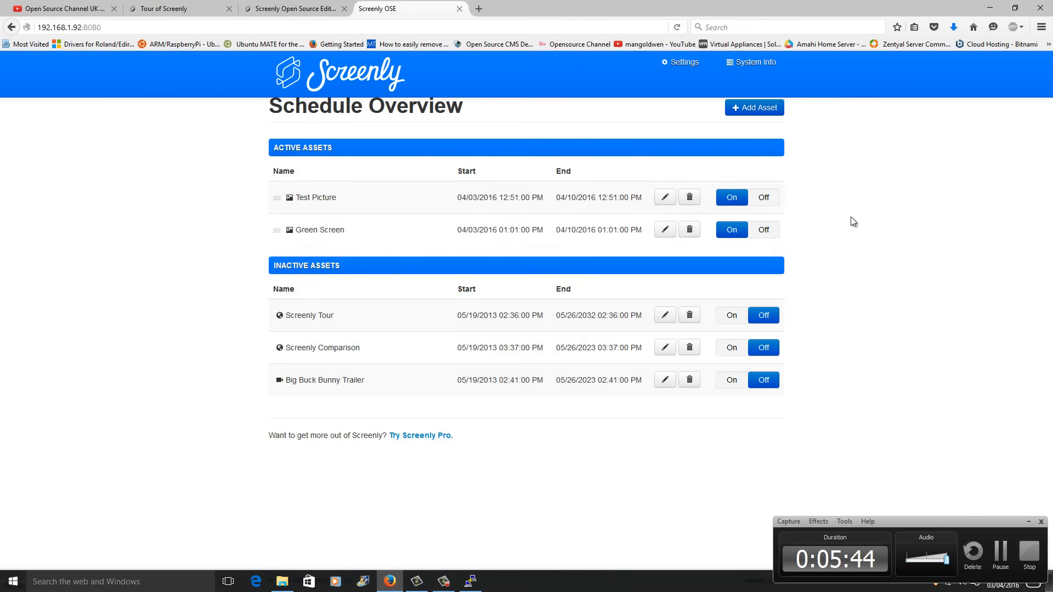
# - Switch through the Screenly OSE and tour tabs to the Open Source Channel UK page
pyautogui.click(293, 8)
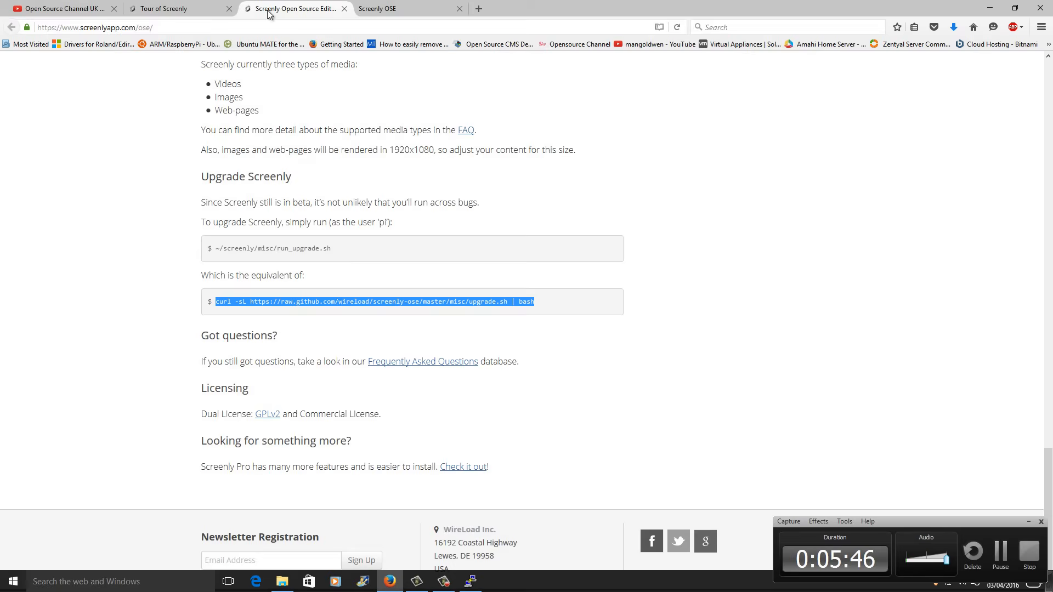
pyautogui.click(165, 8)
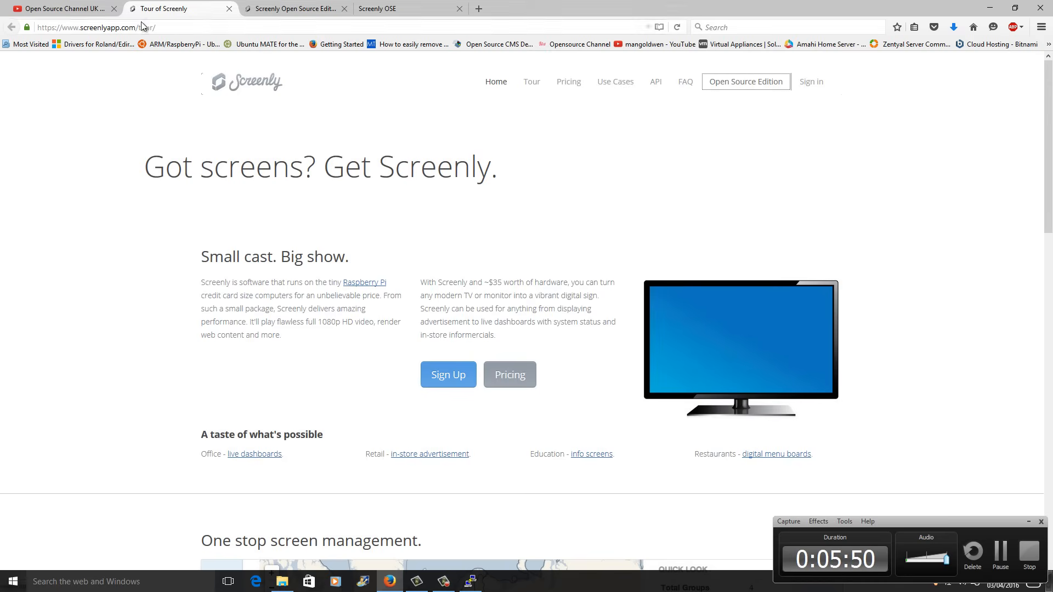
pyautogui.click(66, 8)
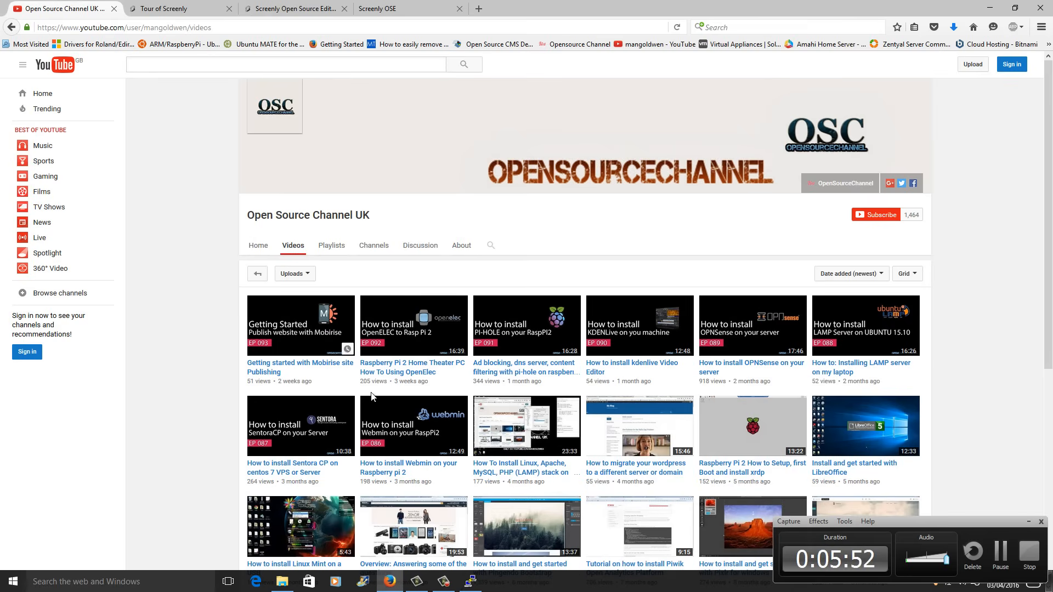
pyautogui.moveTo(920, 216)
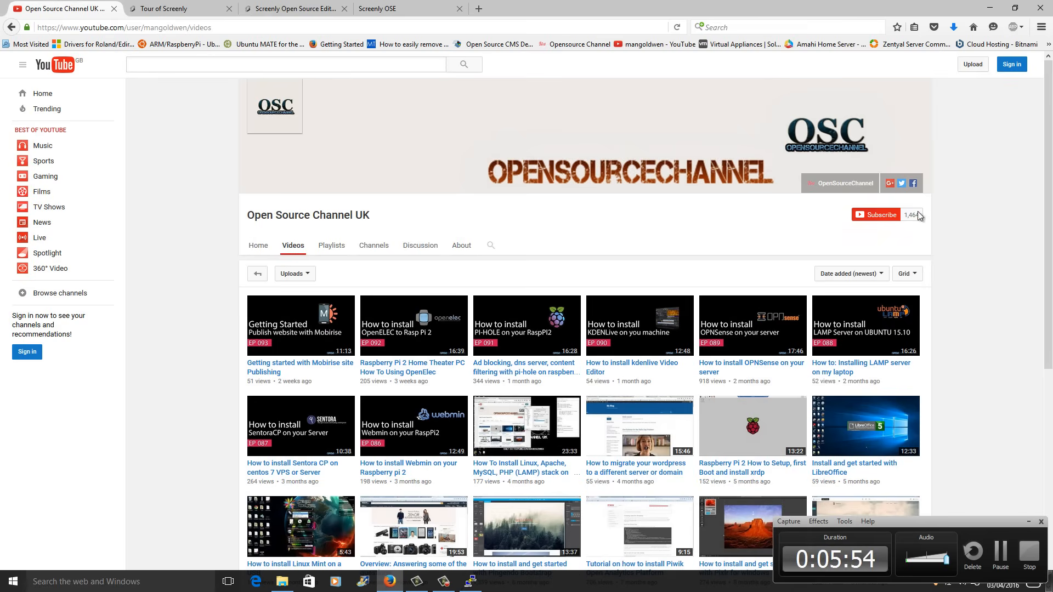